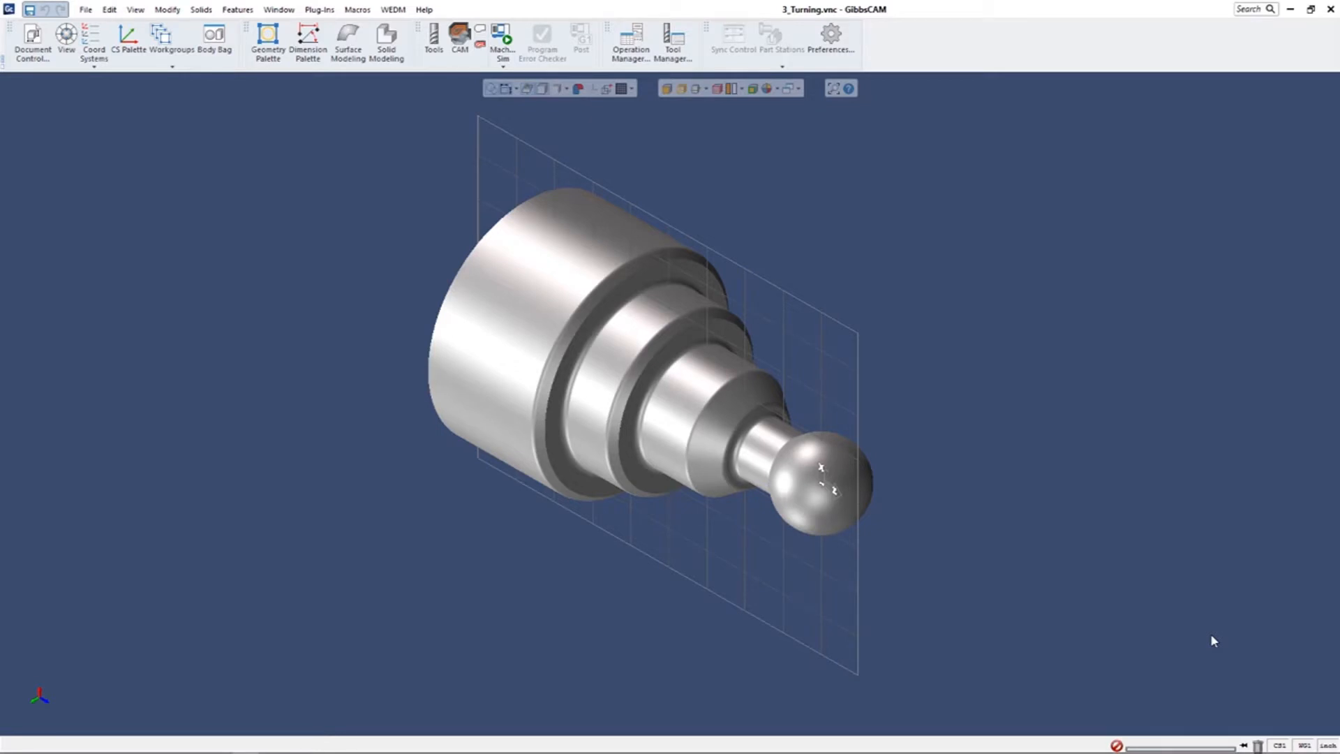
{"action": "mouse_move", "coordinate": [28, 36]}
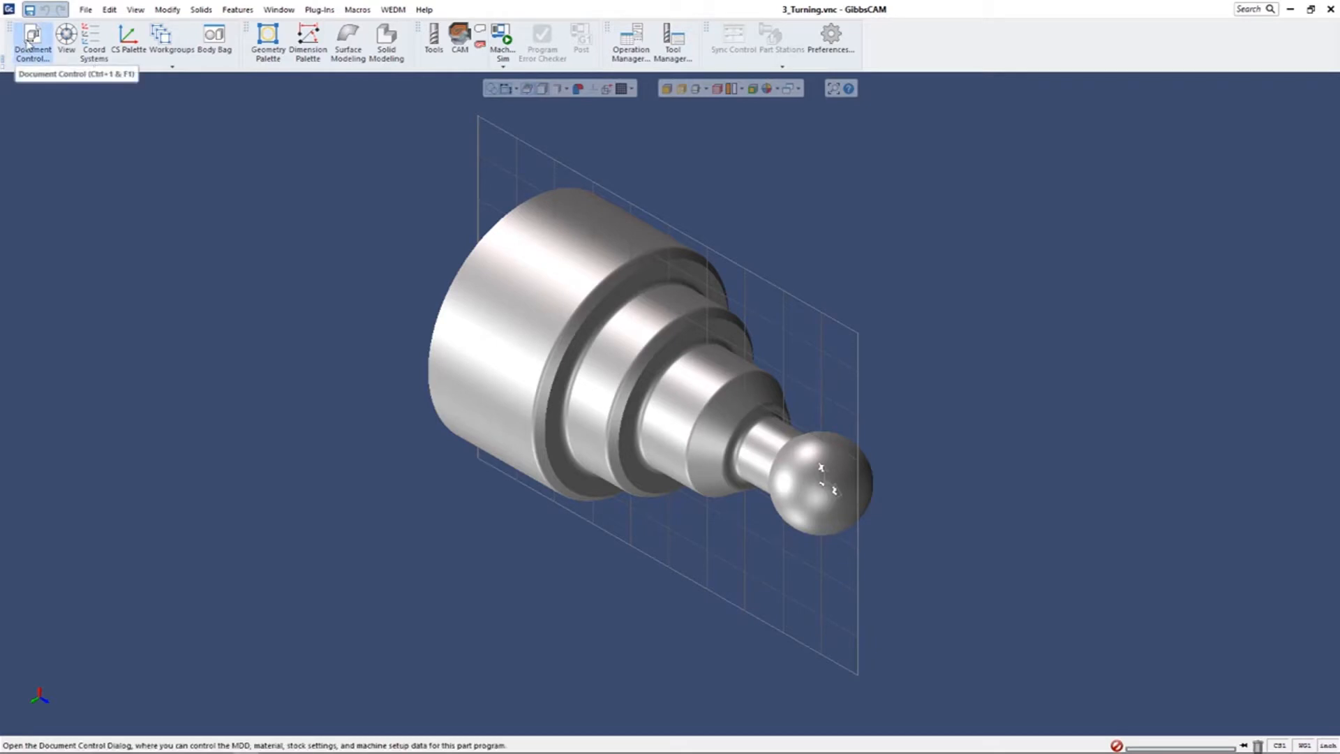
{"action": "mouse_move", "coordinate": [33, 36]}
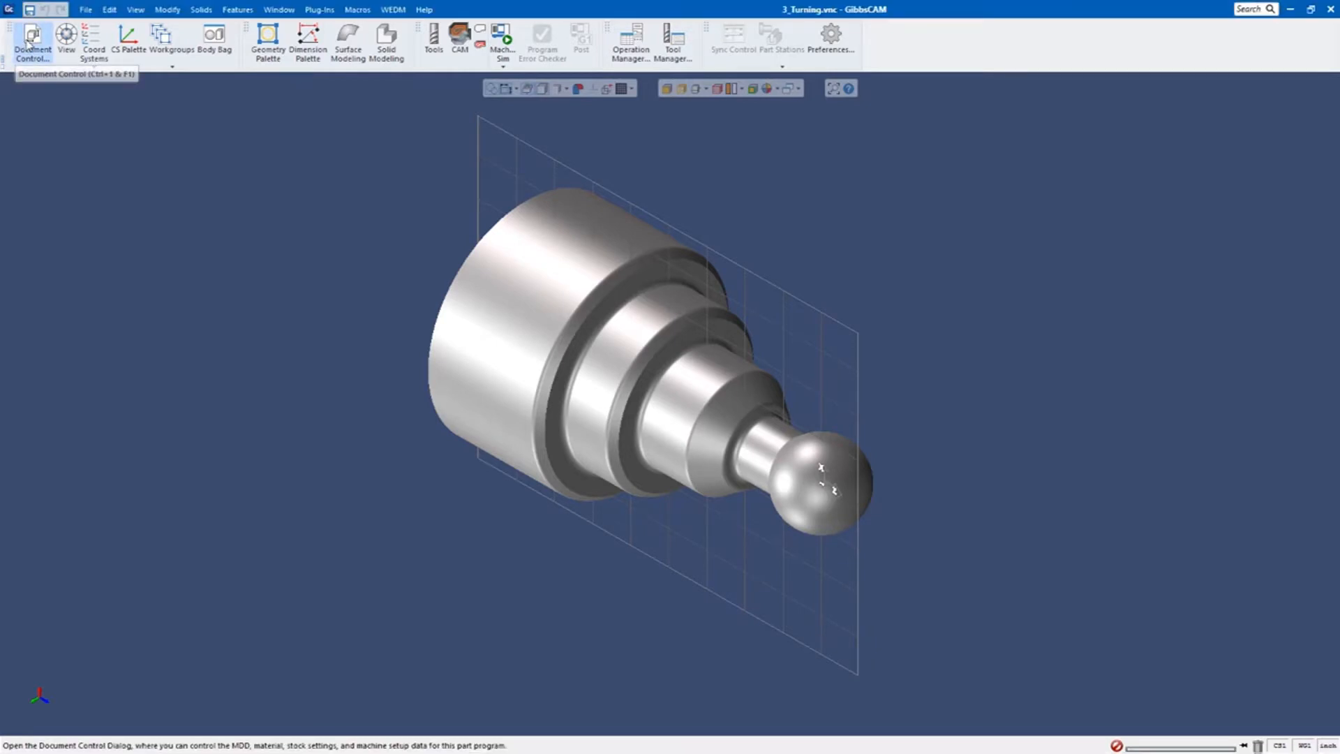
Review the machine list in the part's Document Settings and close them.
{"action": "left_click", "coordinate": [31, 36]}
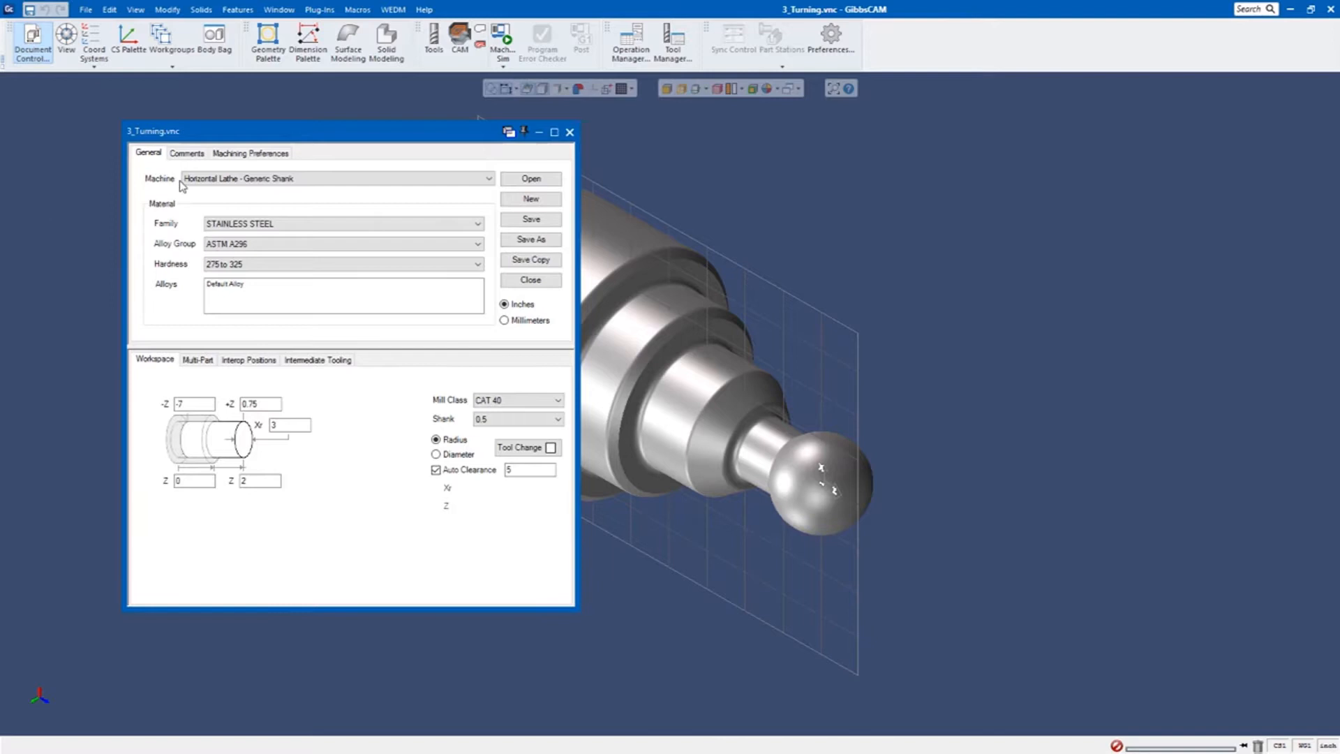
{"action": "left_click", "coordinate": [340, 178]}
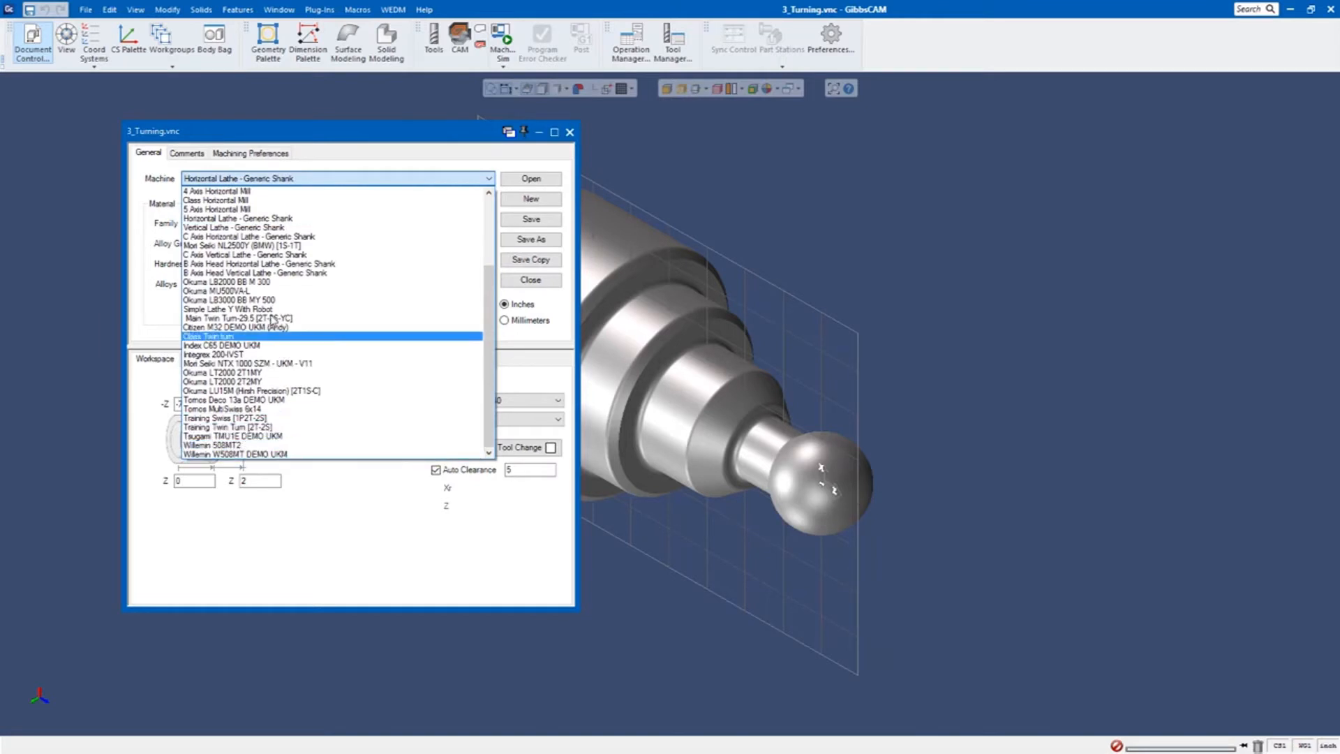
{"action": "mouse_move", "coordinate": [253, 192]}
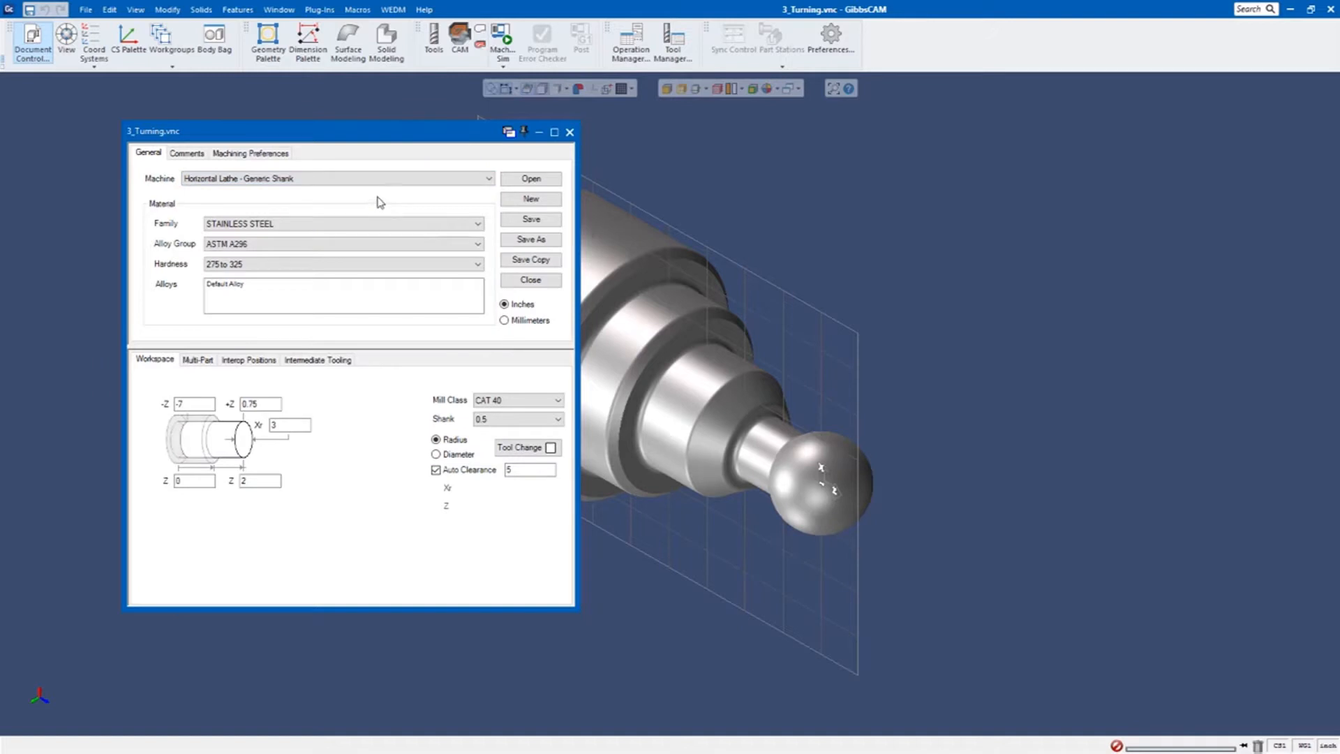
{"action": "left_click", "coordinate": [529, 280]}
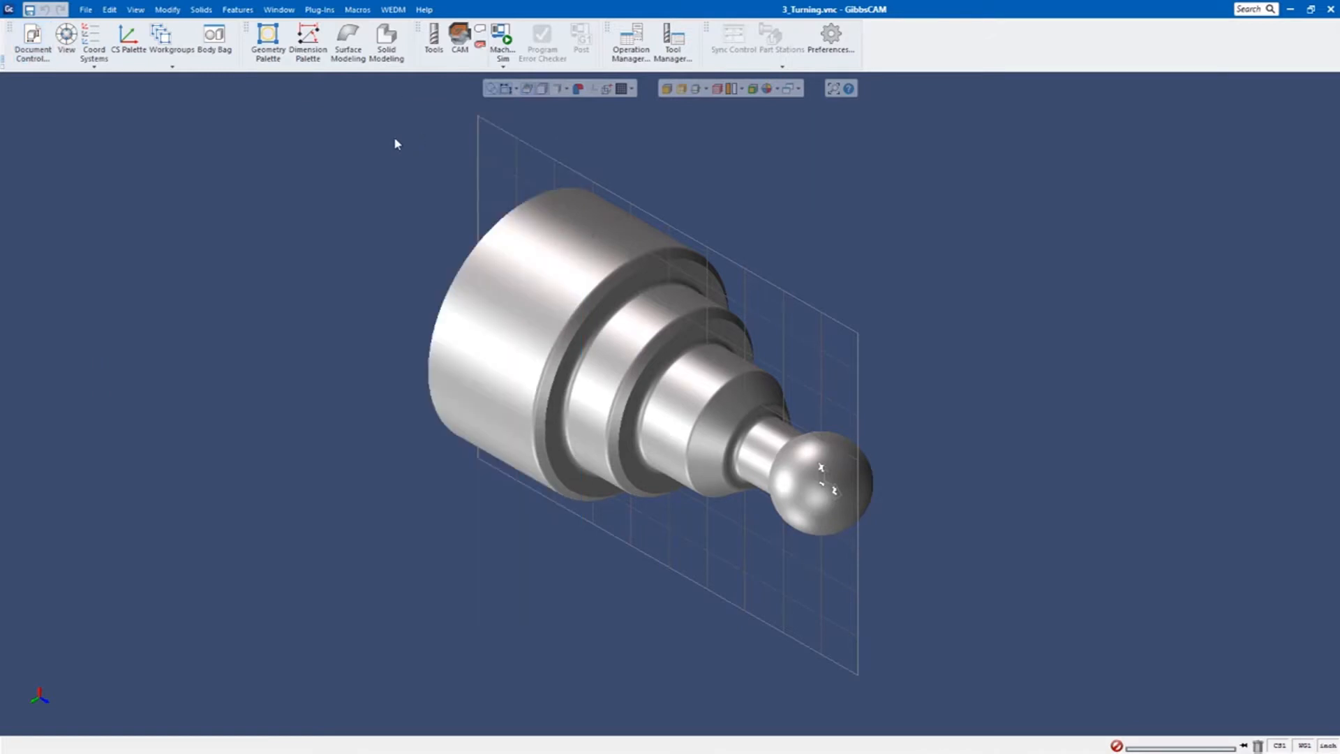
Show the tool list and process list panels beside the shaft model.
{"action": "left_click", "coordinate": [431, 38]}
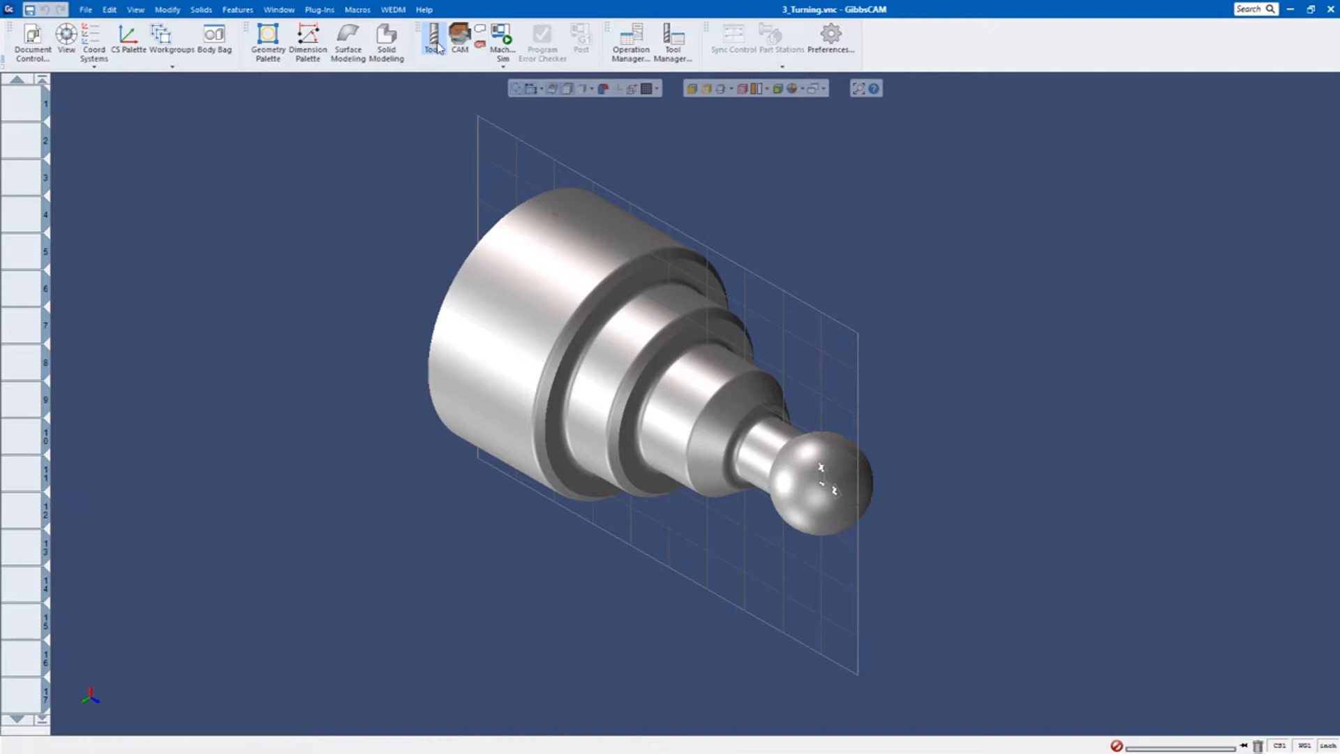
{"action": "left_click", "coordinate": [459, 35]}
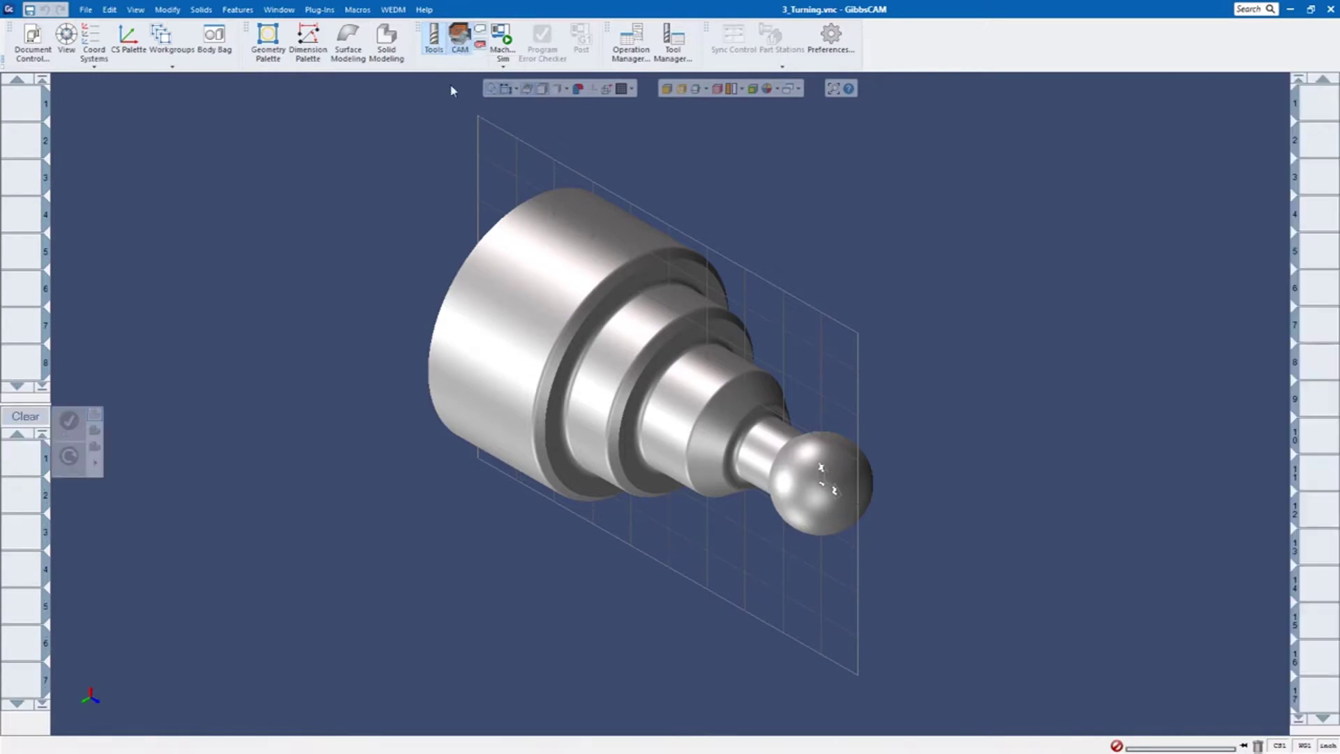
{"action": "mouse_move", "coordinate": [337, 281]}
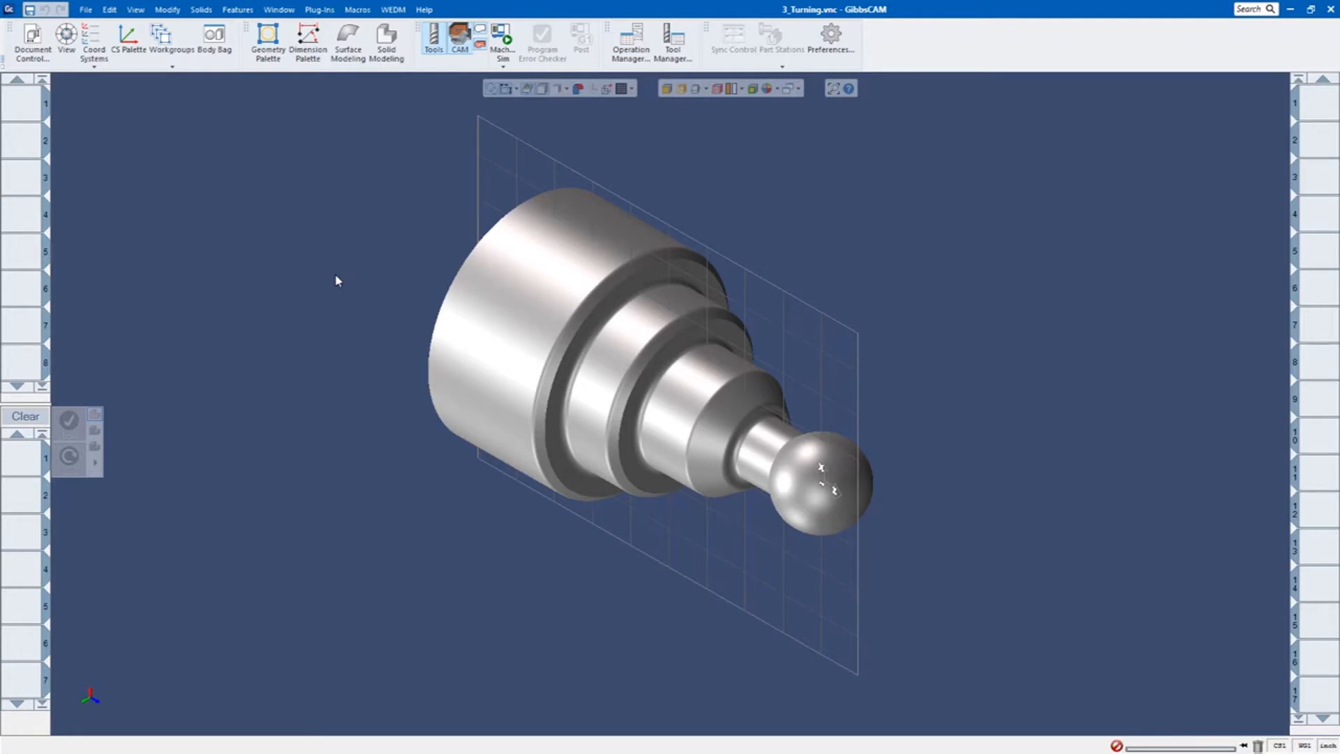
{"action": "mouse_move", "coordinate": [16, 110]}
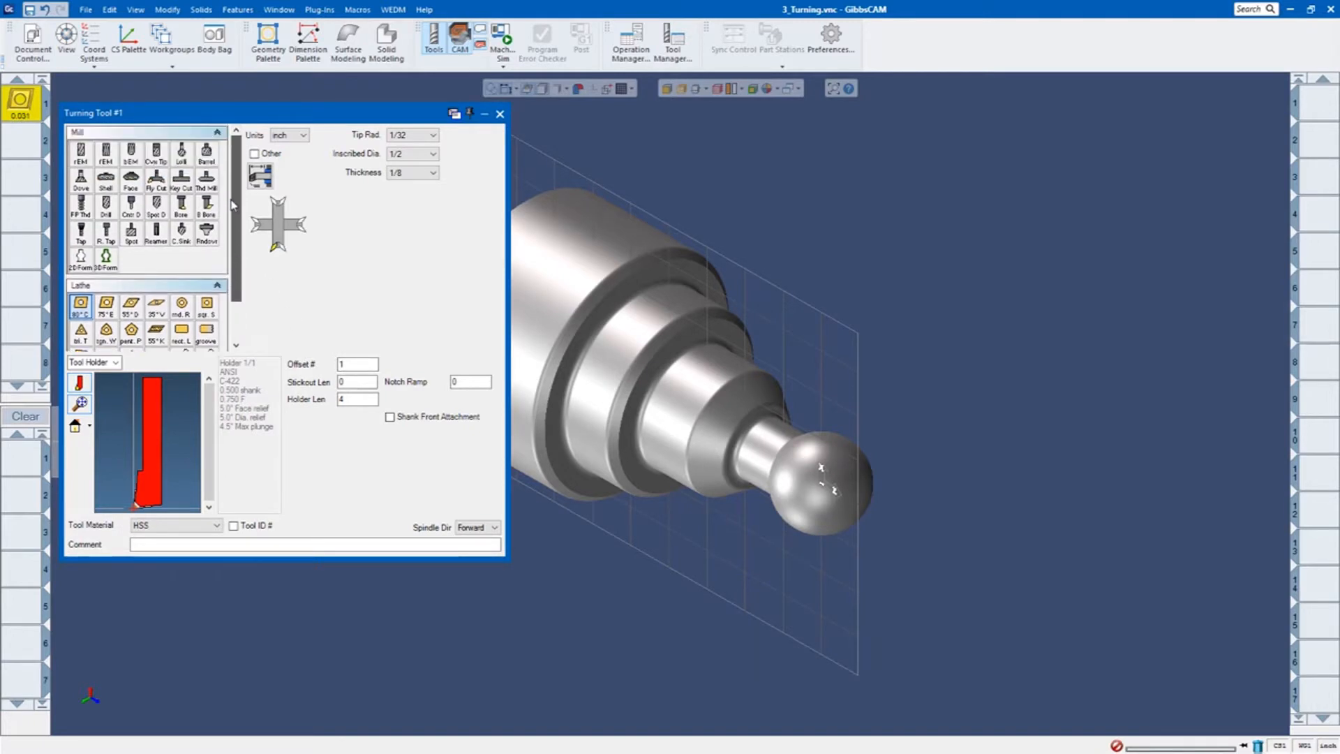
Define tool 1 as an 80° C diamond insert with 1/32 tip radius.
{"action": "scroll", "scroll_direction": "down", "scroll_amount": 3}
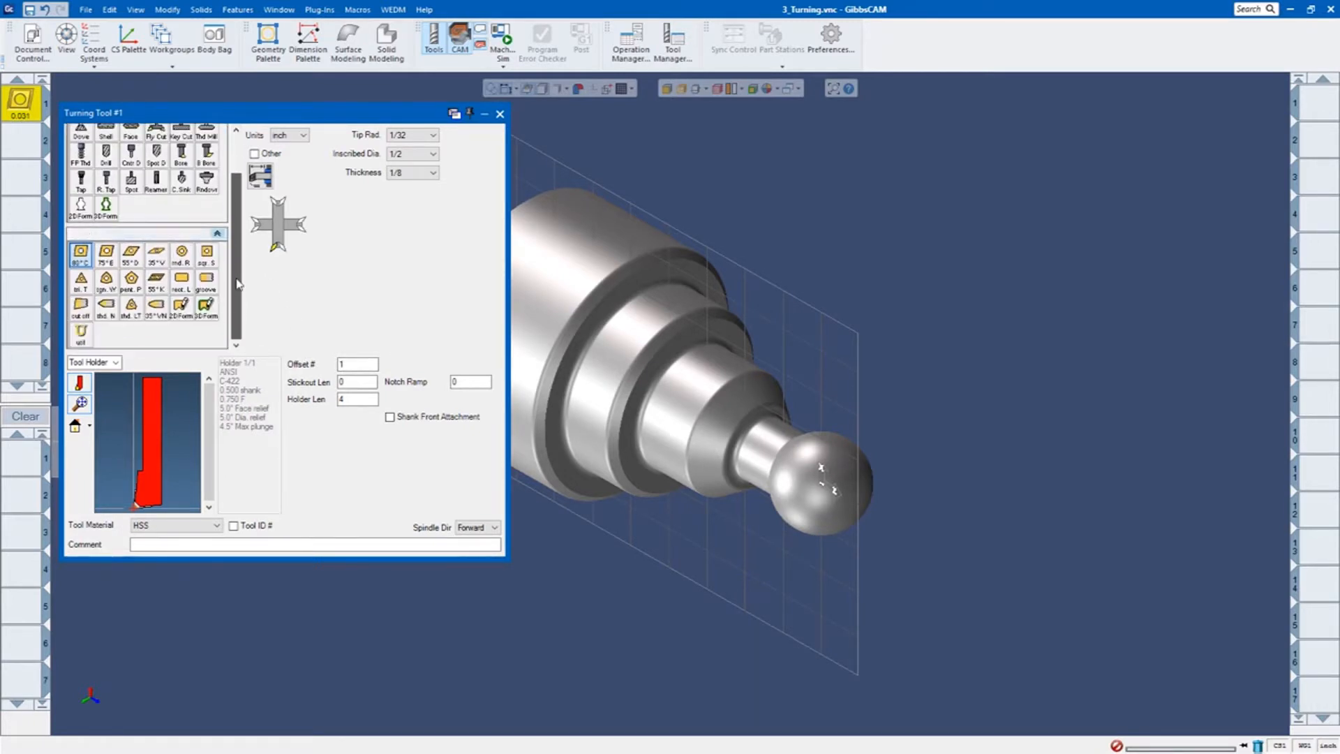
{"action": "left_click", "coordinate": [218, 133]}
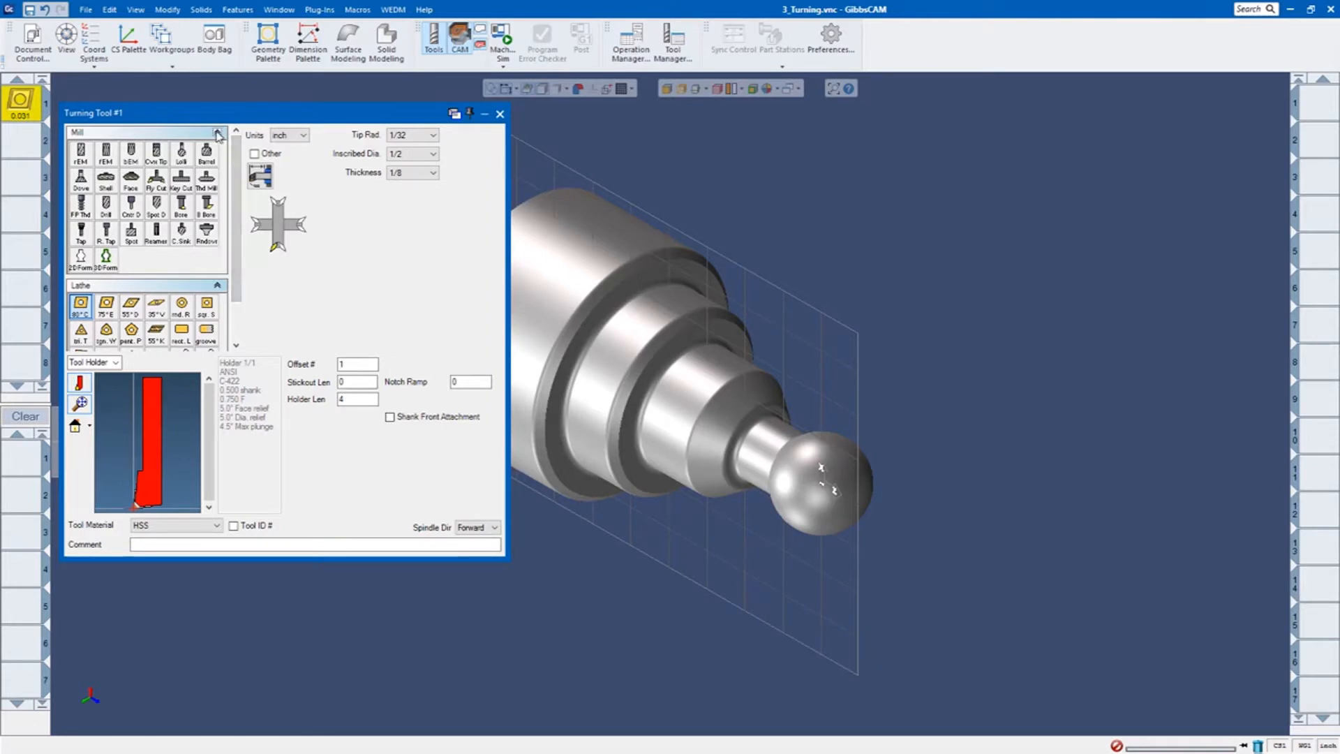
{"action": "left_click", "coordinate": [219, 133]}
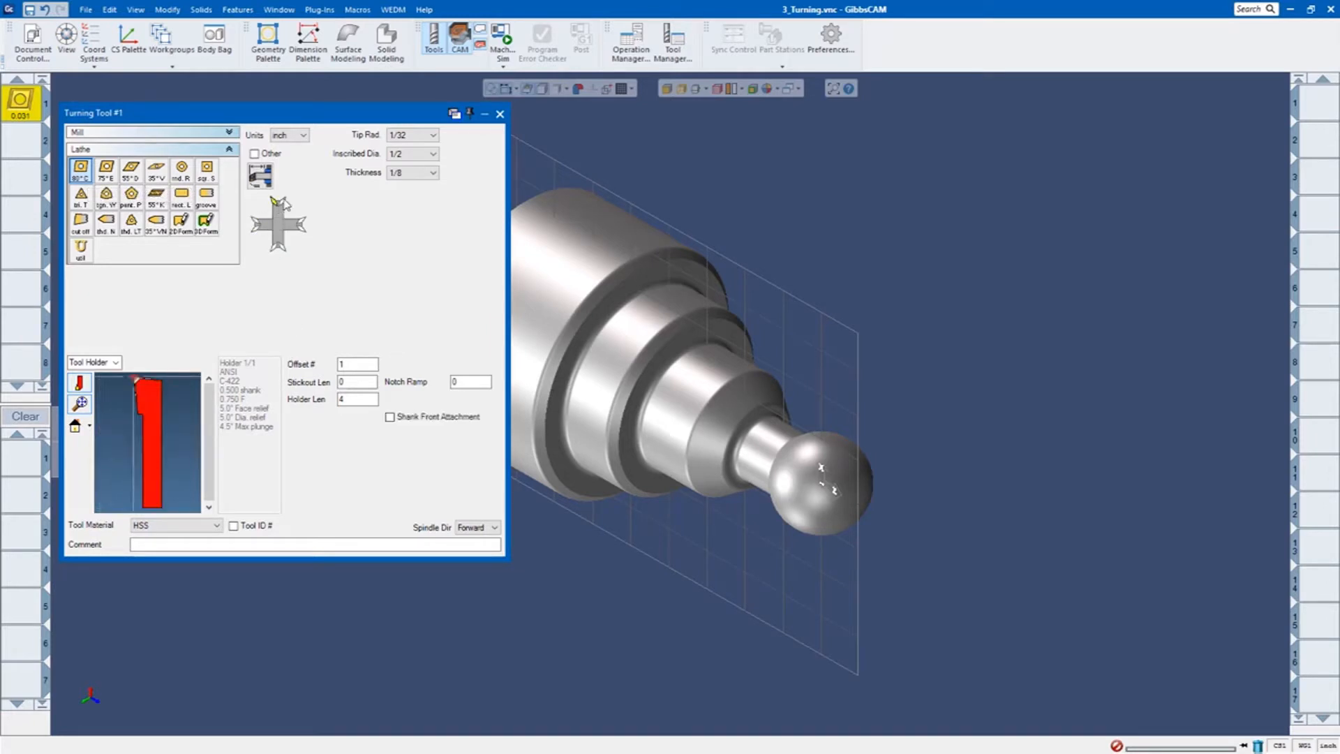
{"action": "left_click", "coordinate": [500, 113]}
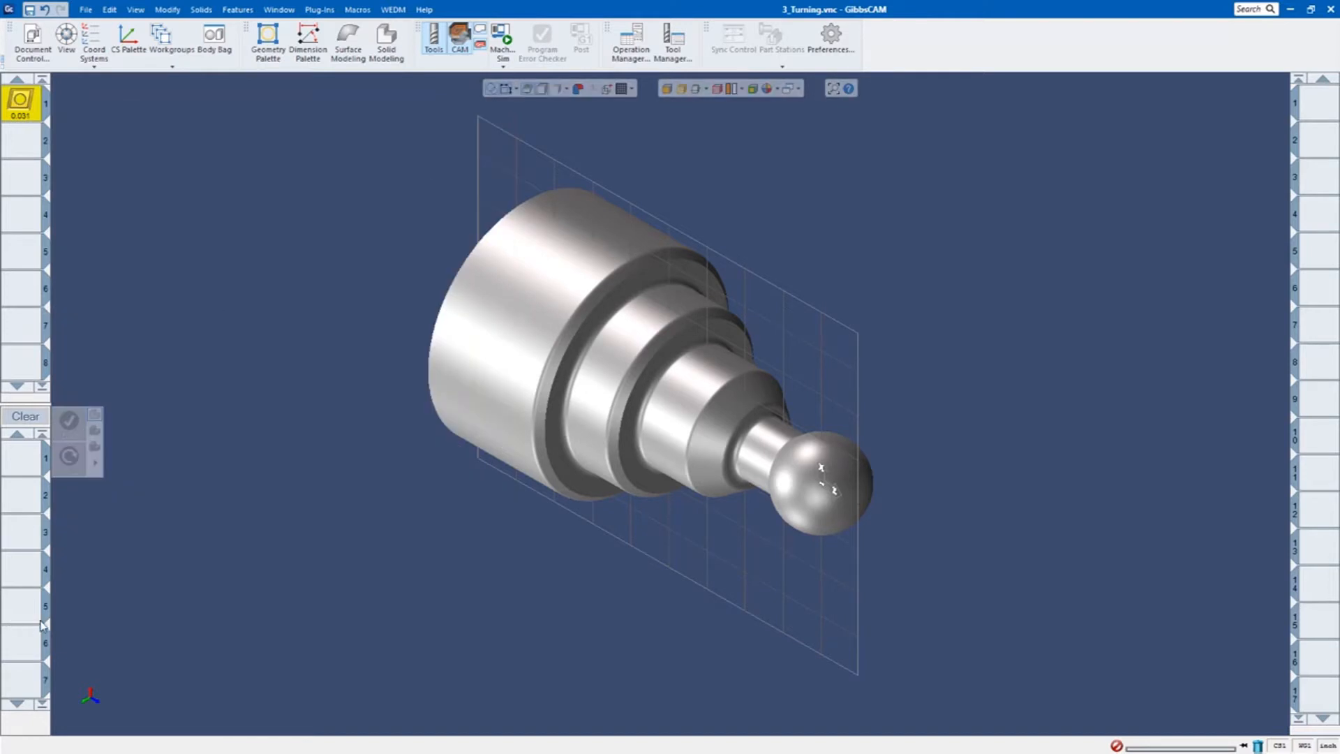
{"action": "mouse_move", "coordinate": [27, 462]}
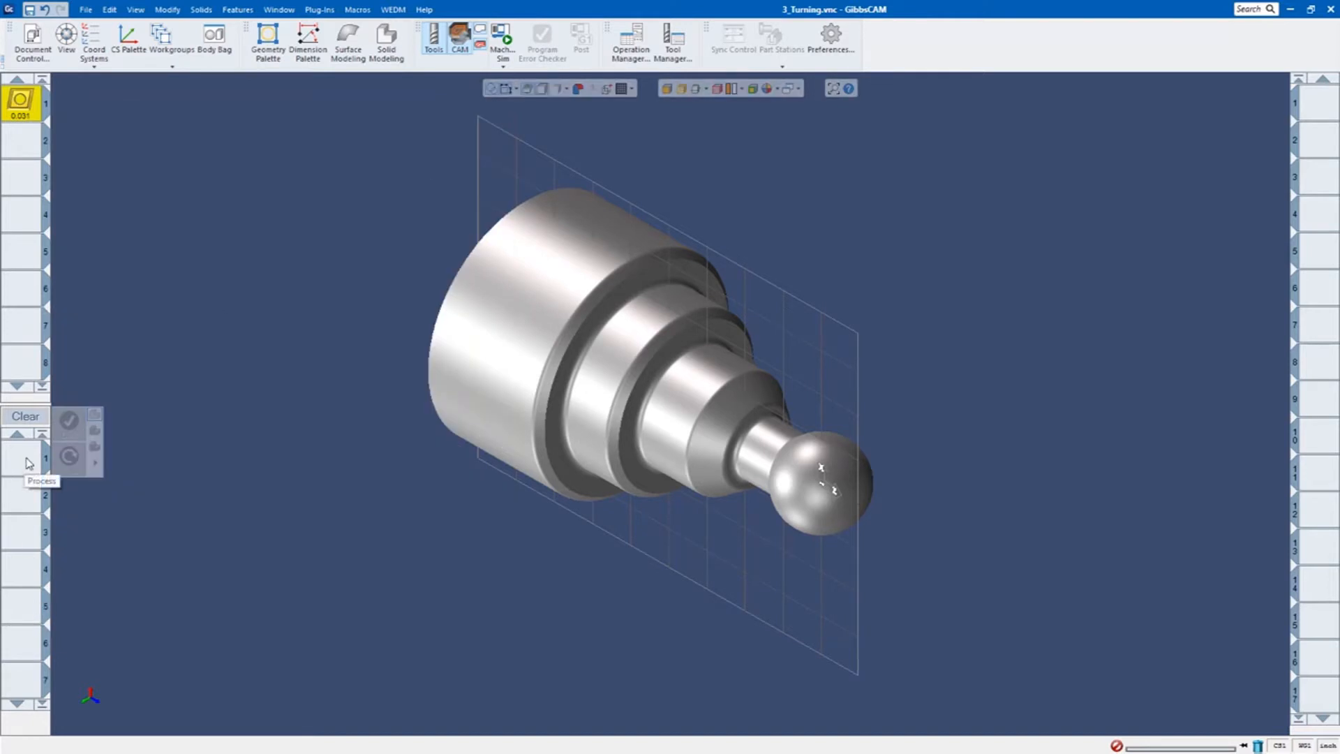
Add a lathe Rough process in the first empty process slot.
{"action": "left_click", "coordinate": [23, 463]}
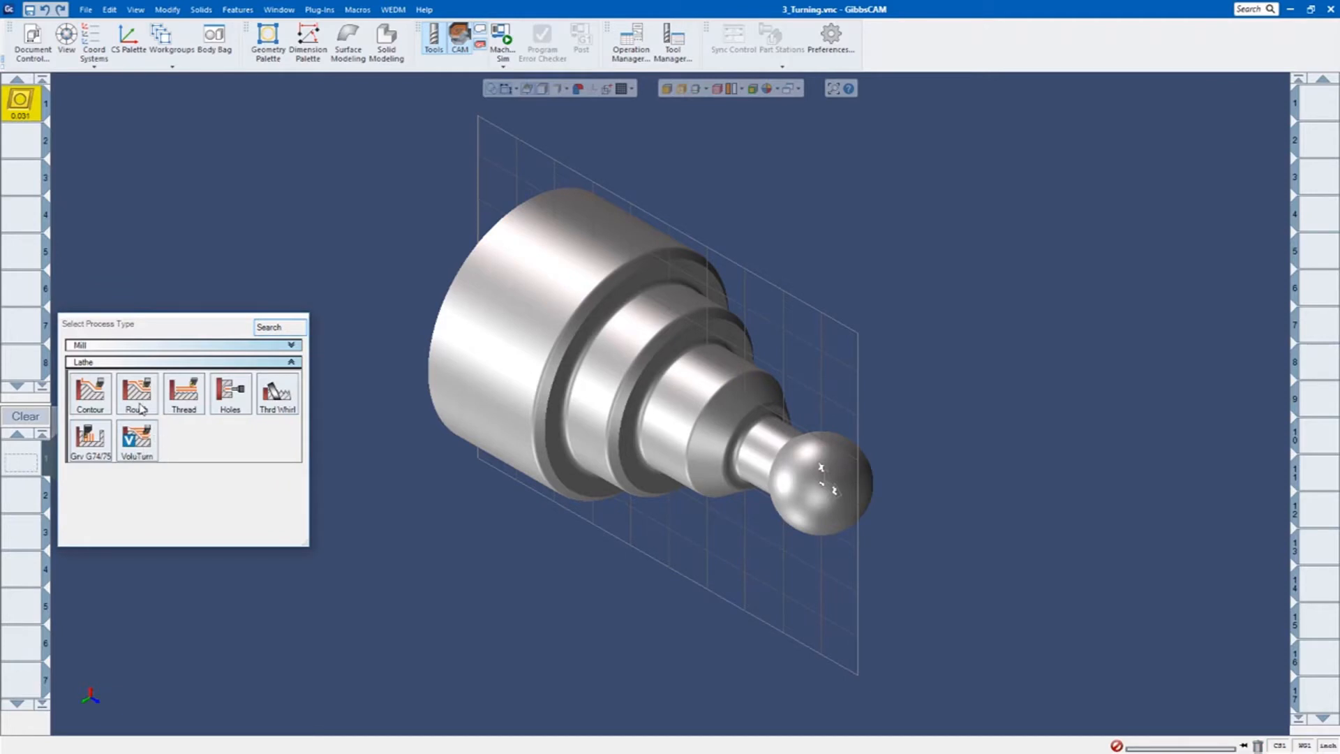
{"action": "left_click", "coordinate": [136, 393]}
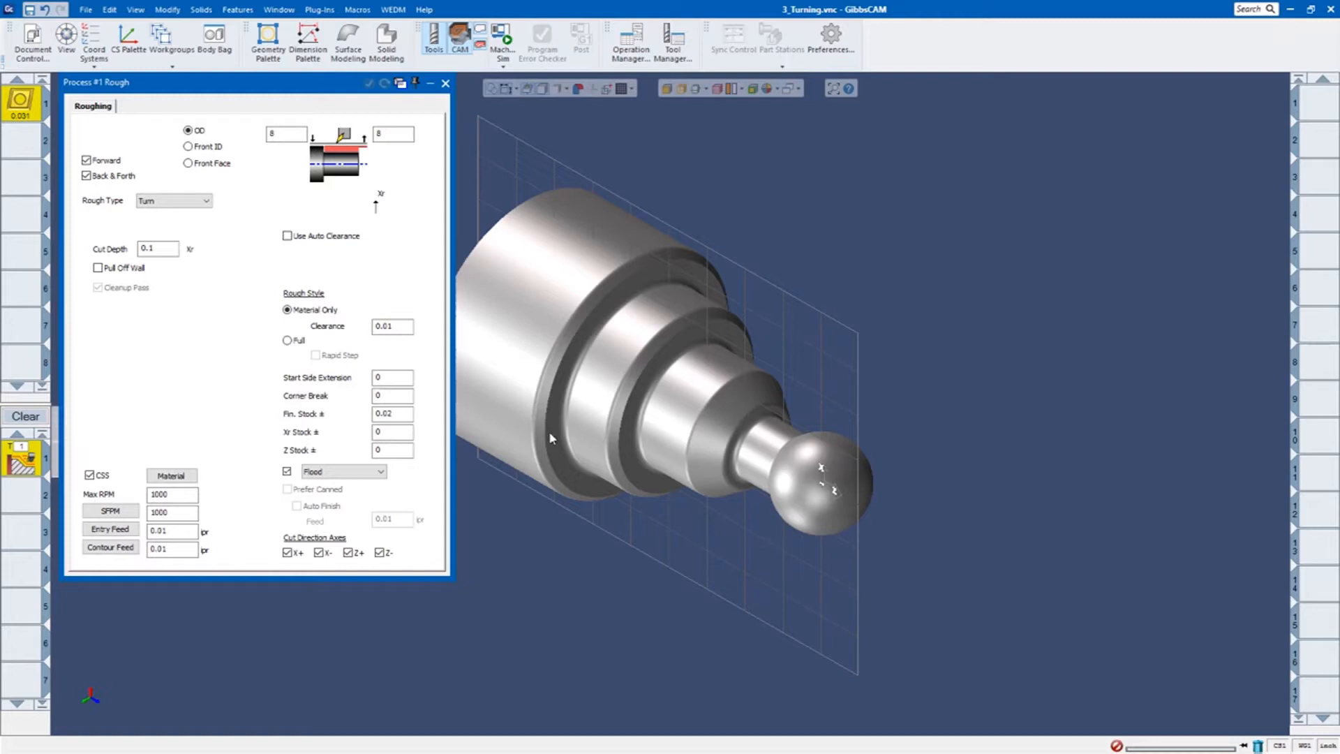
{"action": "mouse_move", "coordinate": [738, 393]}
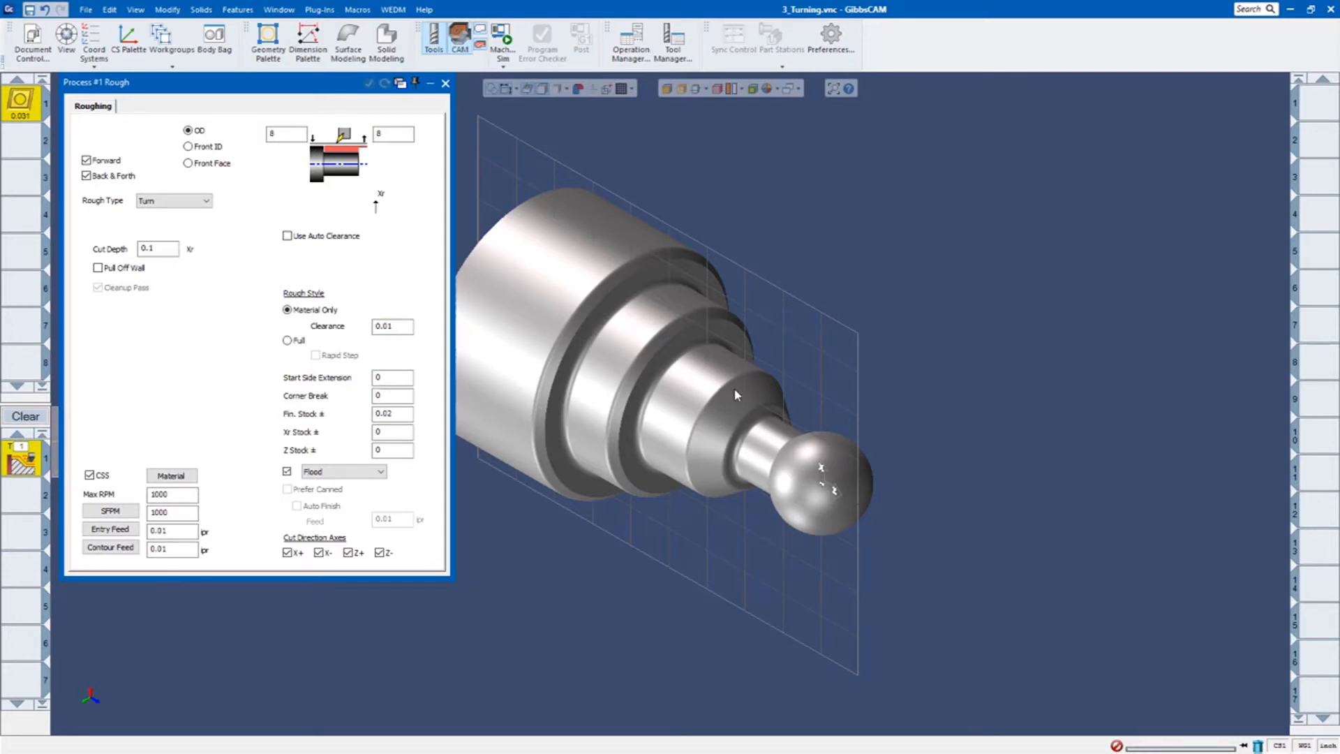
{"action": "mouse_move", "coordinate": [799, 245]}
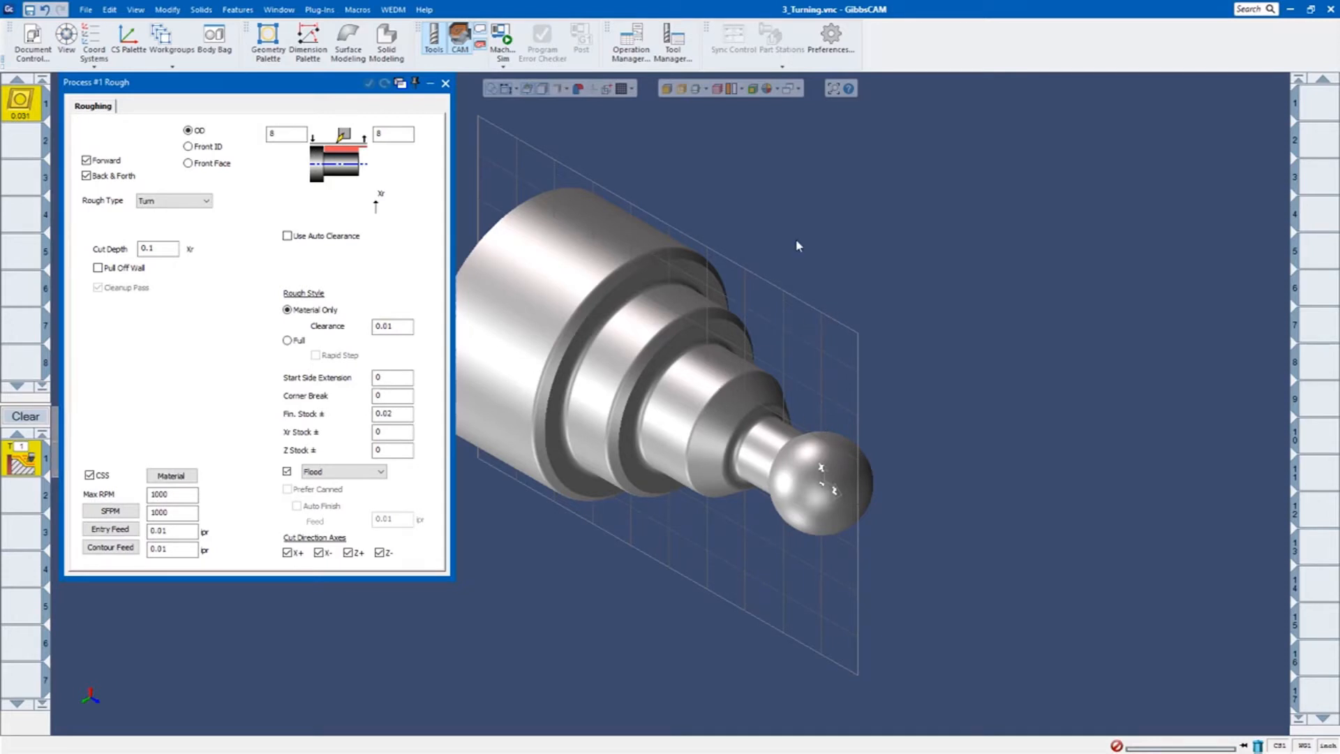
{"action": "mouse_move", "coordinate": [641, 439]}
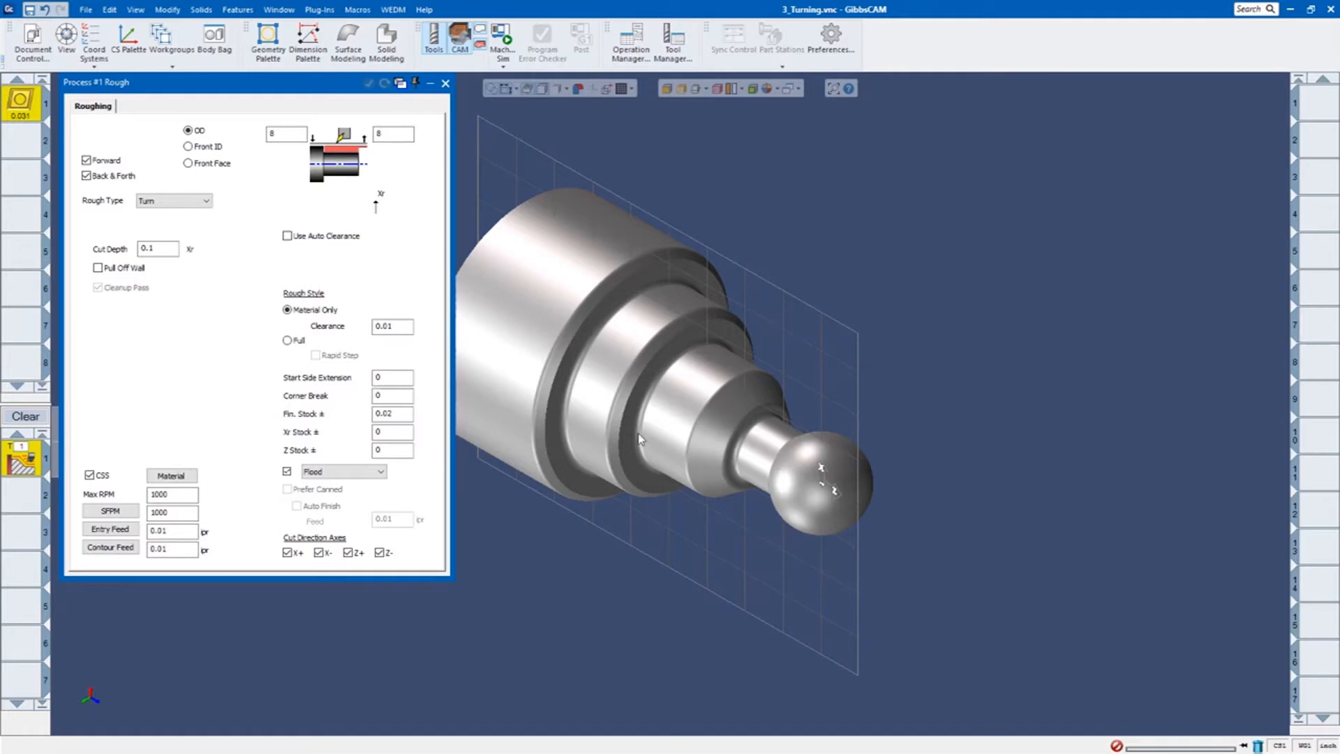
{"action": "mouse_move", "coordinate": [543, 193]}
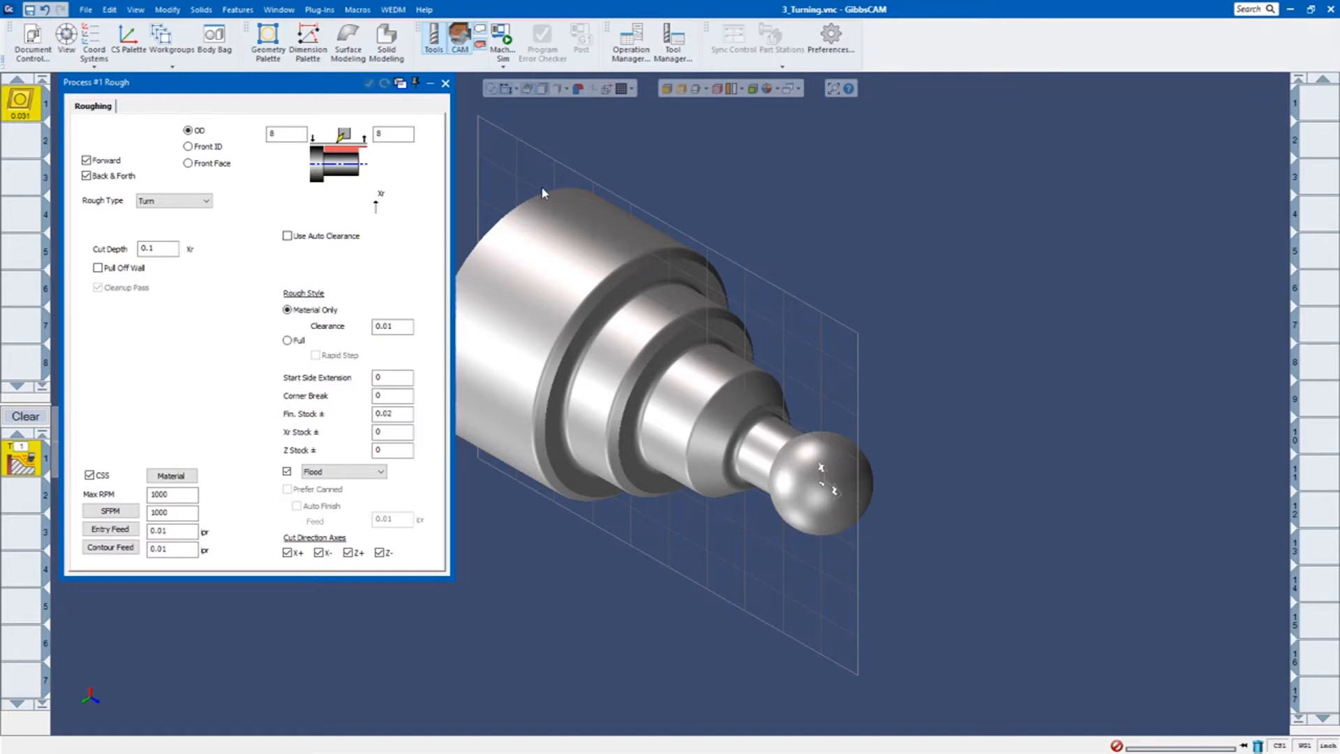
{"action": "mouse_move", "coordinate": [723, 154]}
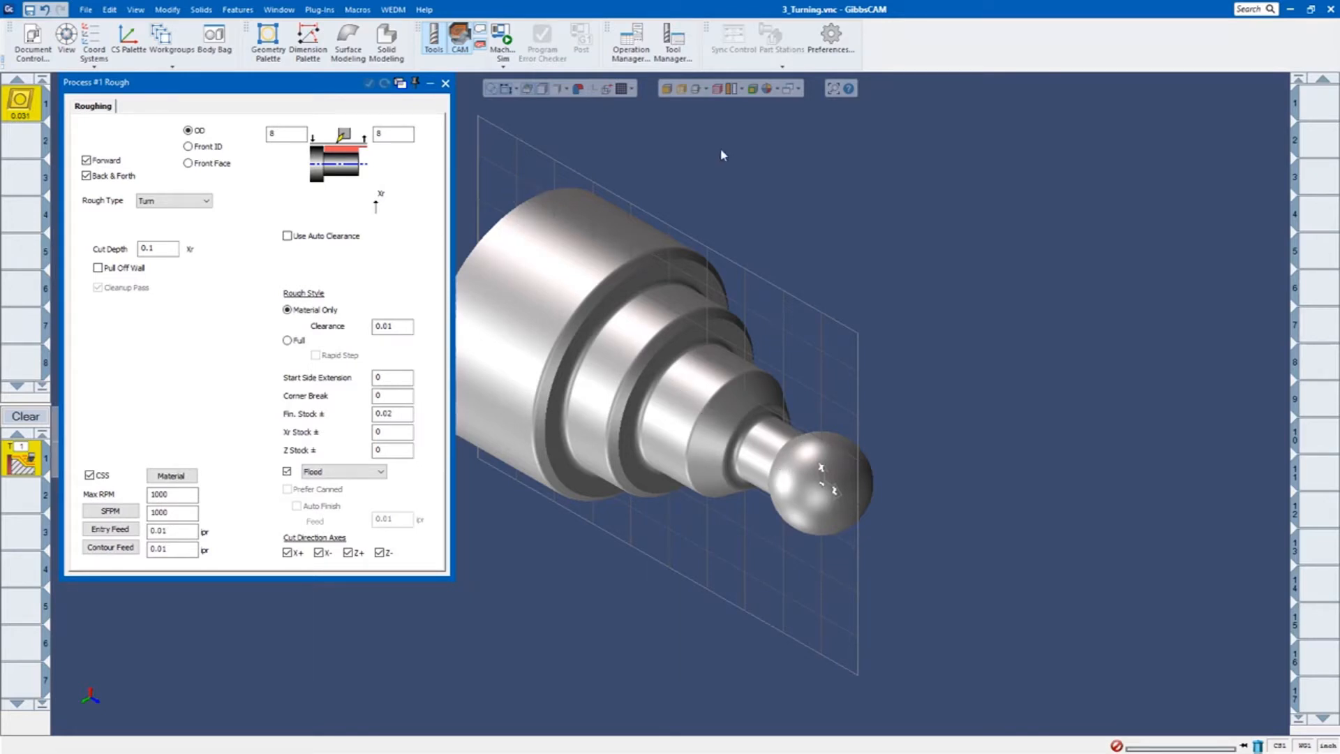
{"action": "mouse_move", "coordinate": [693, 89]}
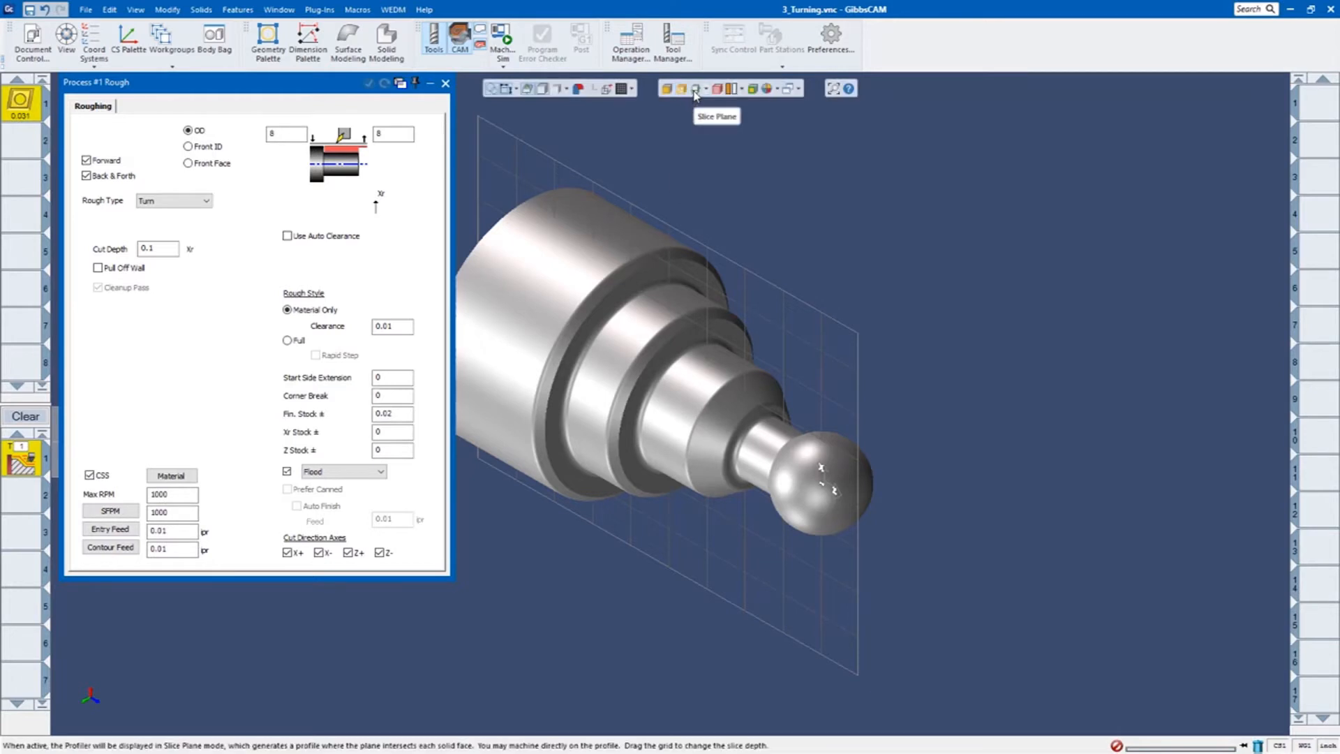
Turn on slice plane mode to show the shaft profile for roughing.
{"action": "left_click", "coordinate": [692, 88]}
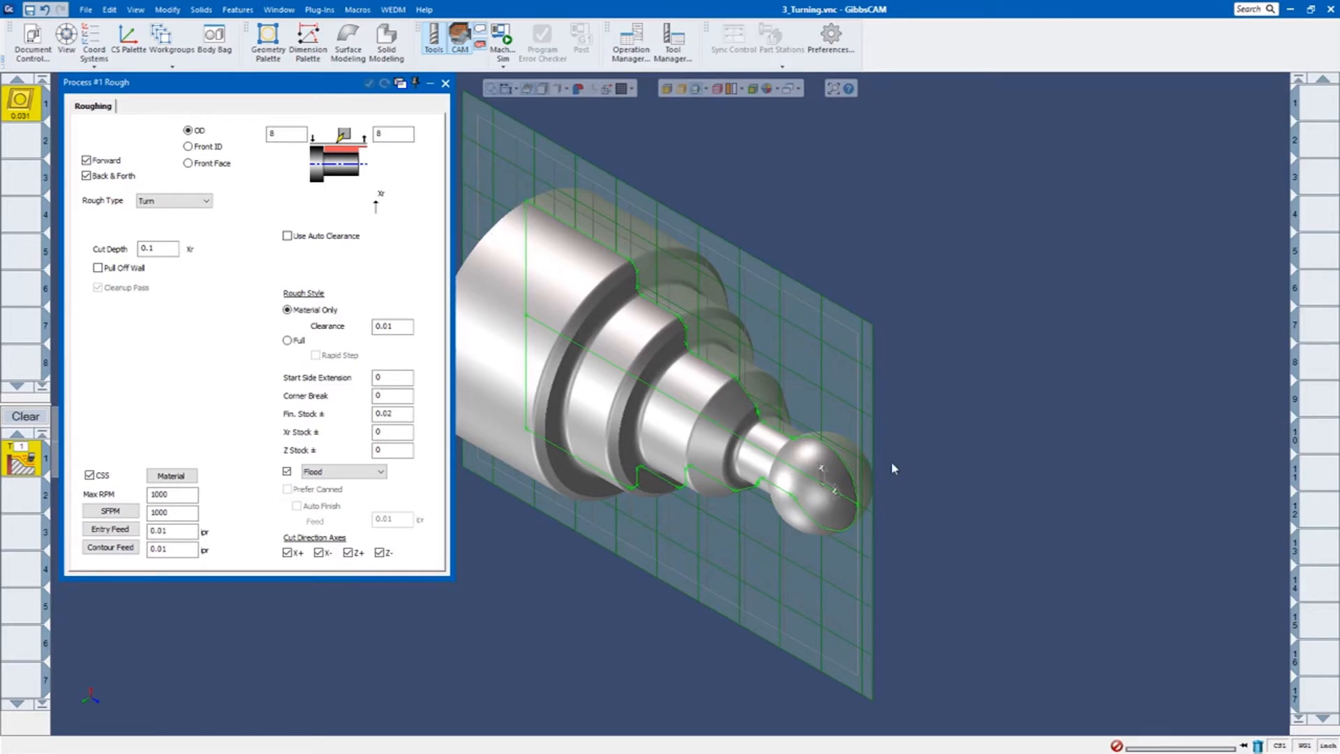
{"action": "mouse_move", "coordinate": [708, 353]}
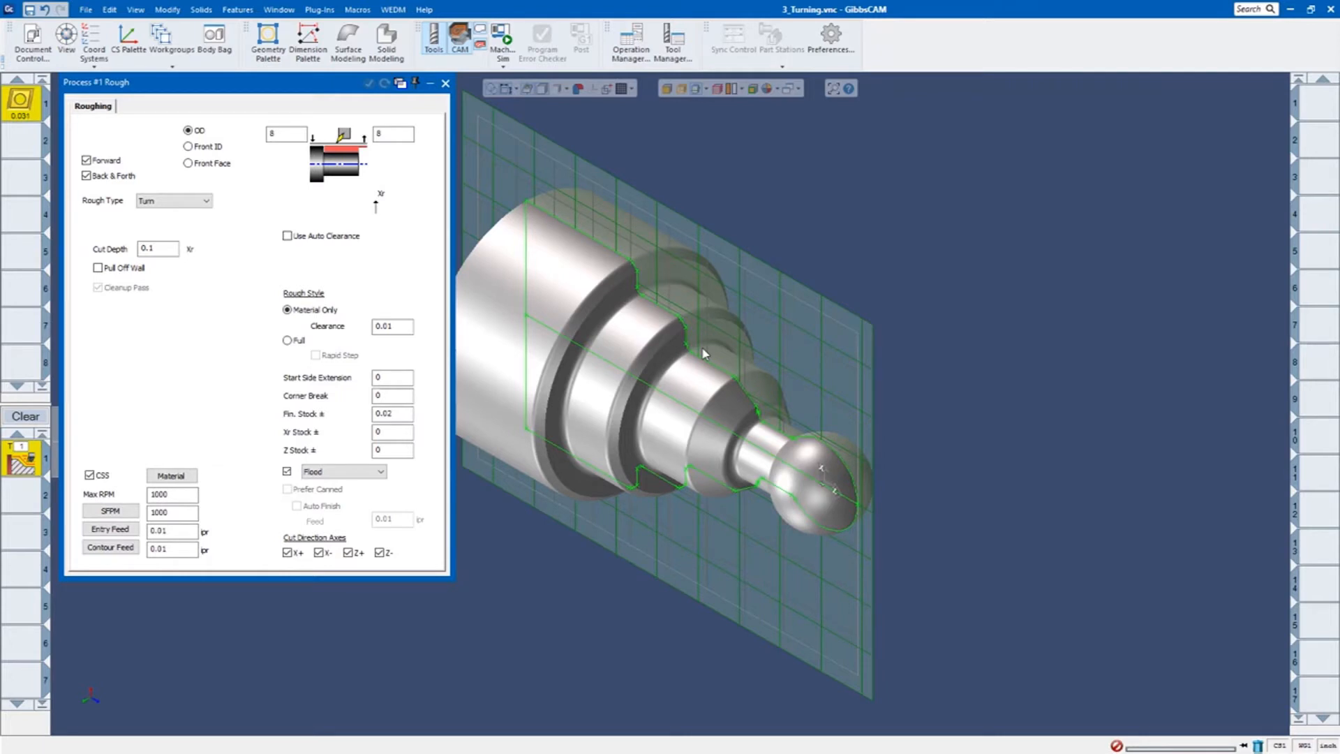
{"action": "mouse_move", "coordinate": [645, 307]}
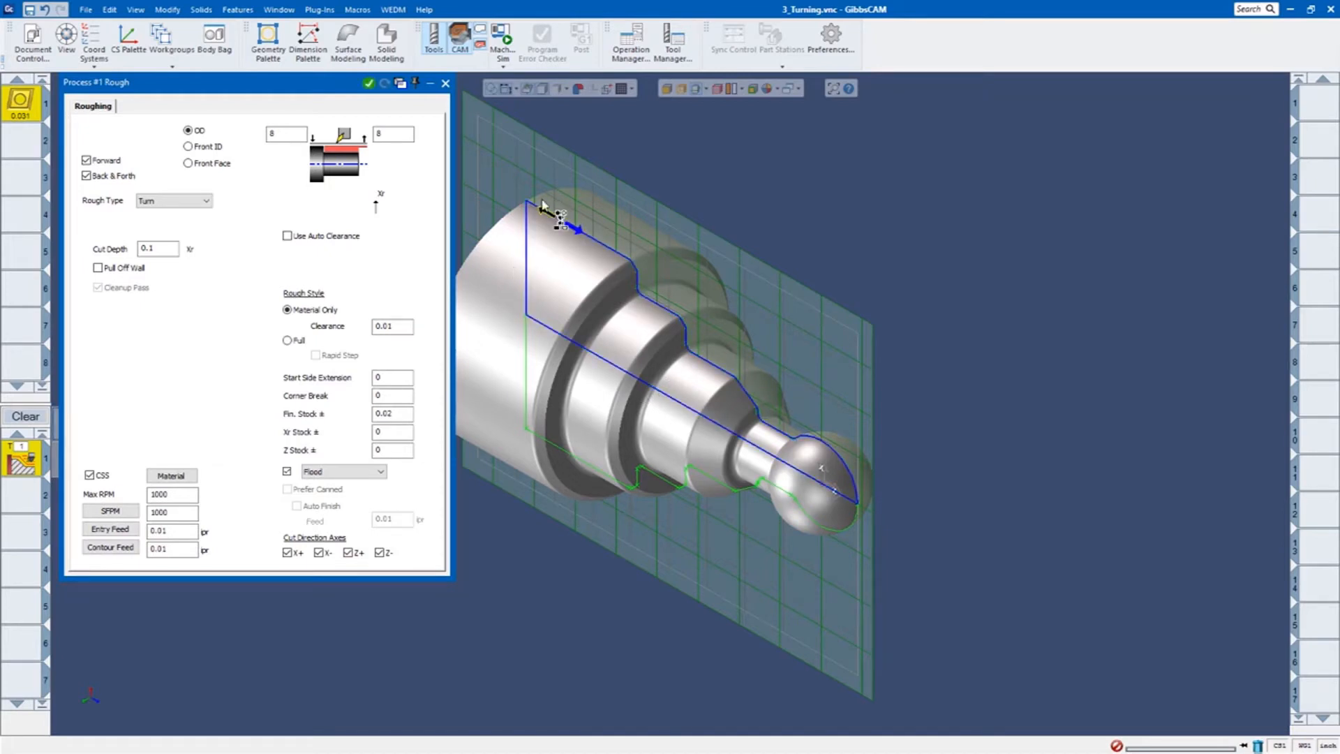
{"action": "mouse_move", "coordinate": [587, 220]}
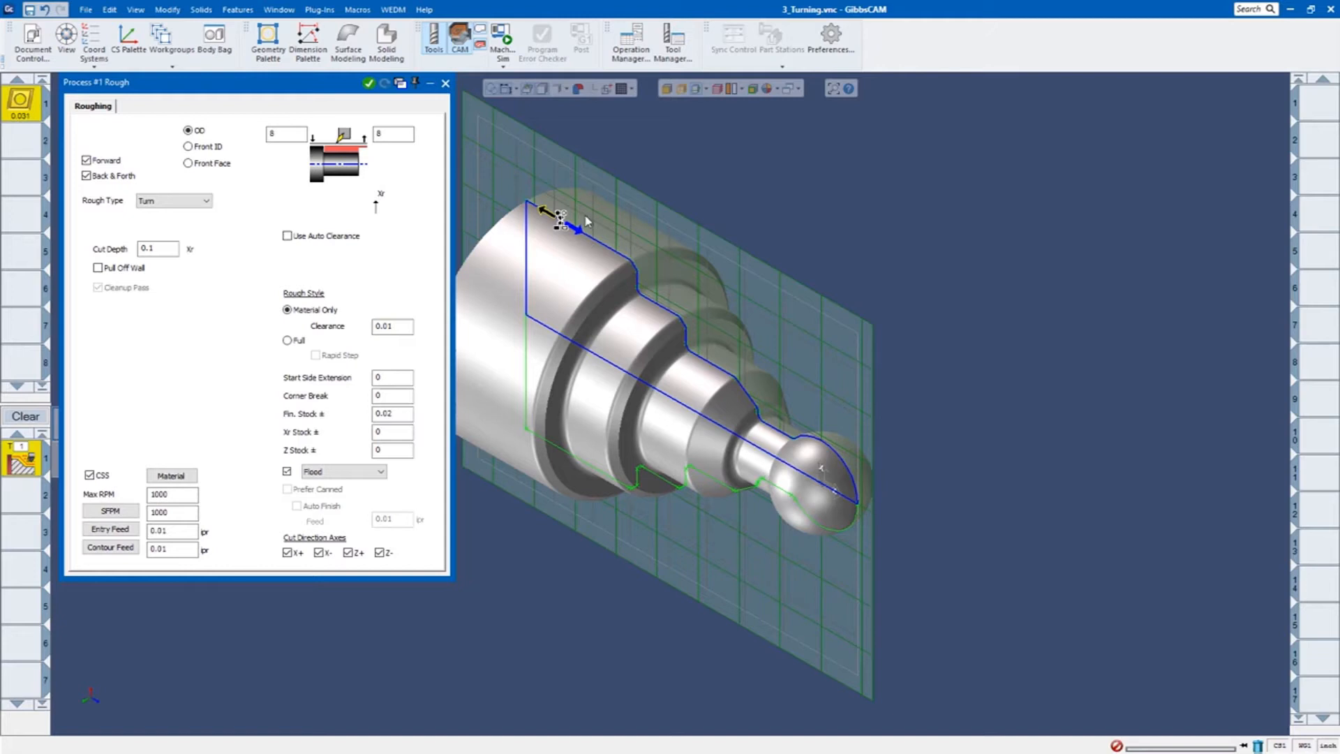
{"action": "mouse_move", "coordinate": [558, 232]}
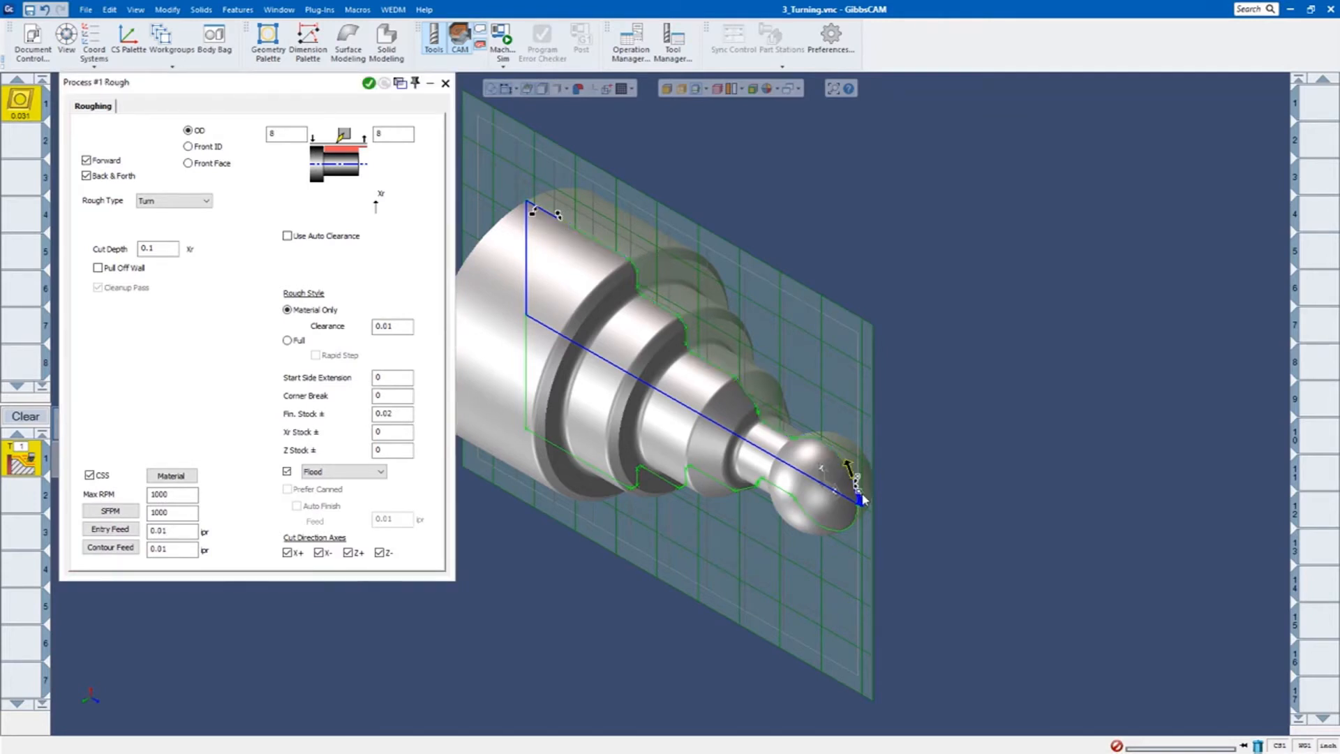
{"action": "mouse_move", "coordinate": [748, 374]}
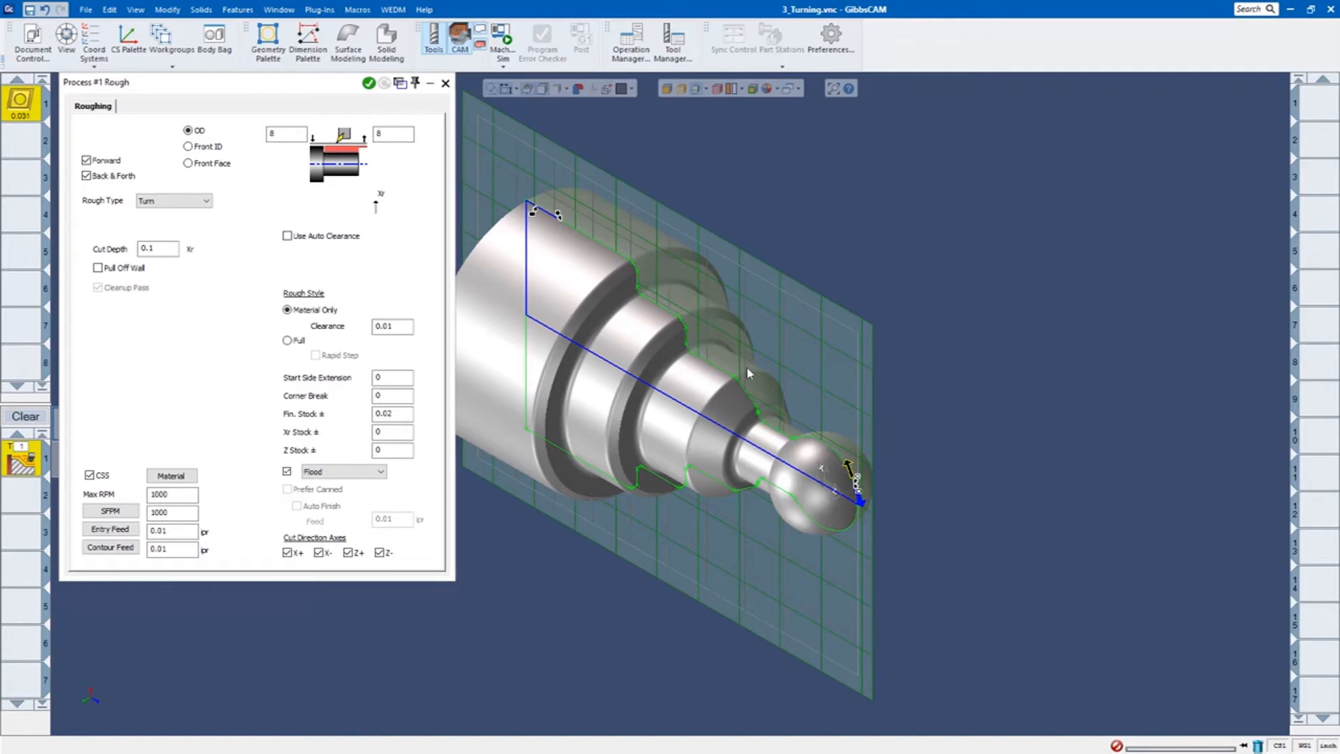
{"action": "mouse_move", "coordinate": [873, 514]}
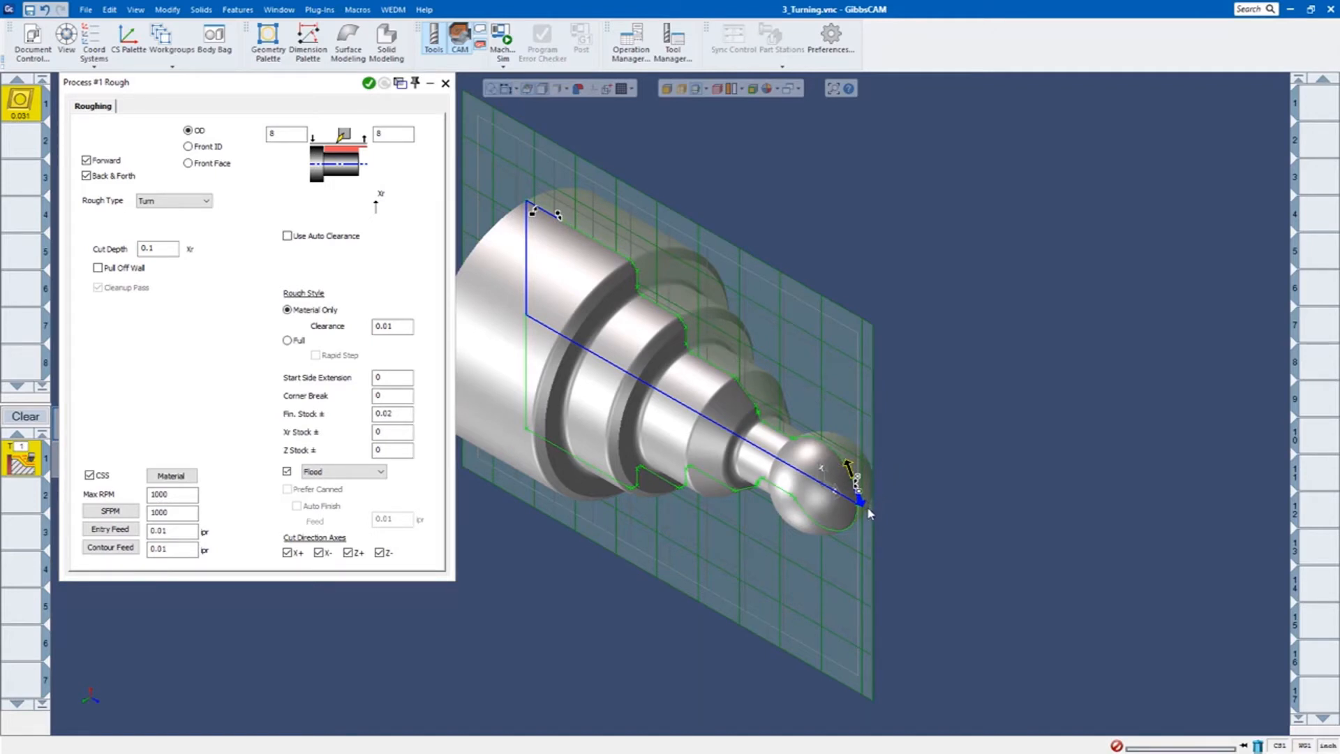
{"action": "mouse_move", "coordinate": [664, 405]}
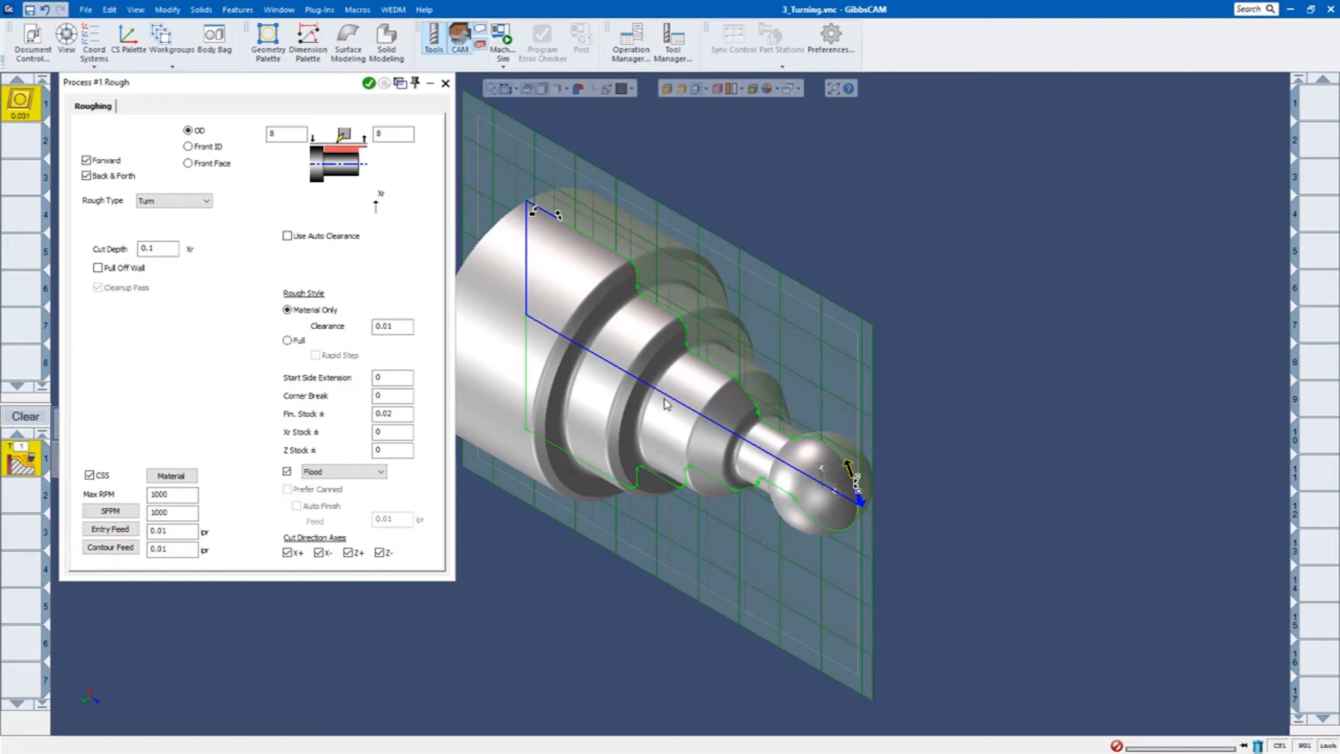
{"action": "mouse_move", "coordinate": [829, 532]}
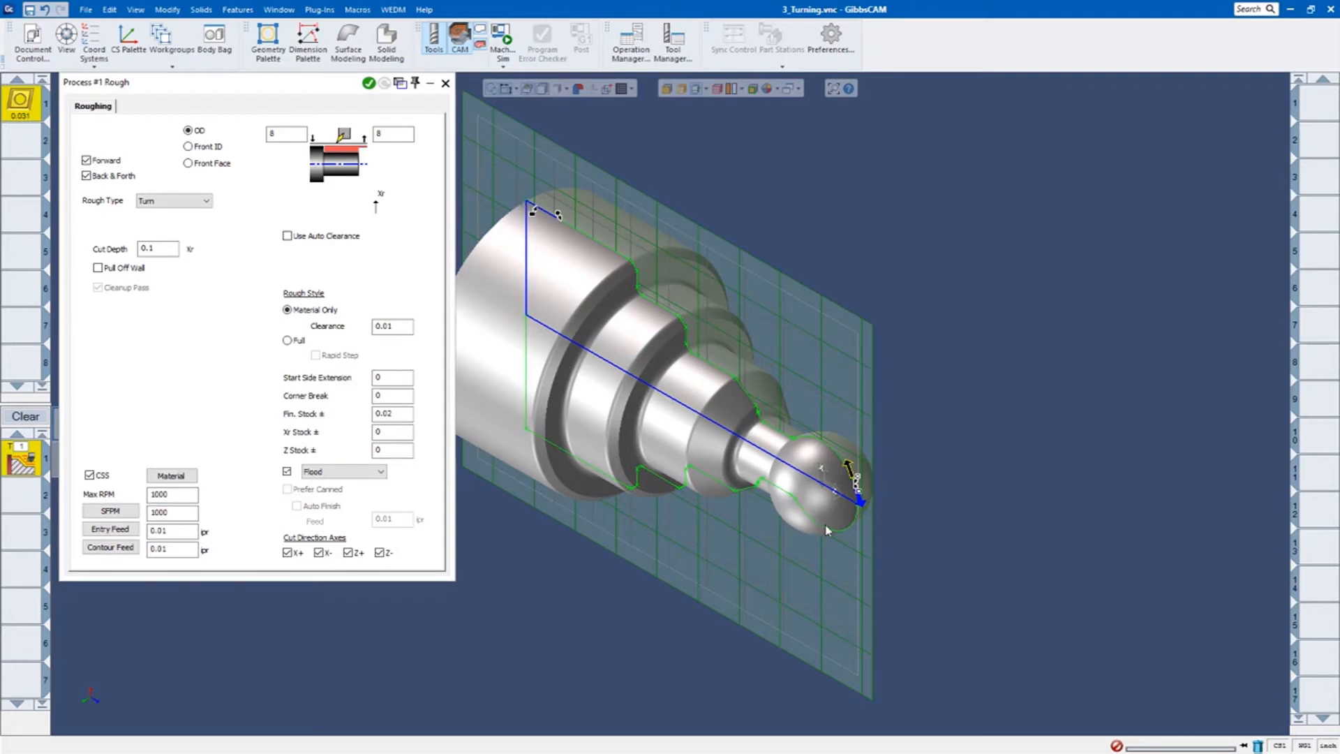
{"action": "mouse_move", "coordinate": [529, 298]}
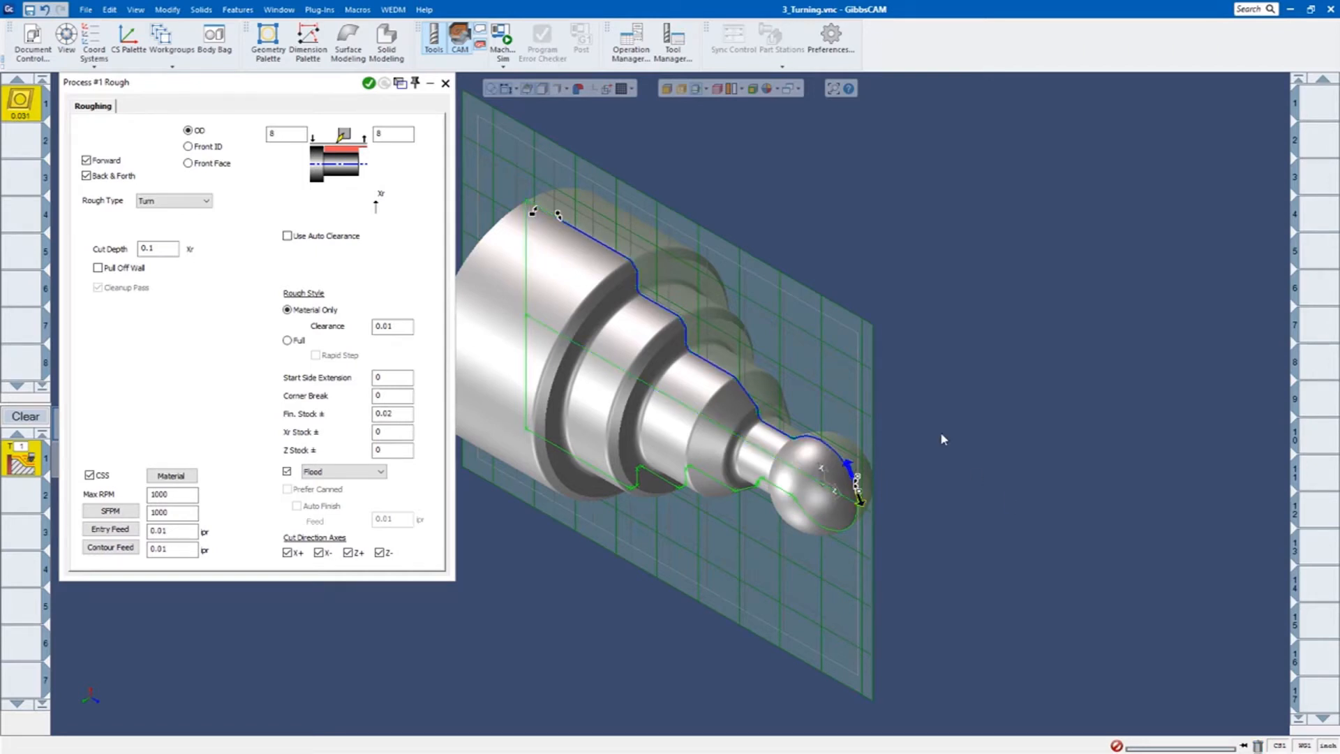
{"action": "mouse_move", "coordinate": [558, 217]}
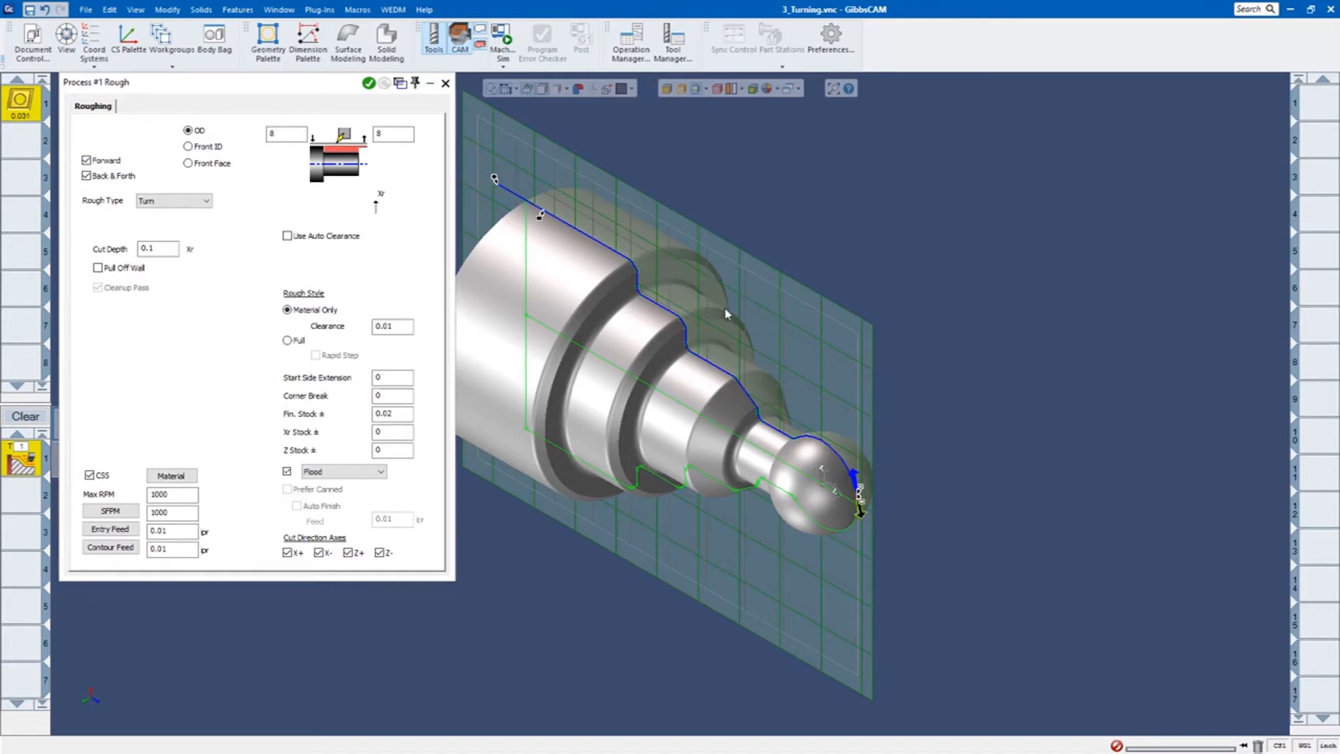
{"action": "mouse_move", "coordinate": [547, 215]}
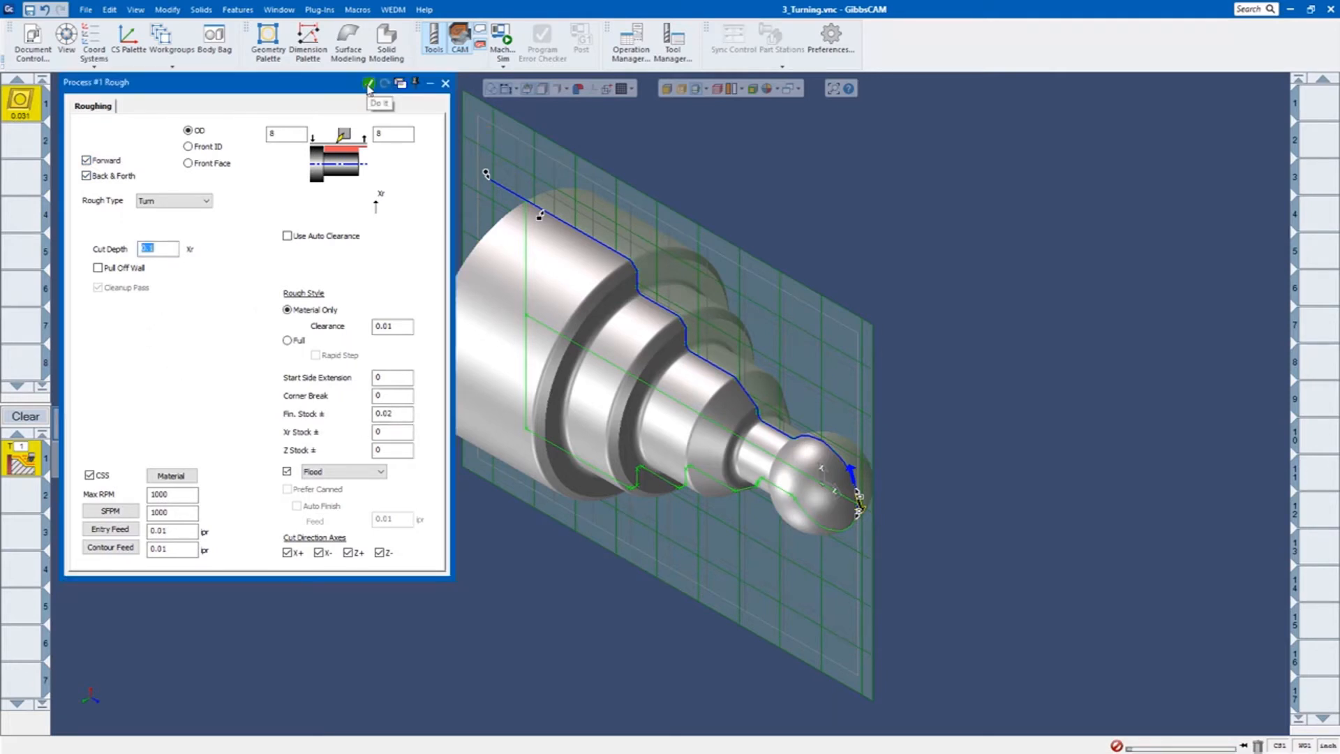
Generate the roughing toolpath and run Op Sim to watch the stock cut.
{"action": "left_click", "coordinate": [369, 83]}
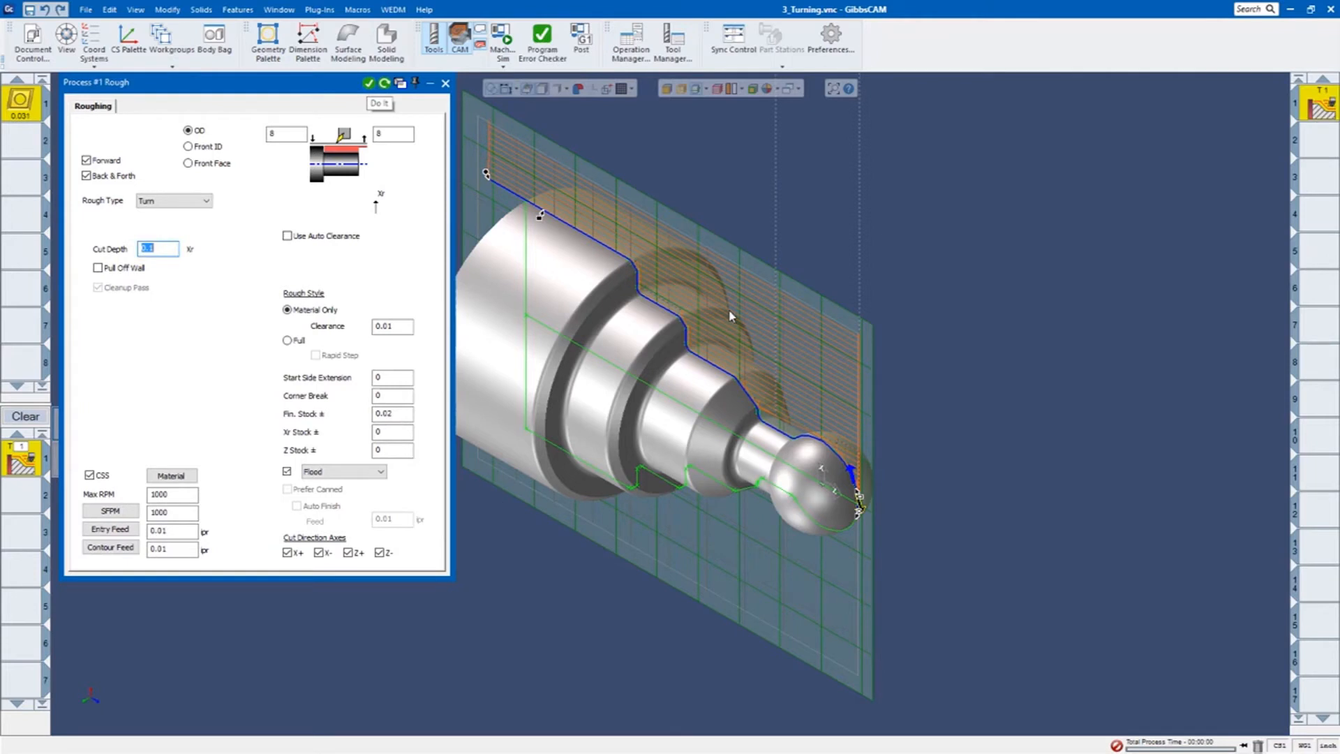
{"action": "mouse_move", "coordinate": [922, 254]}
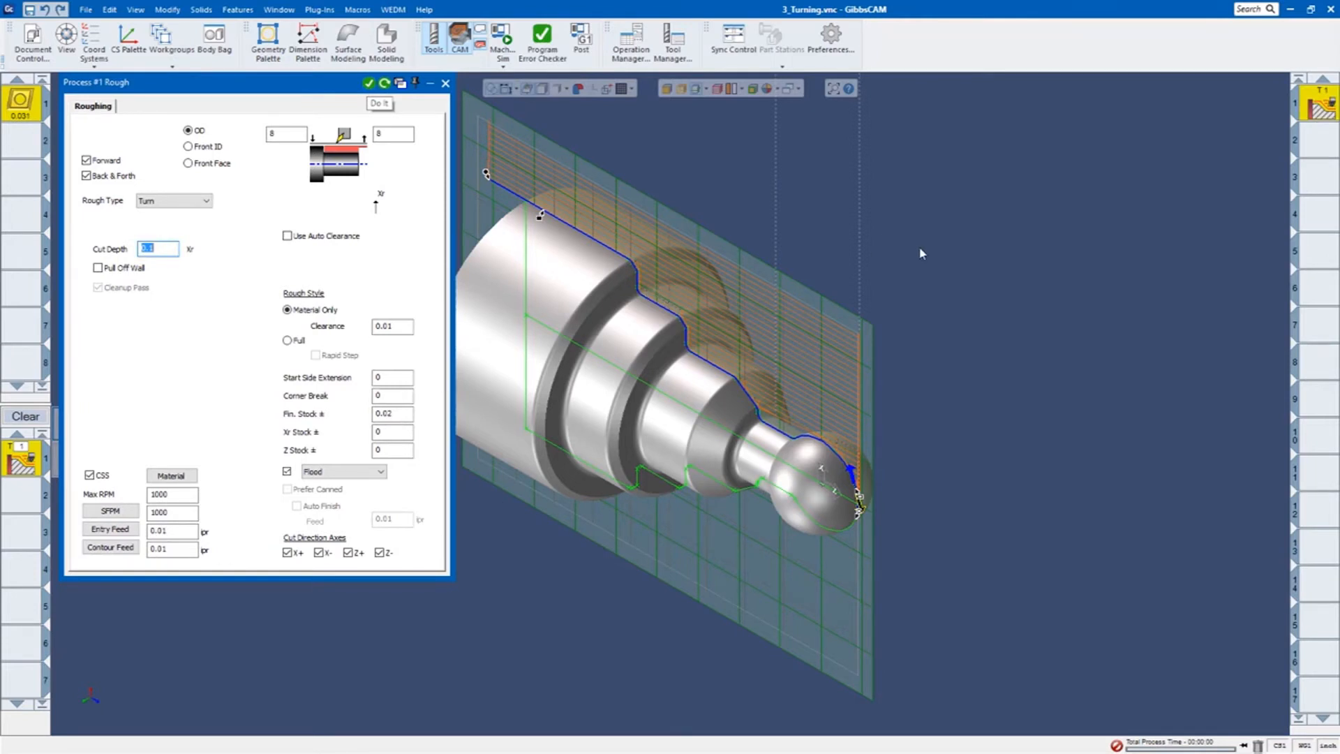
{"action": "mouse_move", "coordinate": [499, 35]}
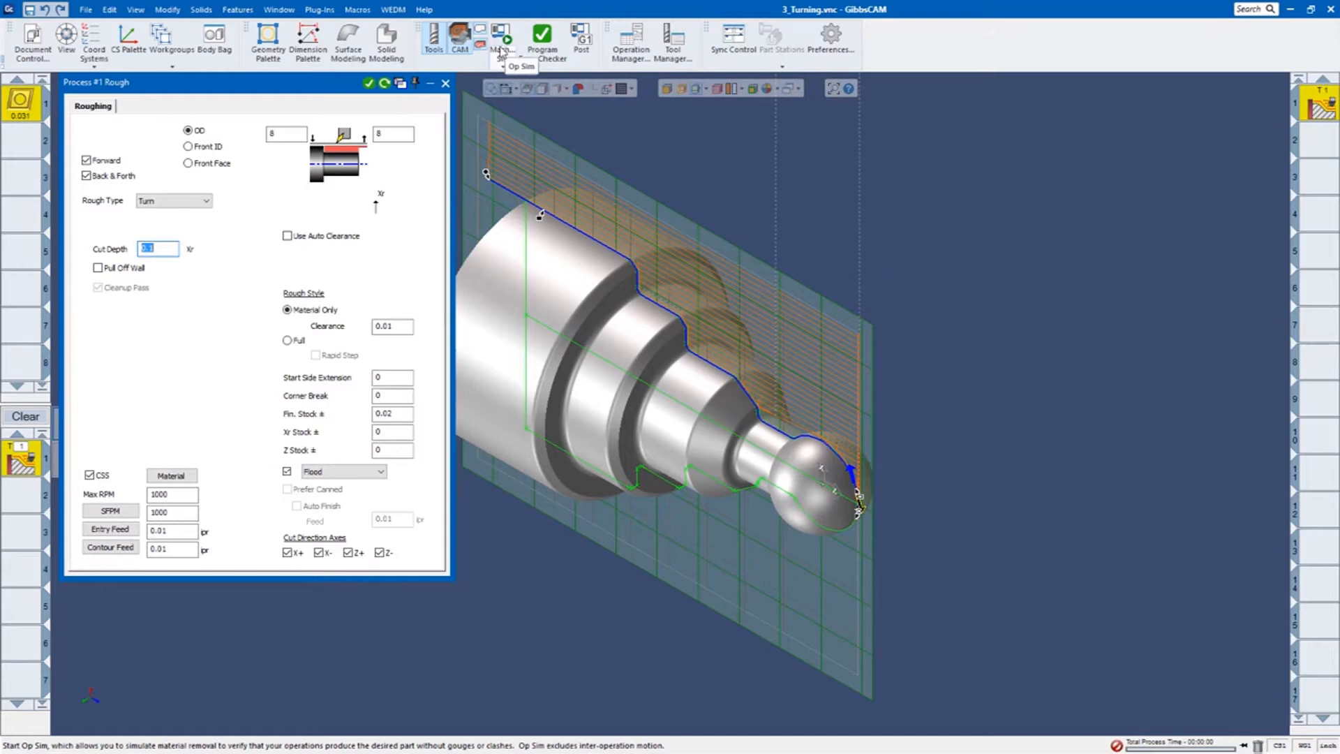
{"action": "left_click", "coordinate": [503, 36]}
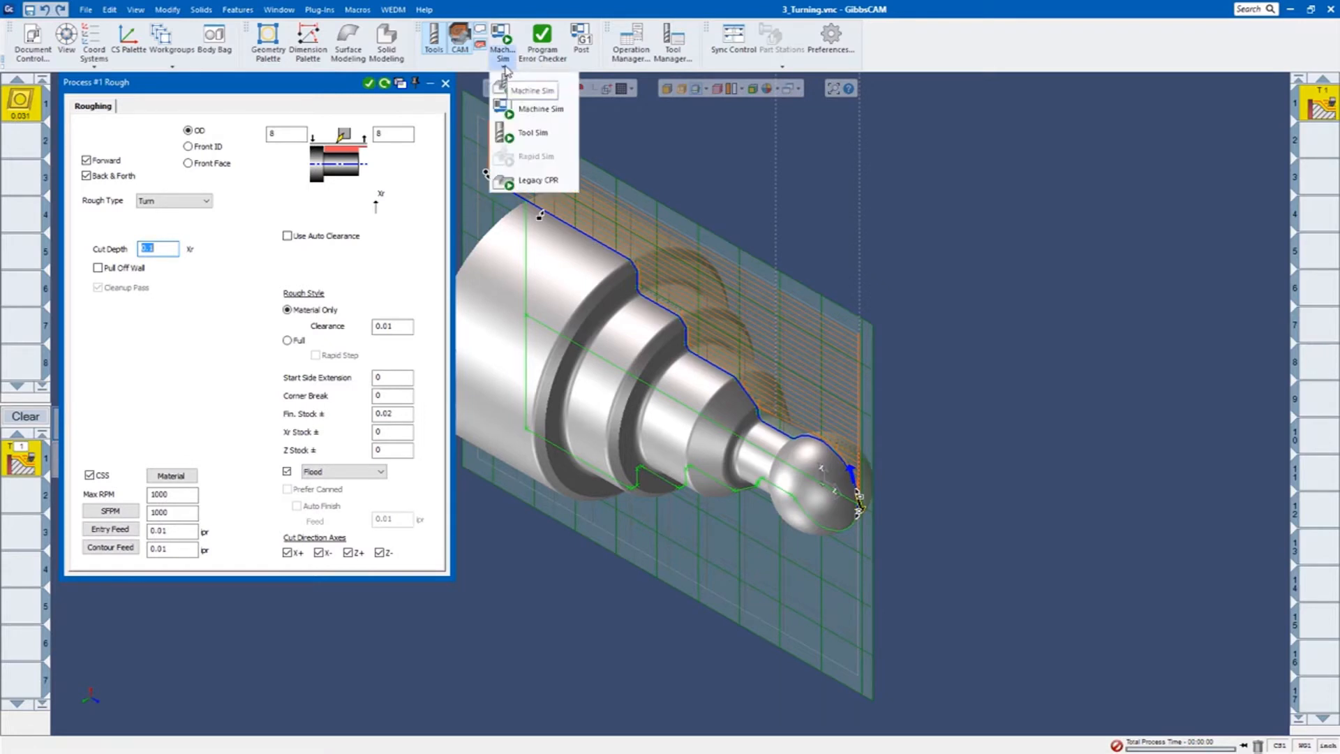
{"action": "left_click", "coordinate": [529, 109]}
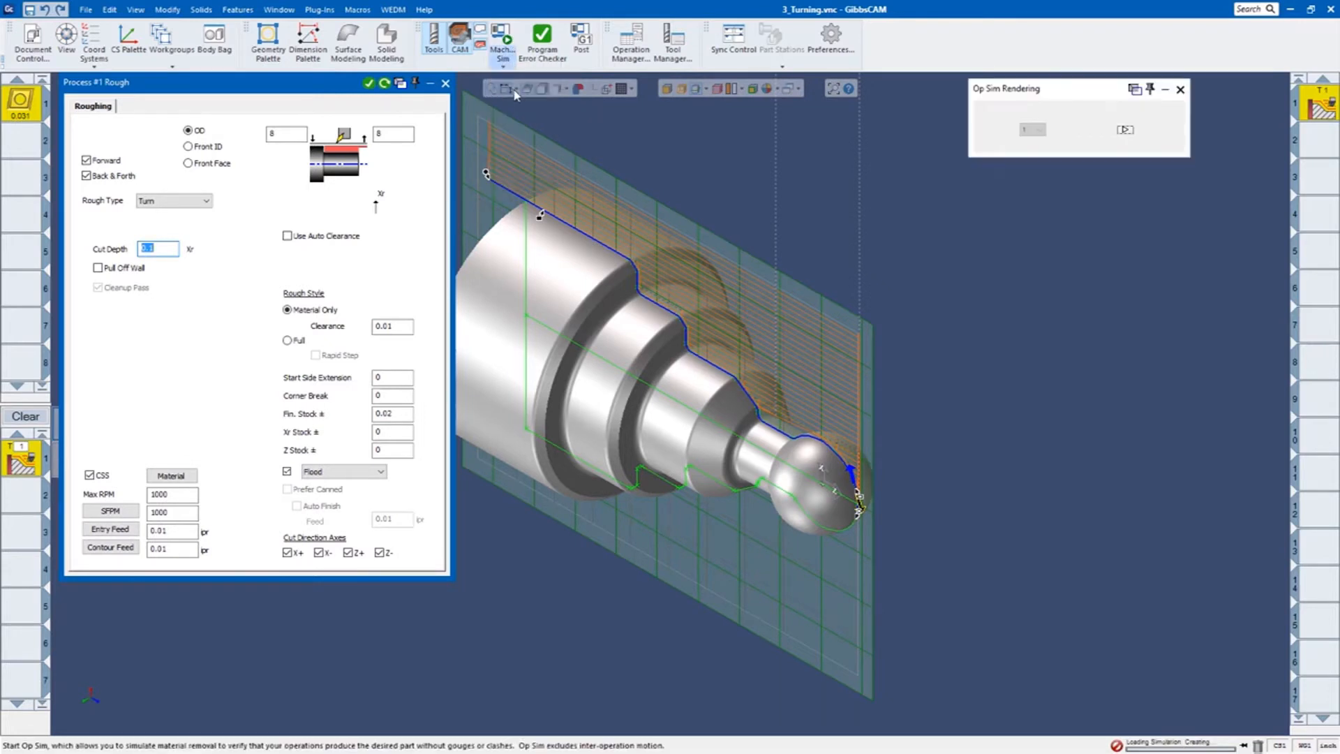
{"action": "left_click", "coordinate": [503, 38]}
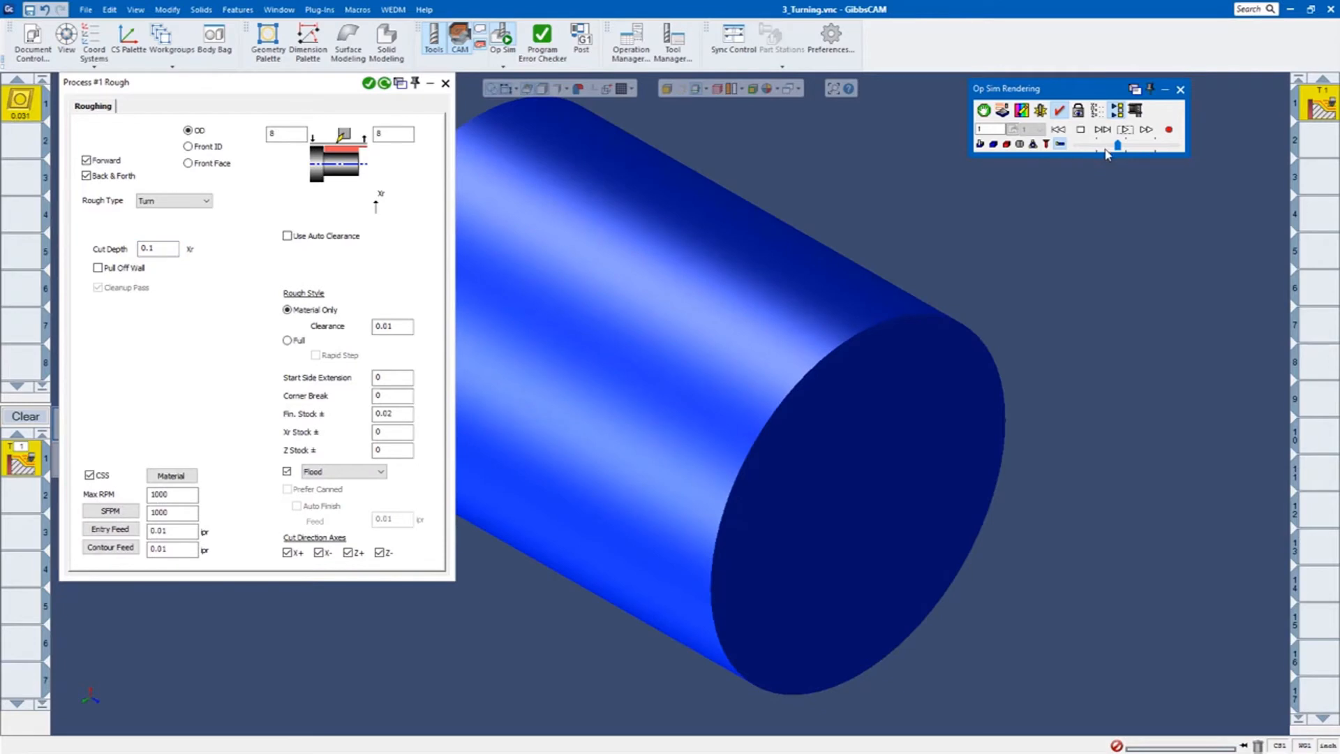
{"action": "mouse_move", "coordinate": [1126, 130]}
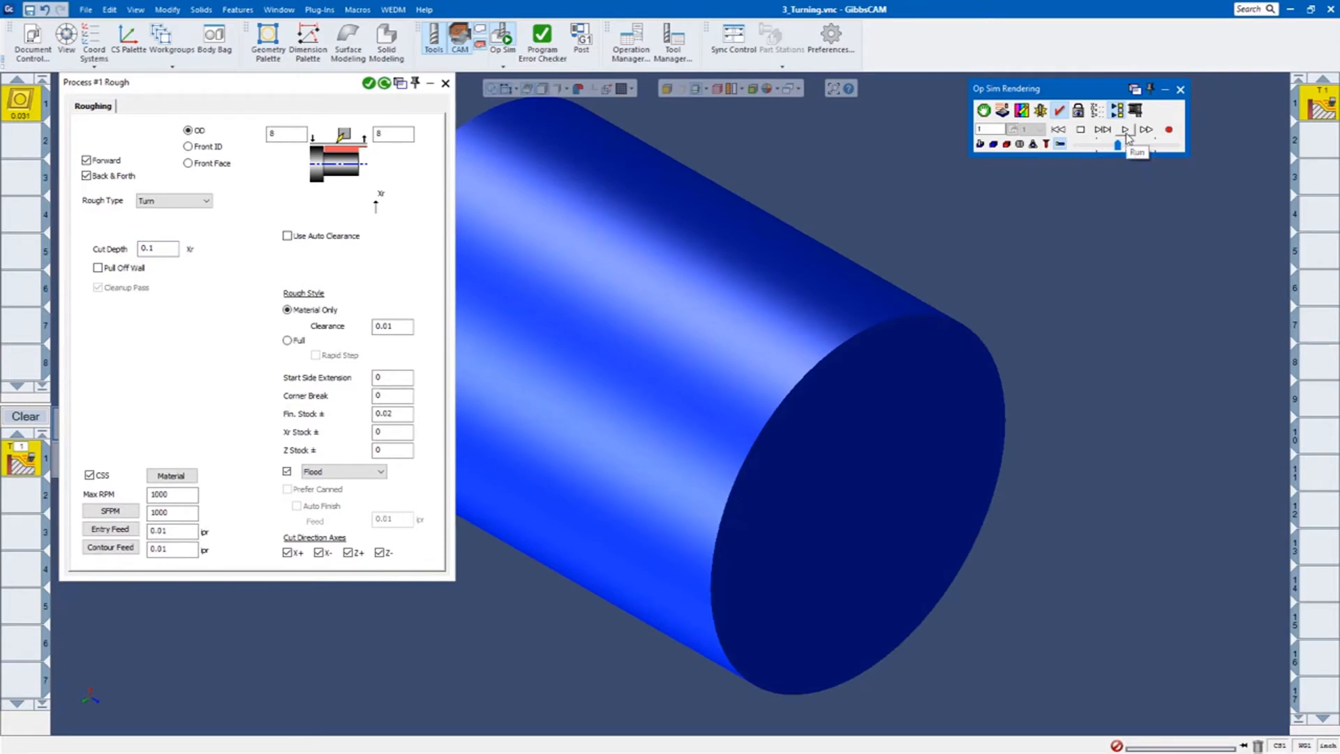
{"action": "left_click", "coordinate": [1125, 129]}
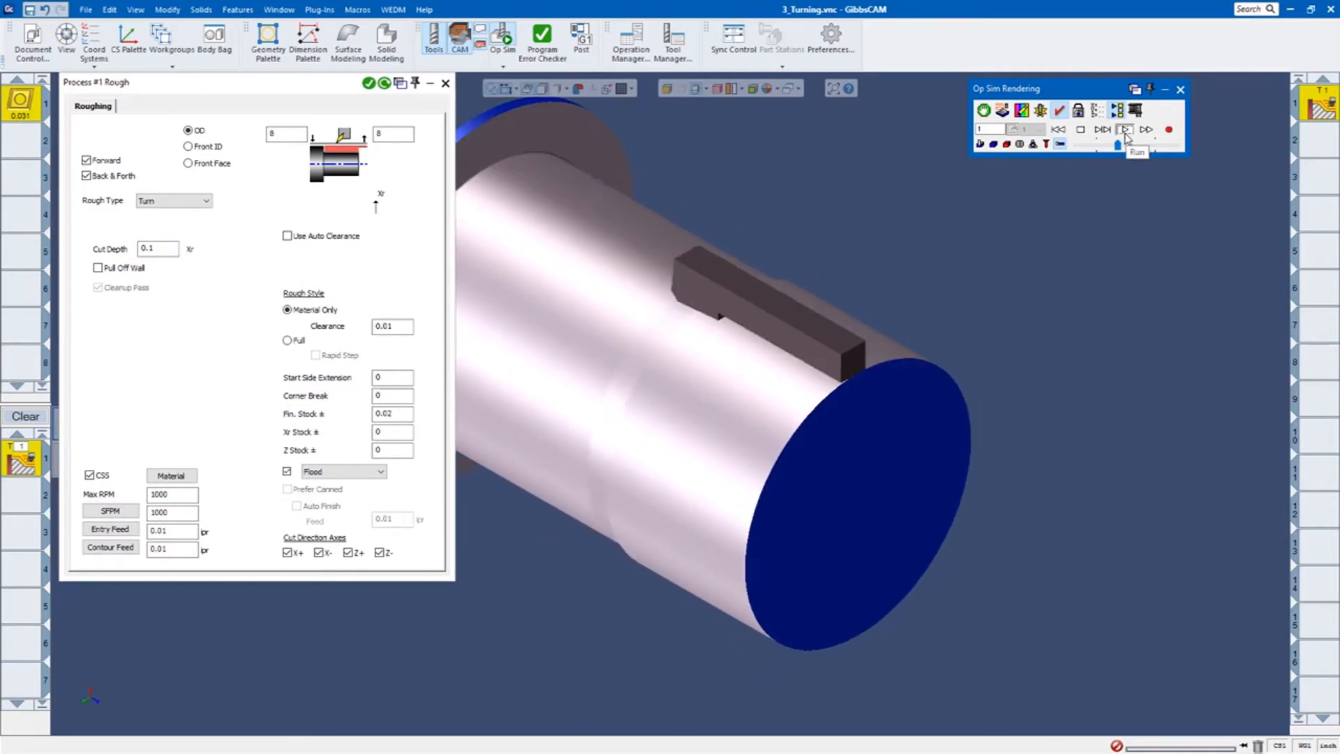
{"action": "left_click", "coordinate": [1125, 129]}
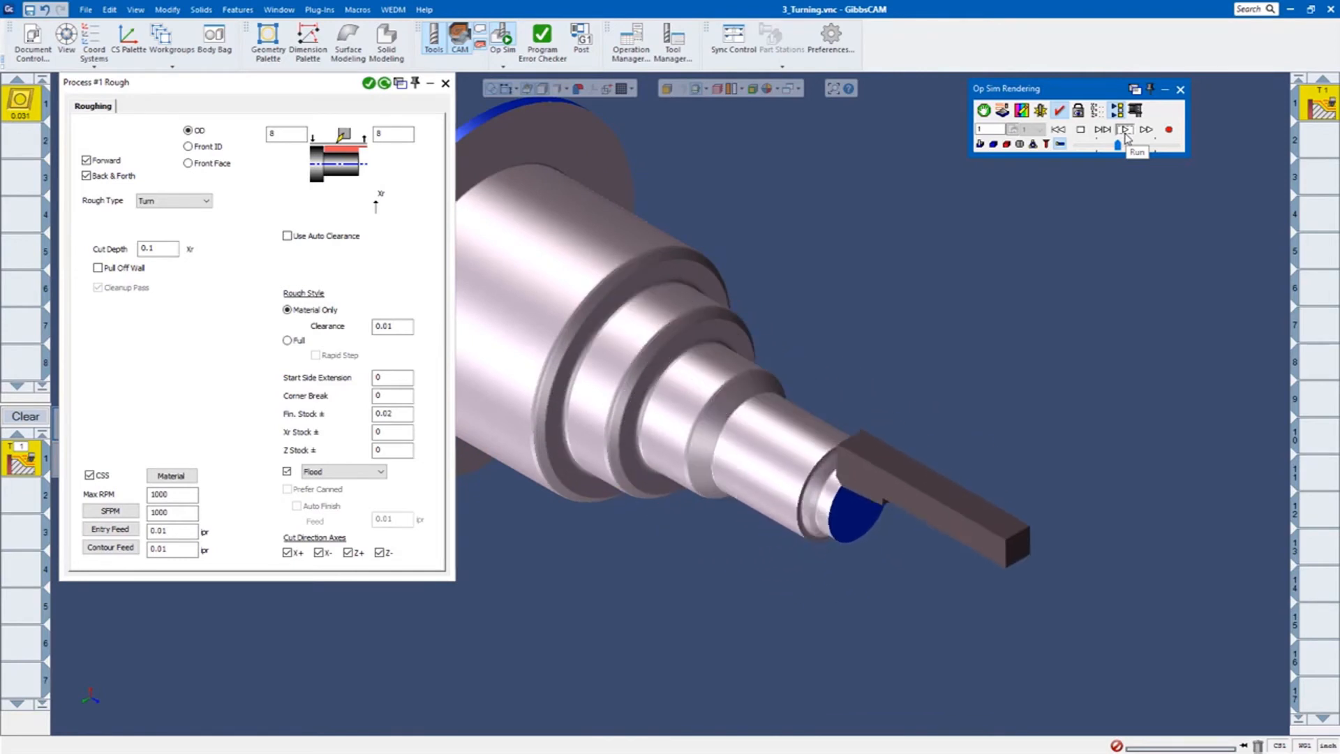
{"action": "left_click", "coordinate": [1125, 129]}
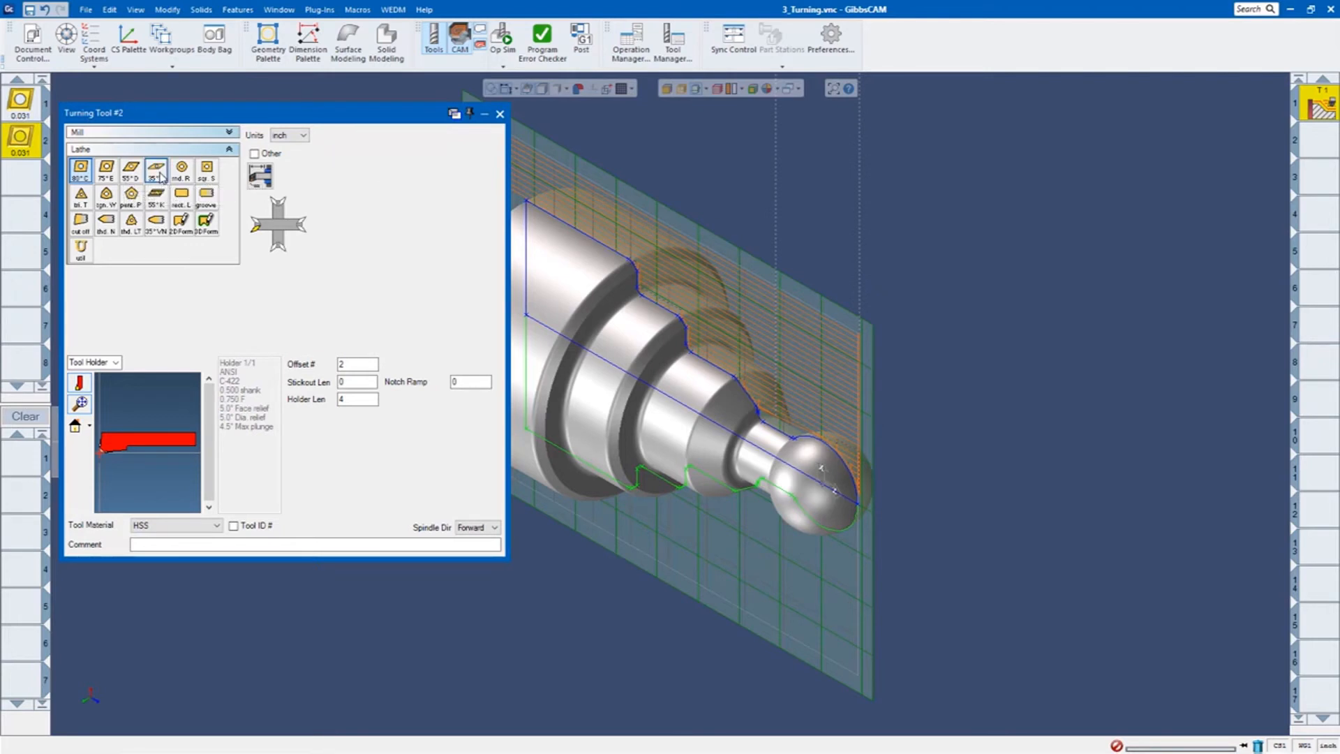
Define tool 2 with a 35° V insert and 0.008 tip radius.
{"action": "left_click", "coordinate": [156, 169]}
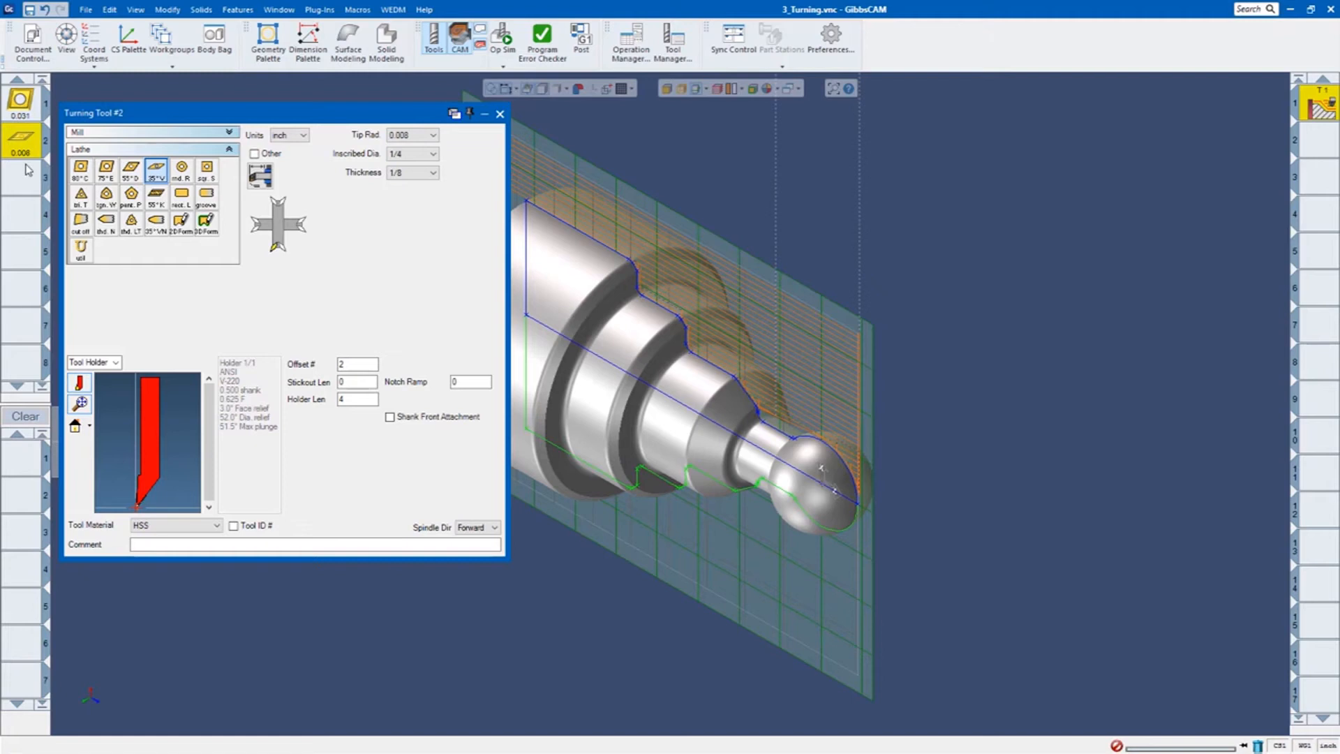
{"action": "left_click", "coordinate": [500, 114]}
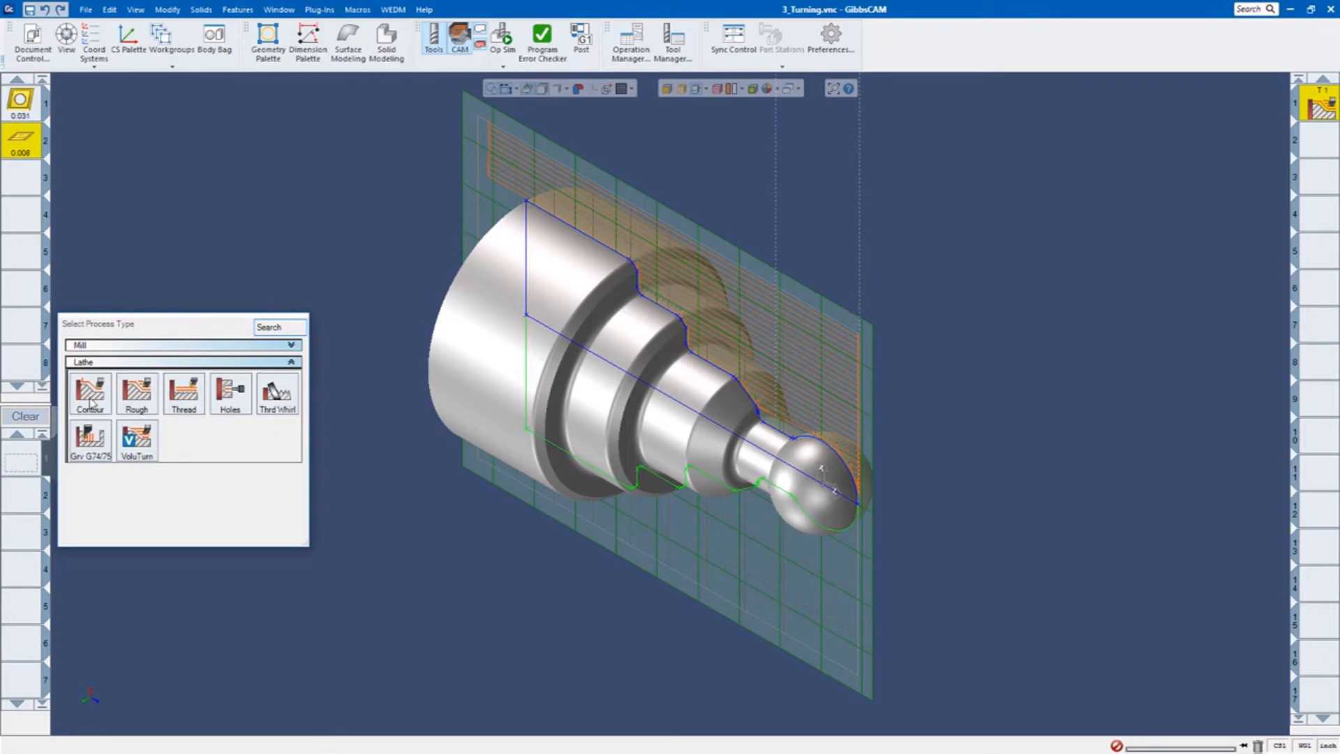
Create a Contour process with tool 2 and generate its finishing toolpath.
{"action": "left_click", "coordinate": [89, 393]}
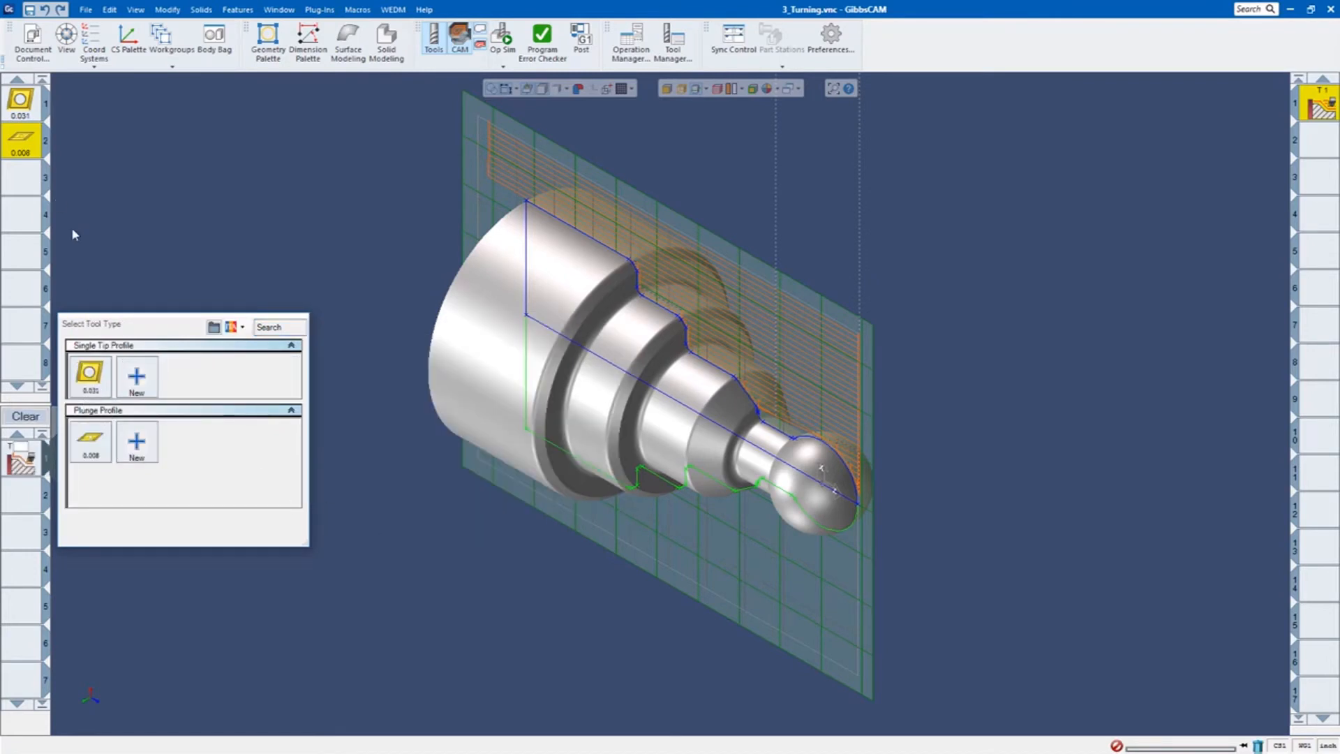
{"action": "mouse_move", "coordinate": [90, 441]}
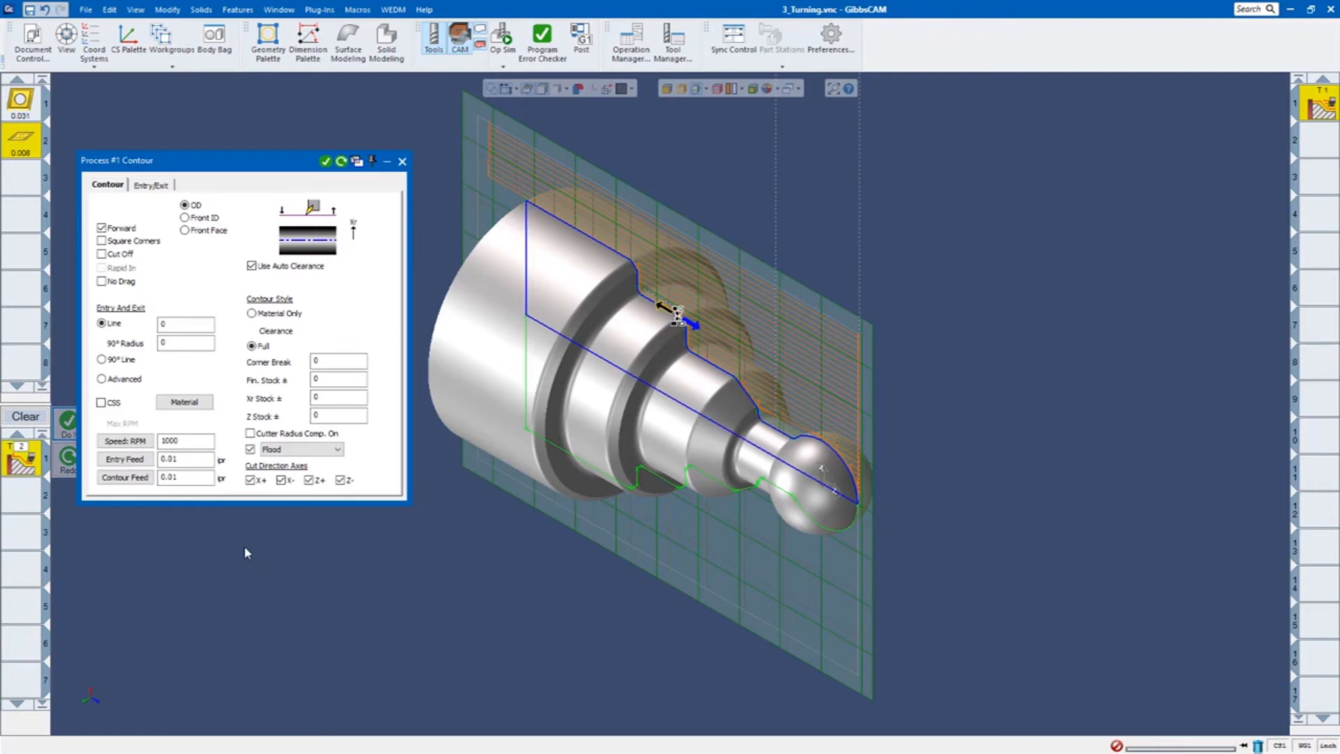
{"action": "mouse_move", "coordinate": [485, 333]}
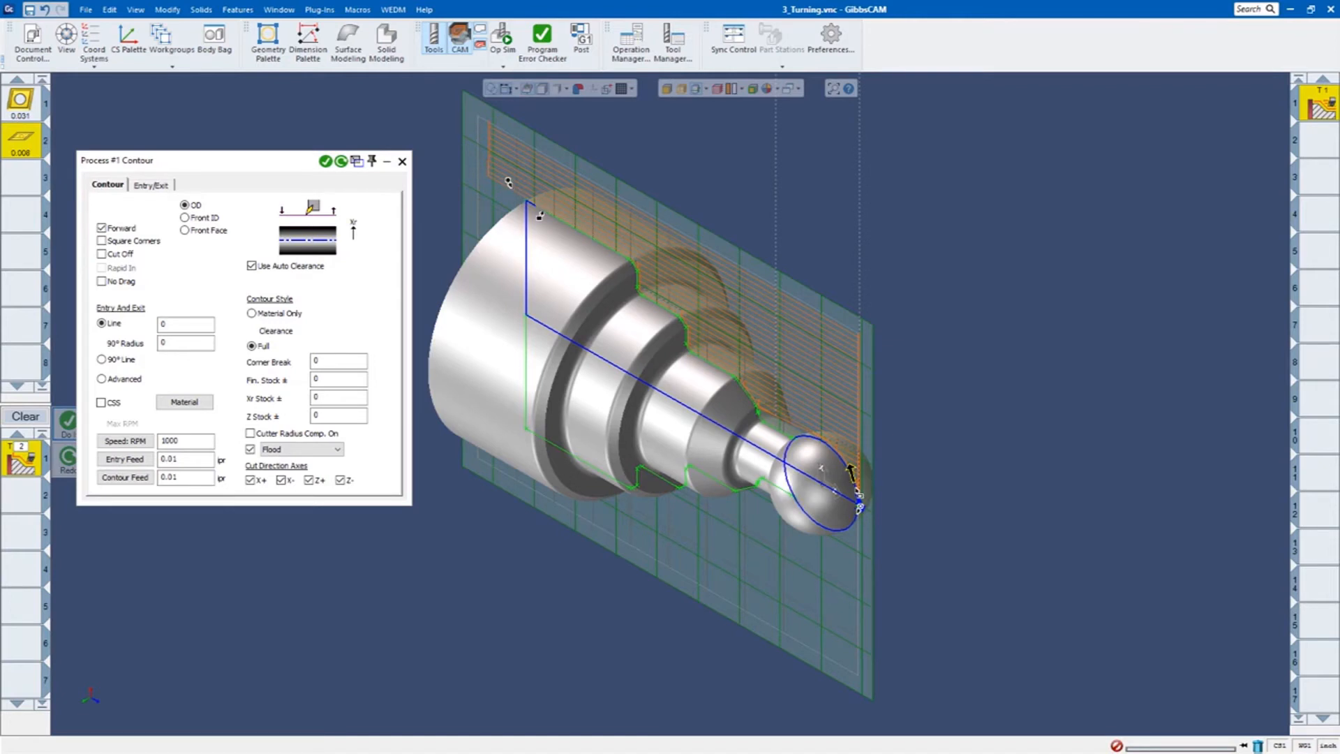
{"action": "mouse_move", "coordinate": [512, 193]}
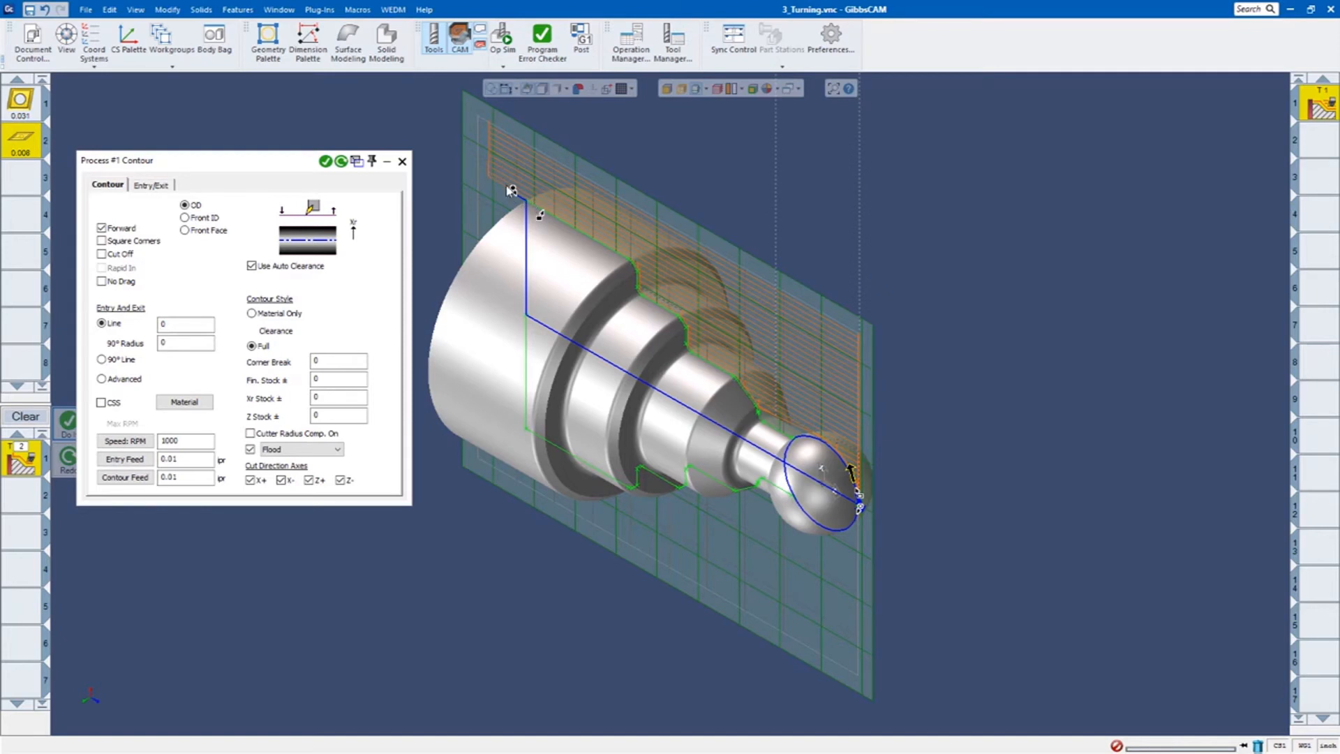
{"action": "mouse_move", "coordinate": [869, 517]}
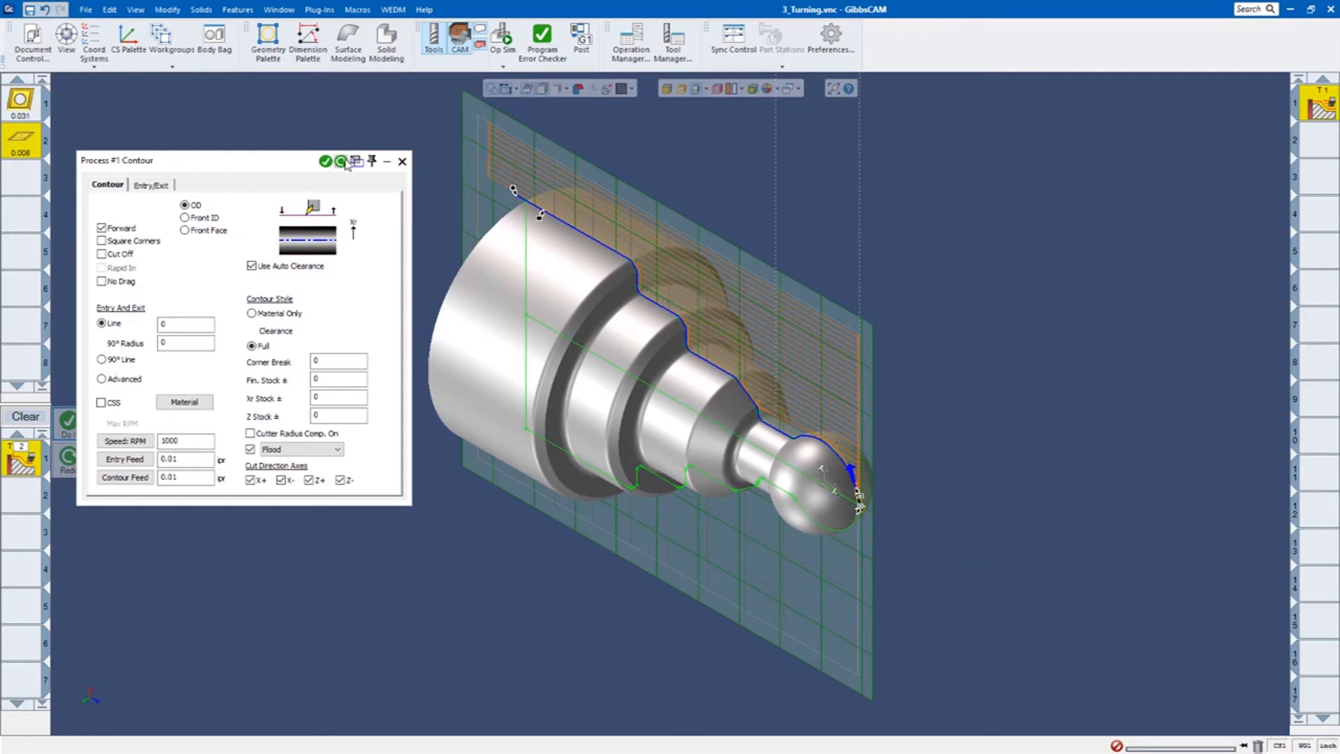
{"action": "mouse_move", "coordinate": [340, 161]}
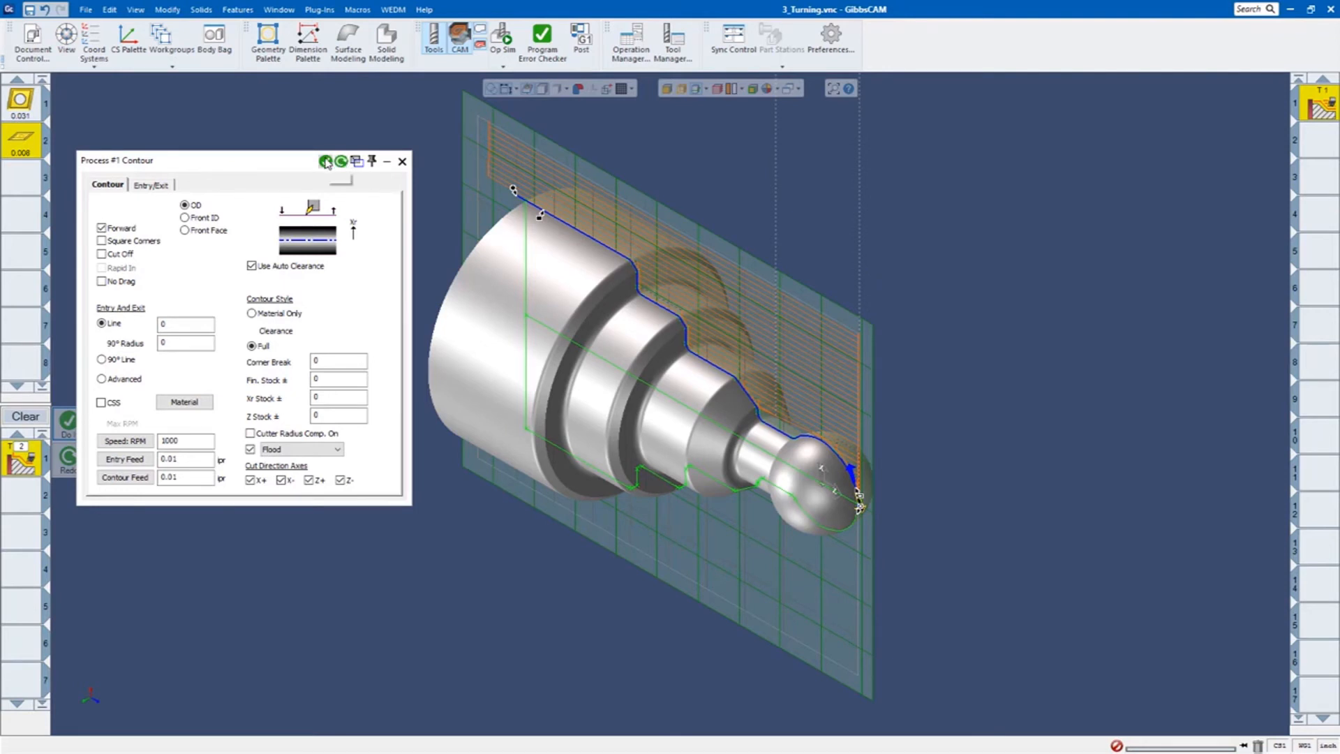
{"action": "left_click", "coordinate": [326, 162]}
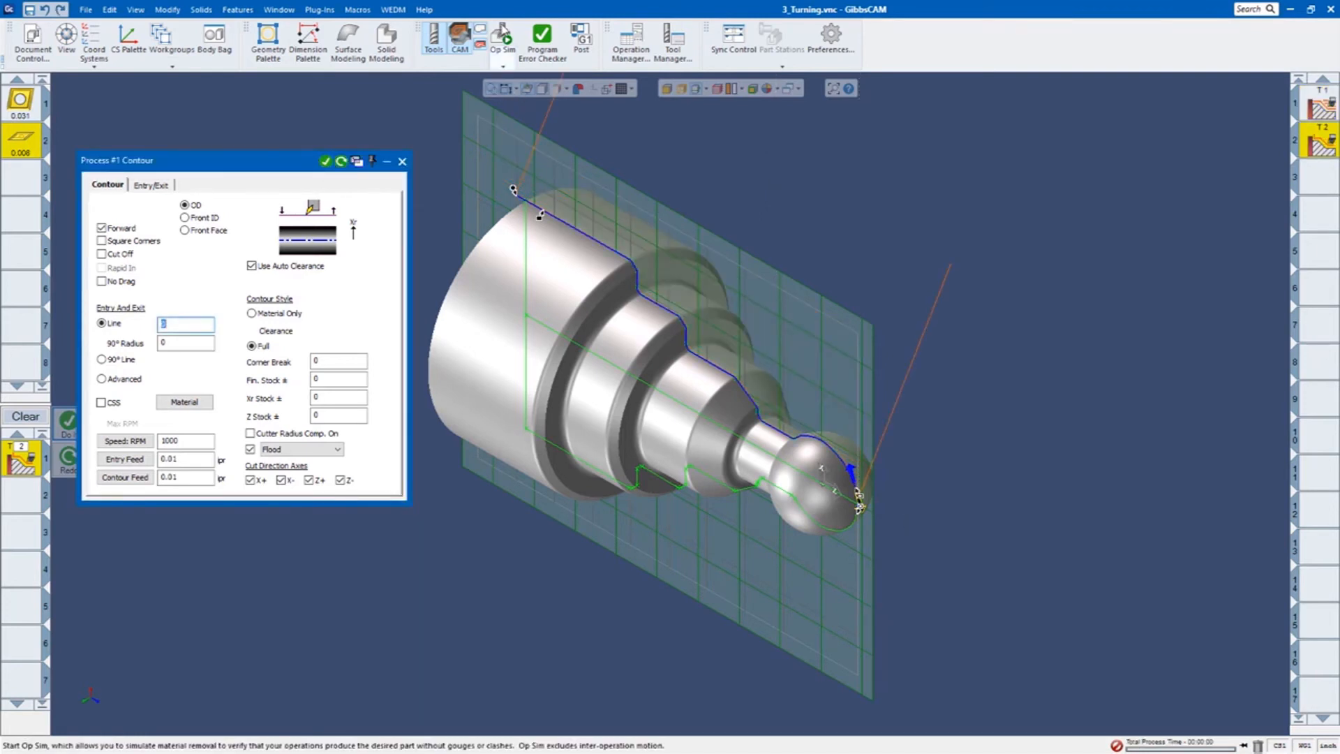
Play the roughing and contour passes in Op Sim to the end, then close it.
{"action": "left_click", "coordinate": [501, 35]}
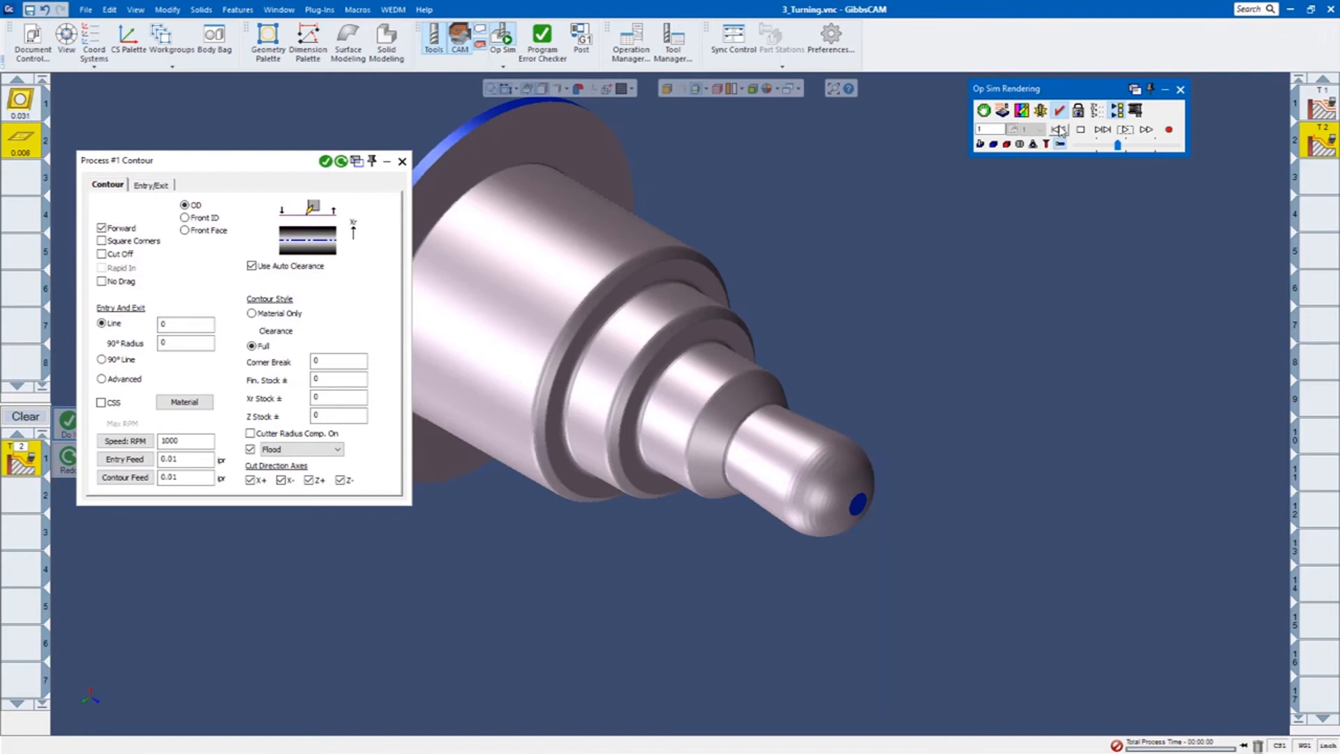
{"action": "left_click", "coordinate": [1126, 129]}
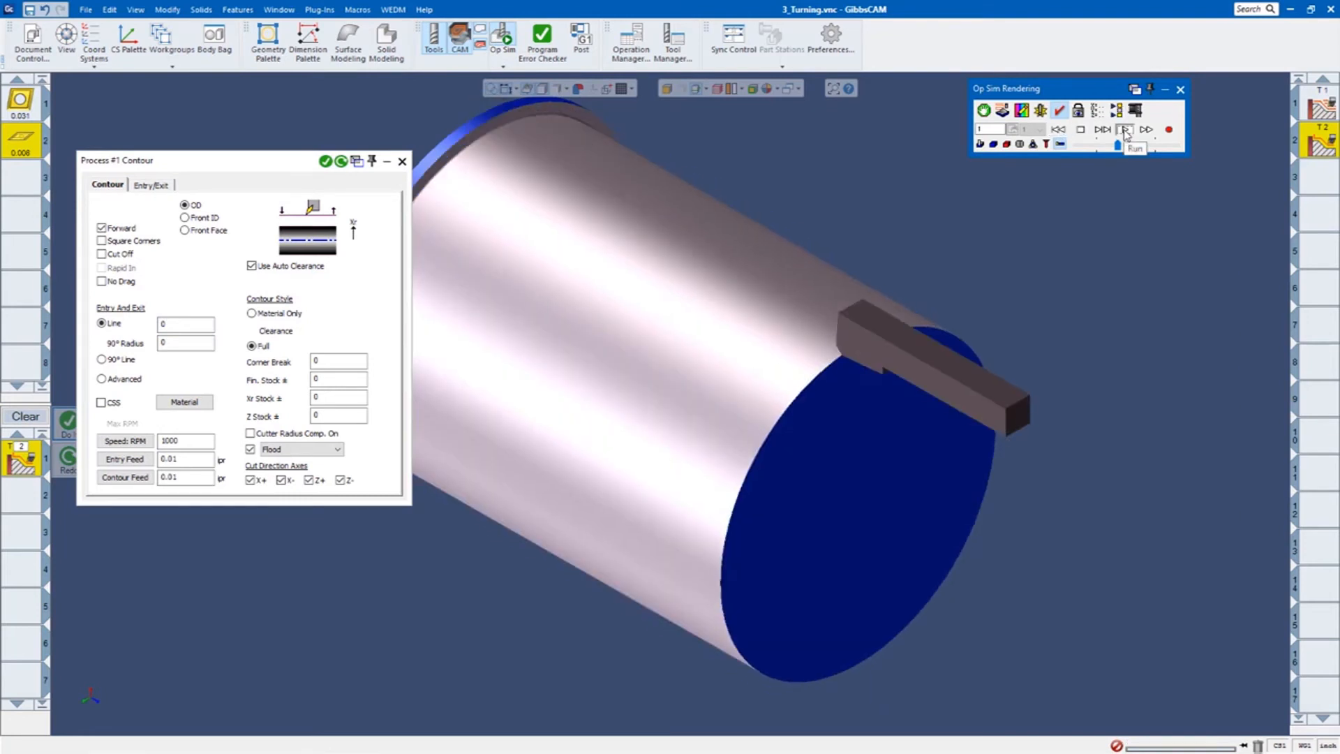
{"action": "left_click", "coordinate": [1125, 129]}
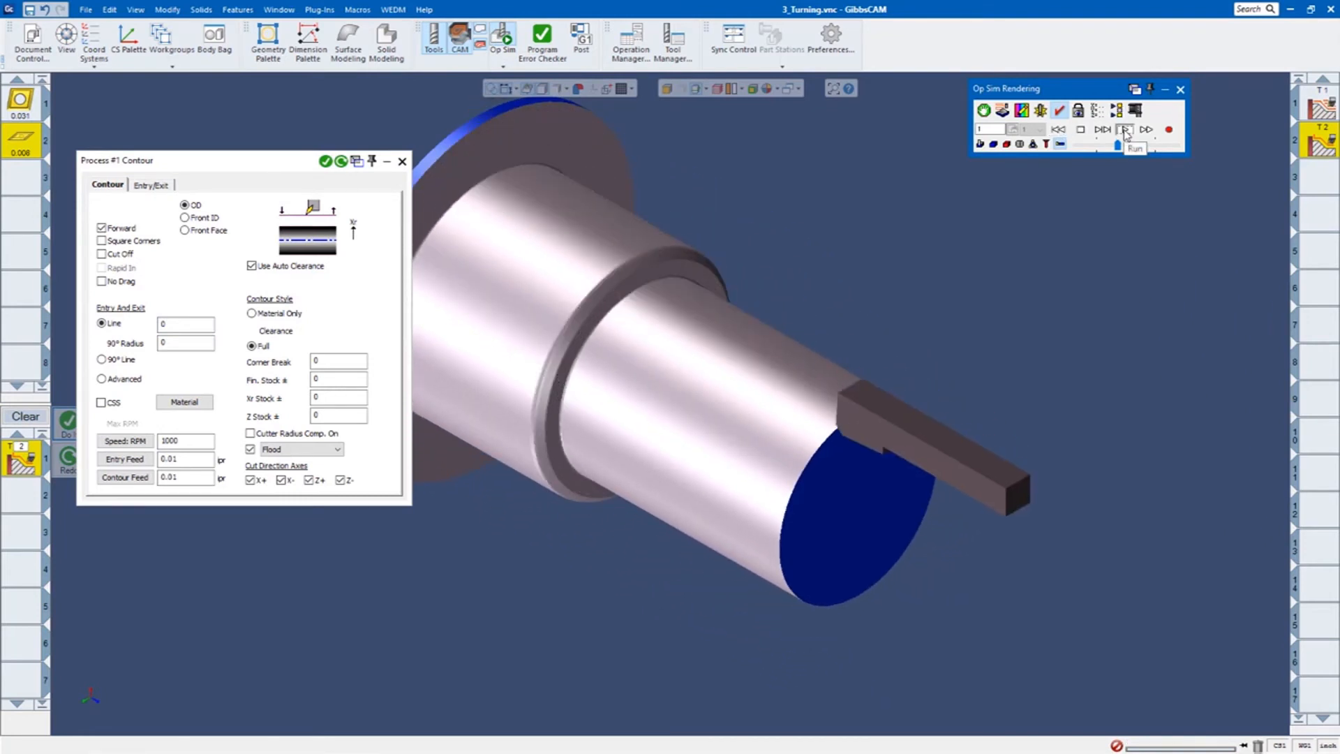
{"action": "left_click", "coordinate": [1125, 130]}
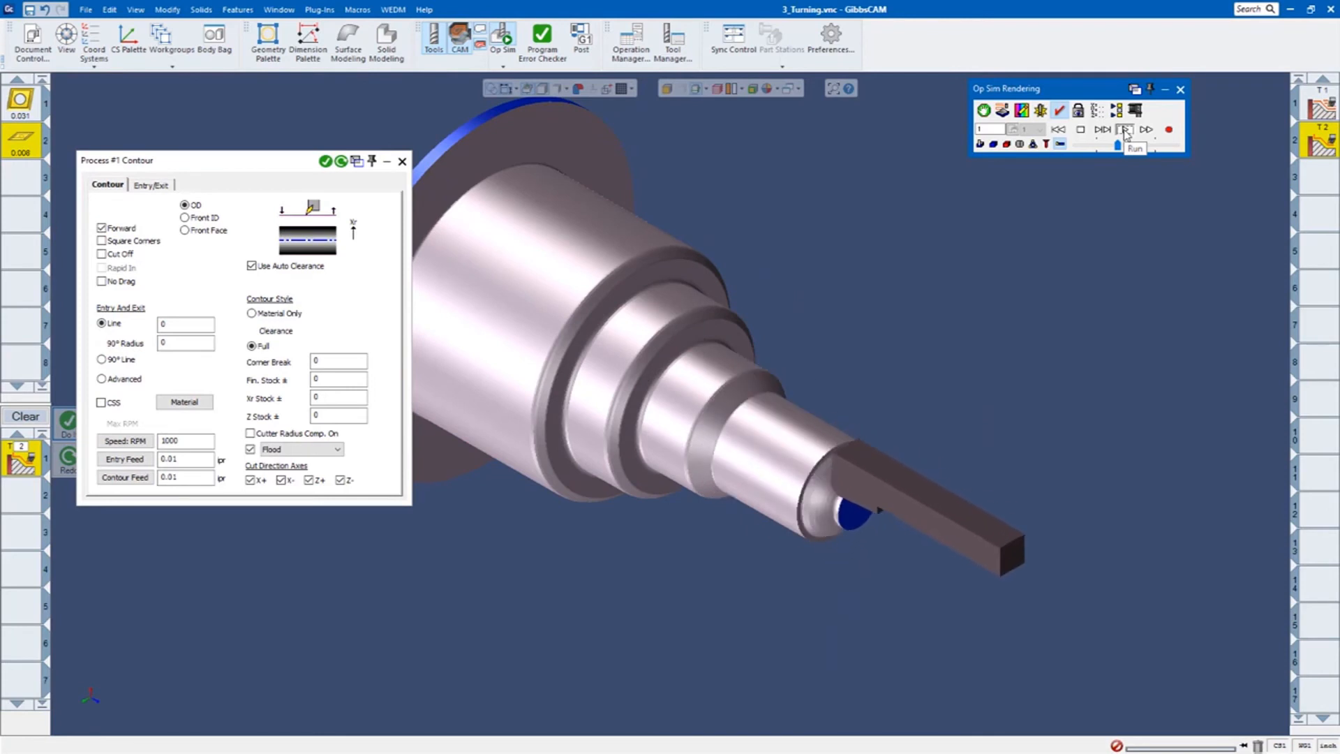
{"action": "left_click", "coordinate": [1126, 129]}
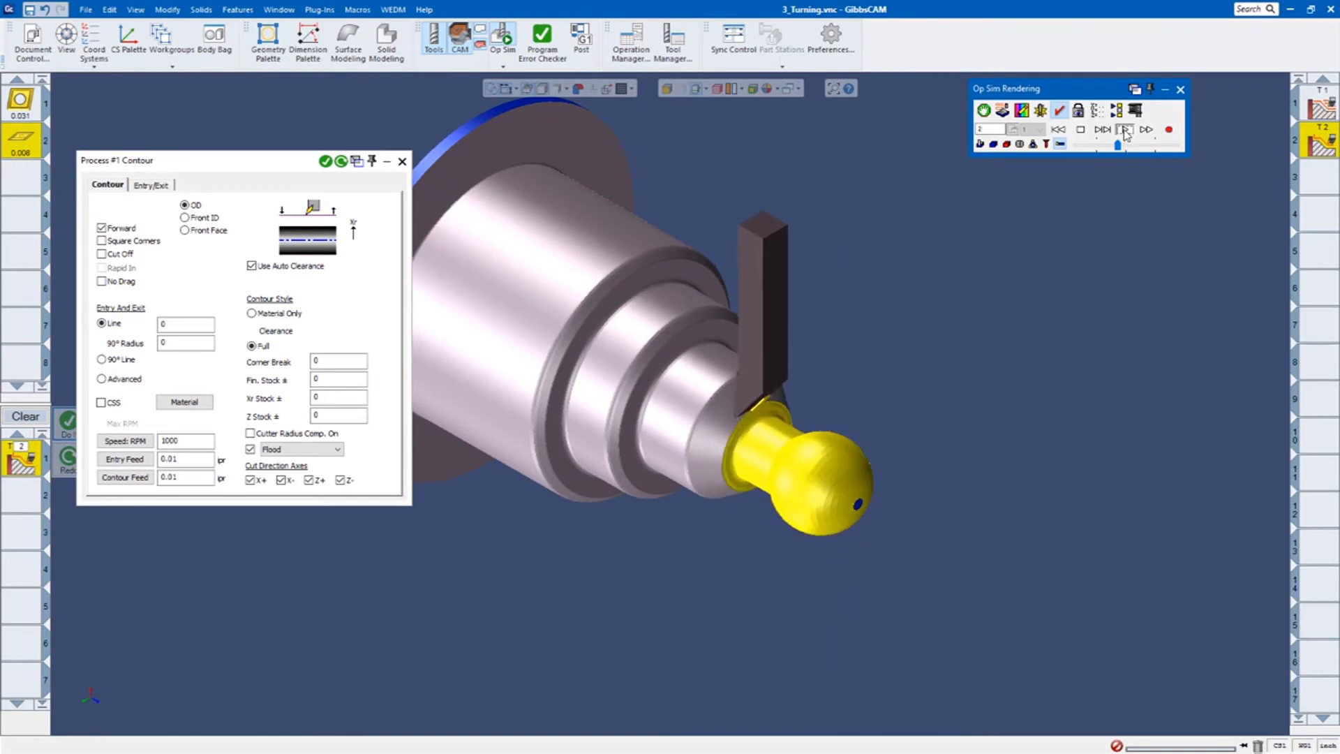
{"action": "left_click", "coordinate": [1124, 129]}
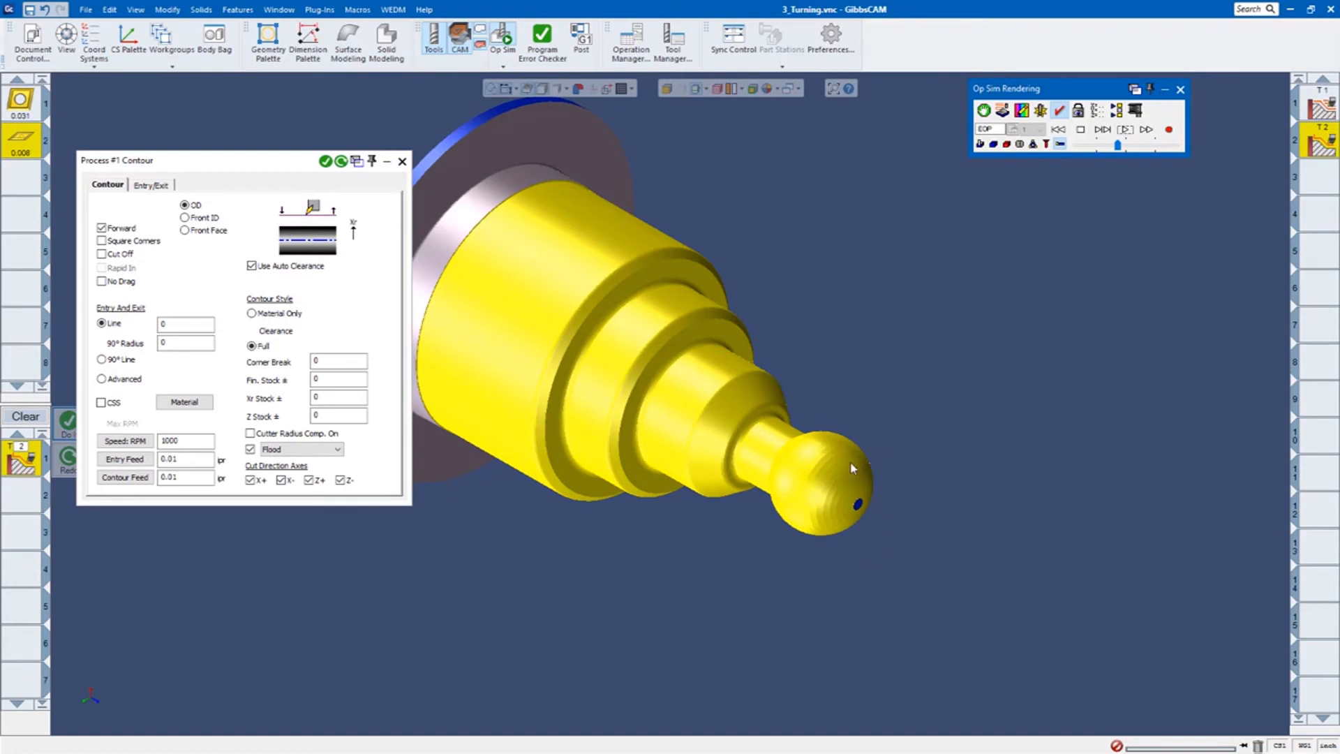
{"action": "mouse_move", "coordinate": [837, 526]}
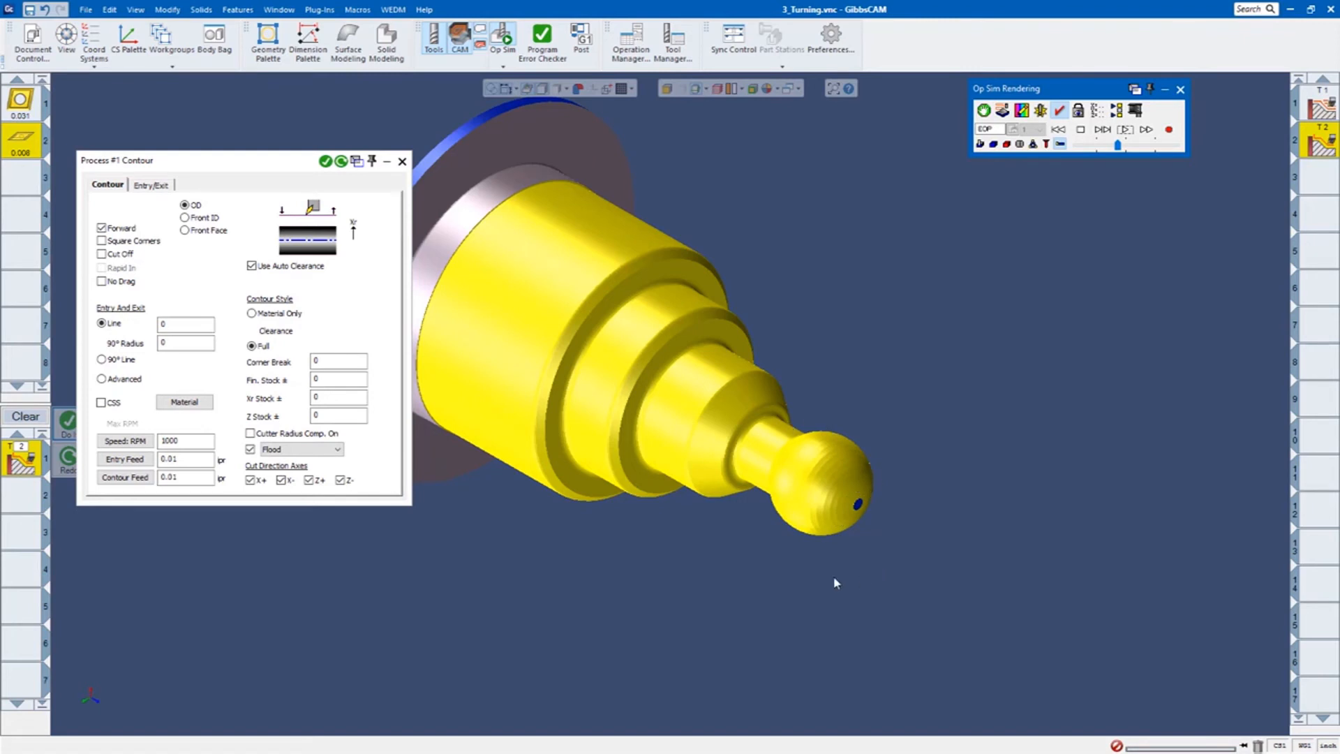
{"action": "mouse_move", "coordinate": [1181, 89]}
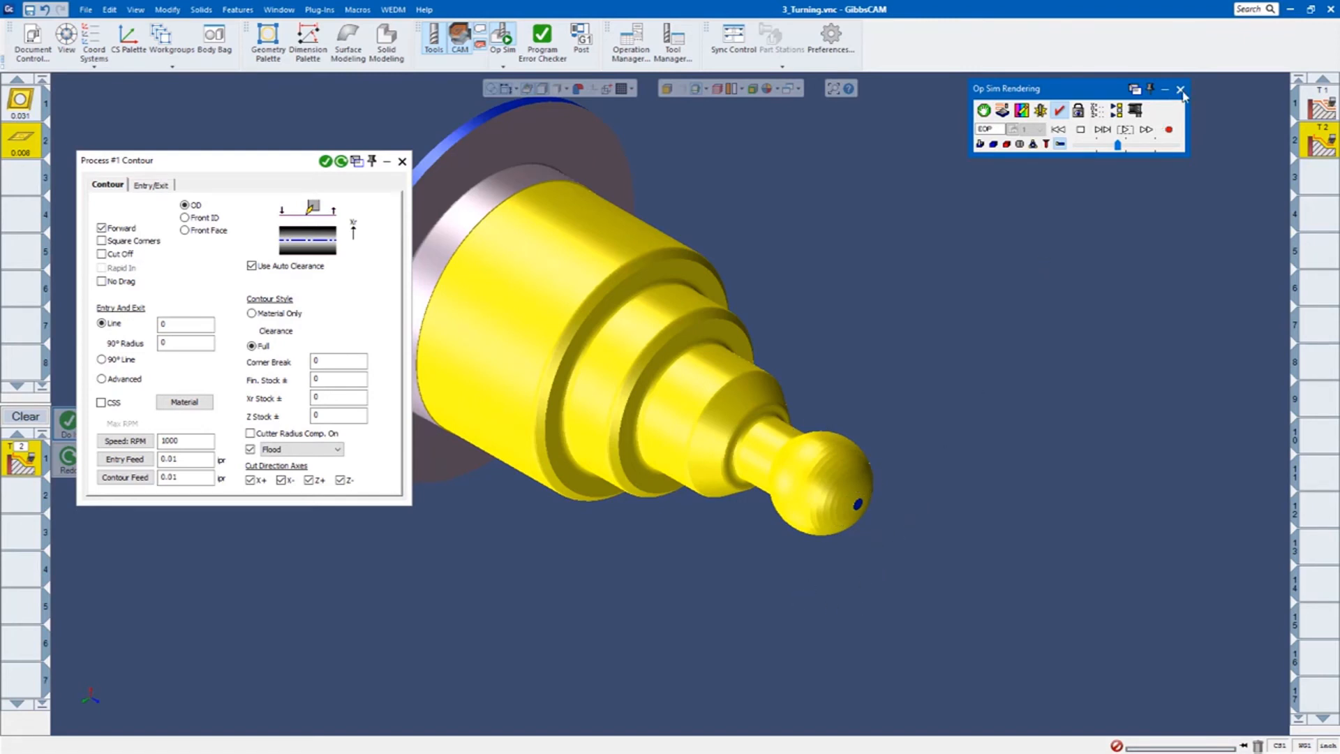
{"action": "left_click", "coordinate": [1180, 88]}
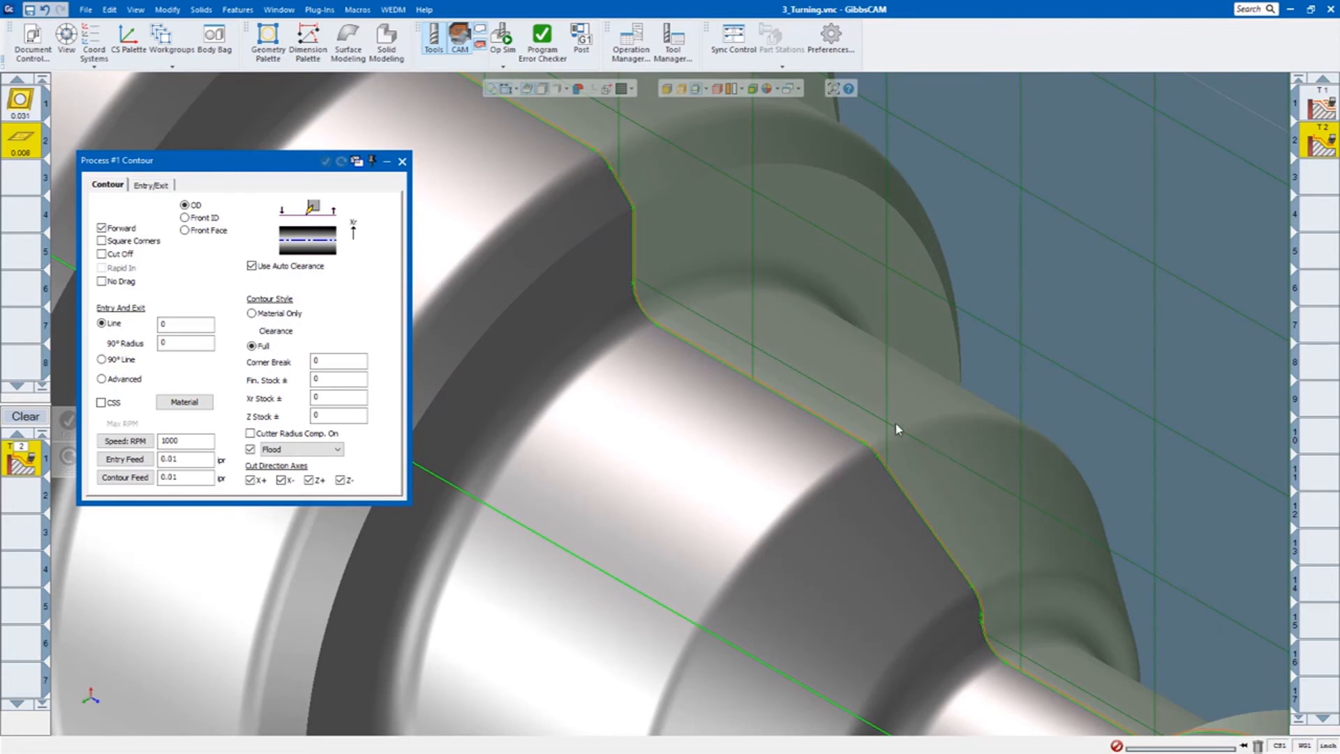
Create tool 3 with a UN threading insert and start a new process with it.
{"action": "left_click", "coordinate": [402, 162]}
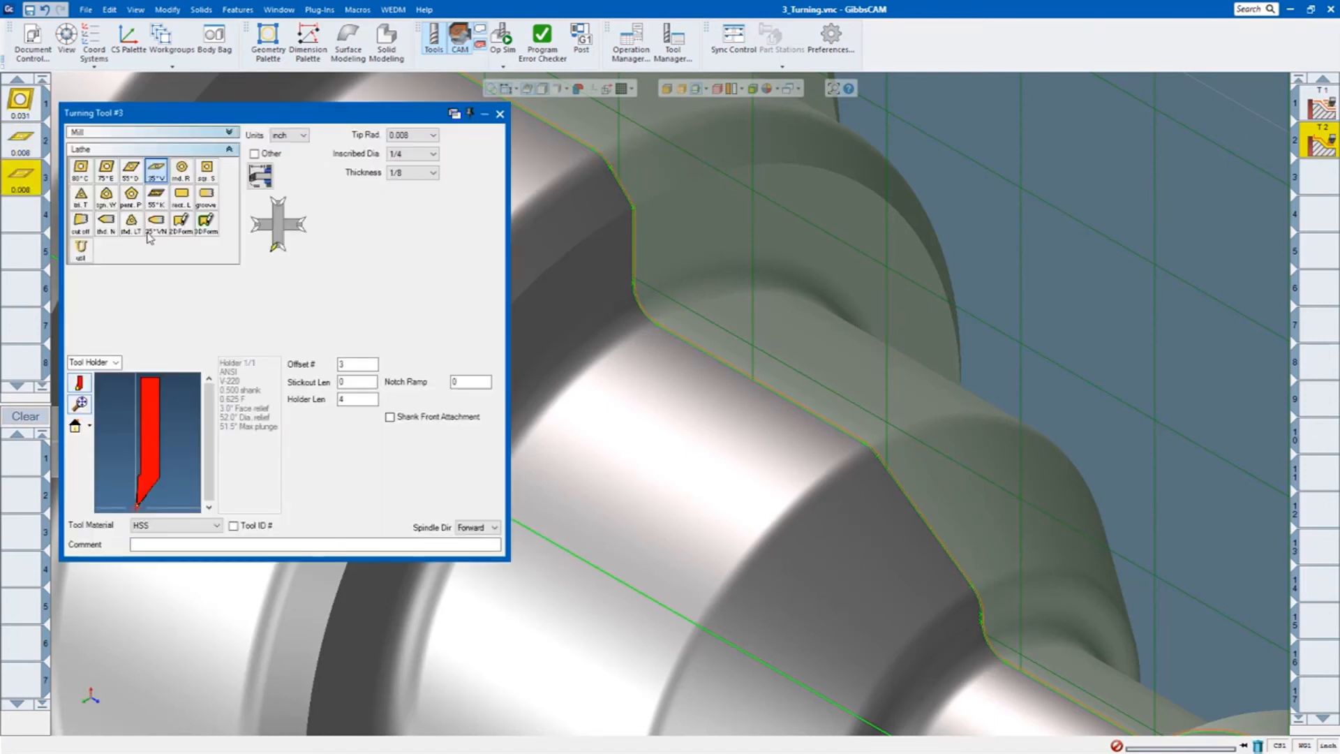
{"action": "left_click", "coordinate": [103, 229]}
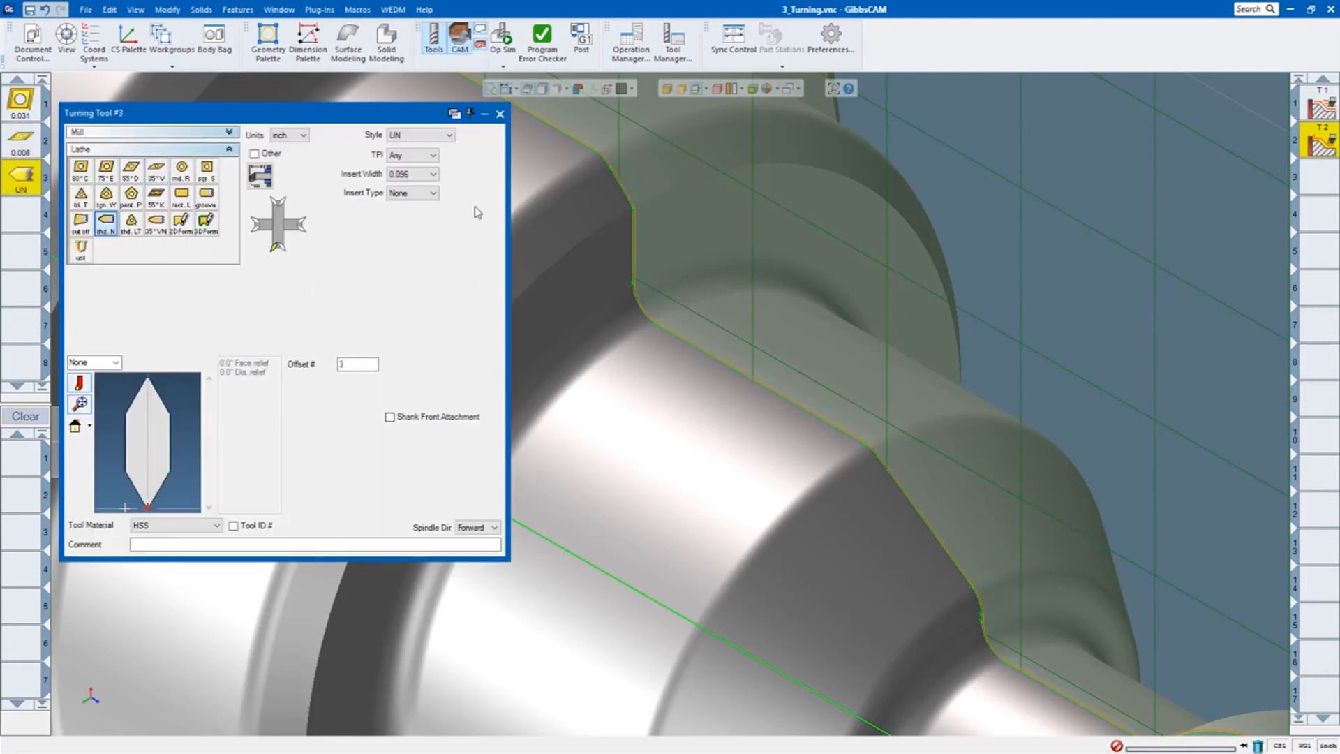
{"action": "left_click", "coordinate": [500, 114]}
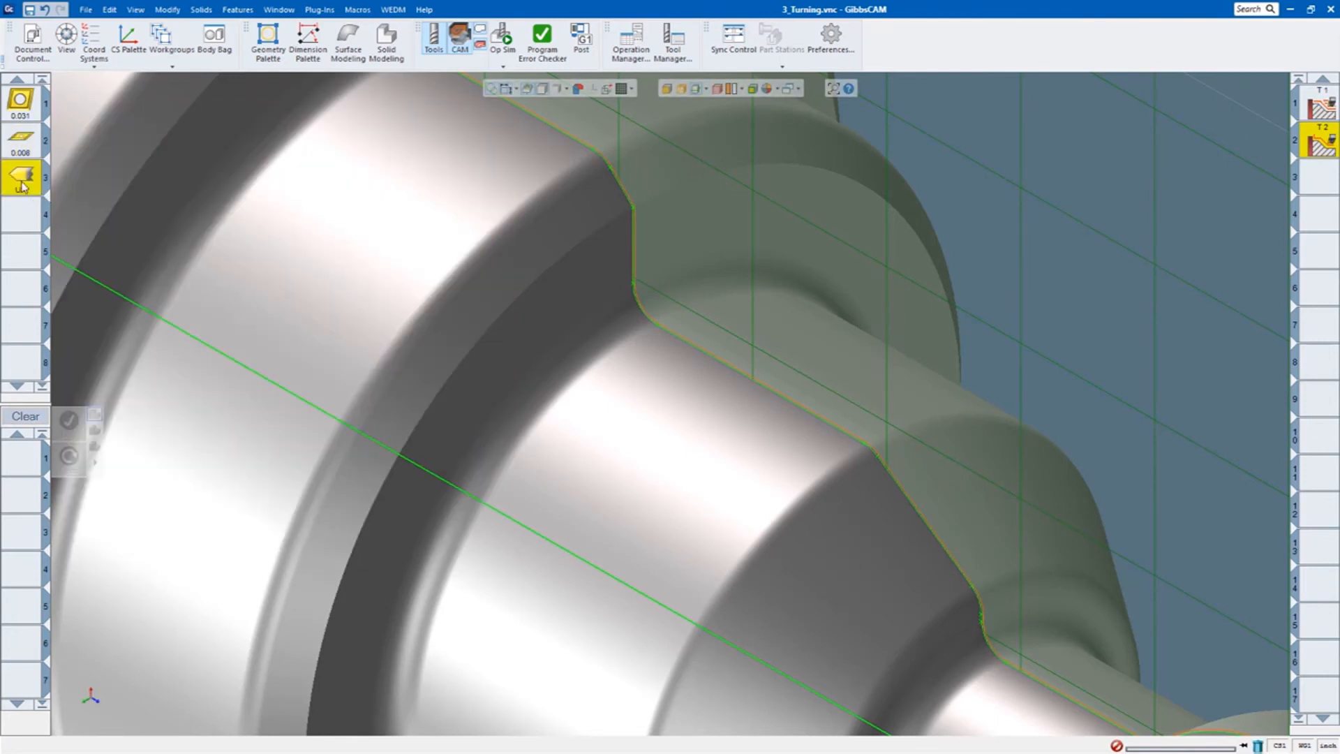
{"action": "left_click", "coordinate": [15, 455]}
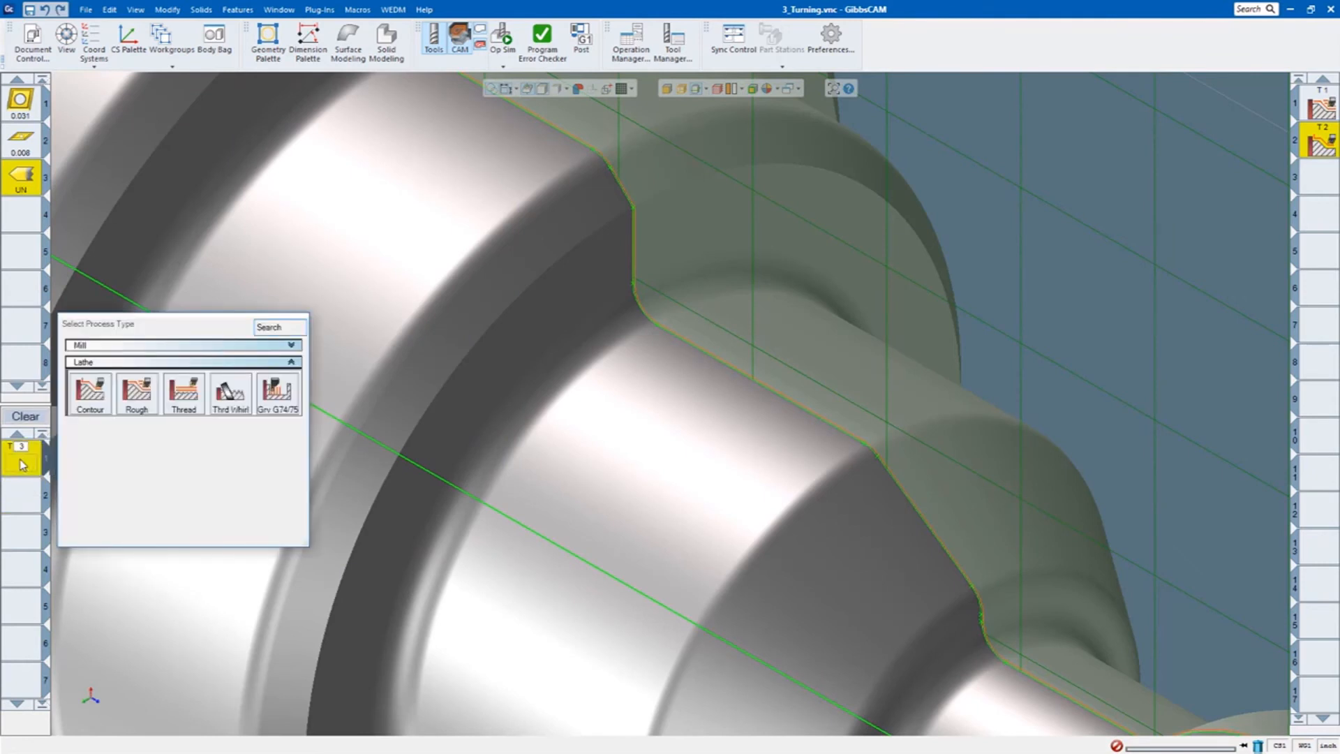
{"action": "mouse_move", "coordinate": [176, 451]}
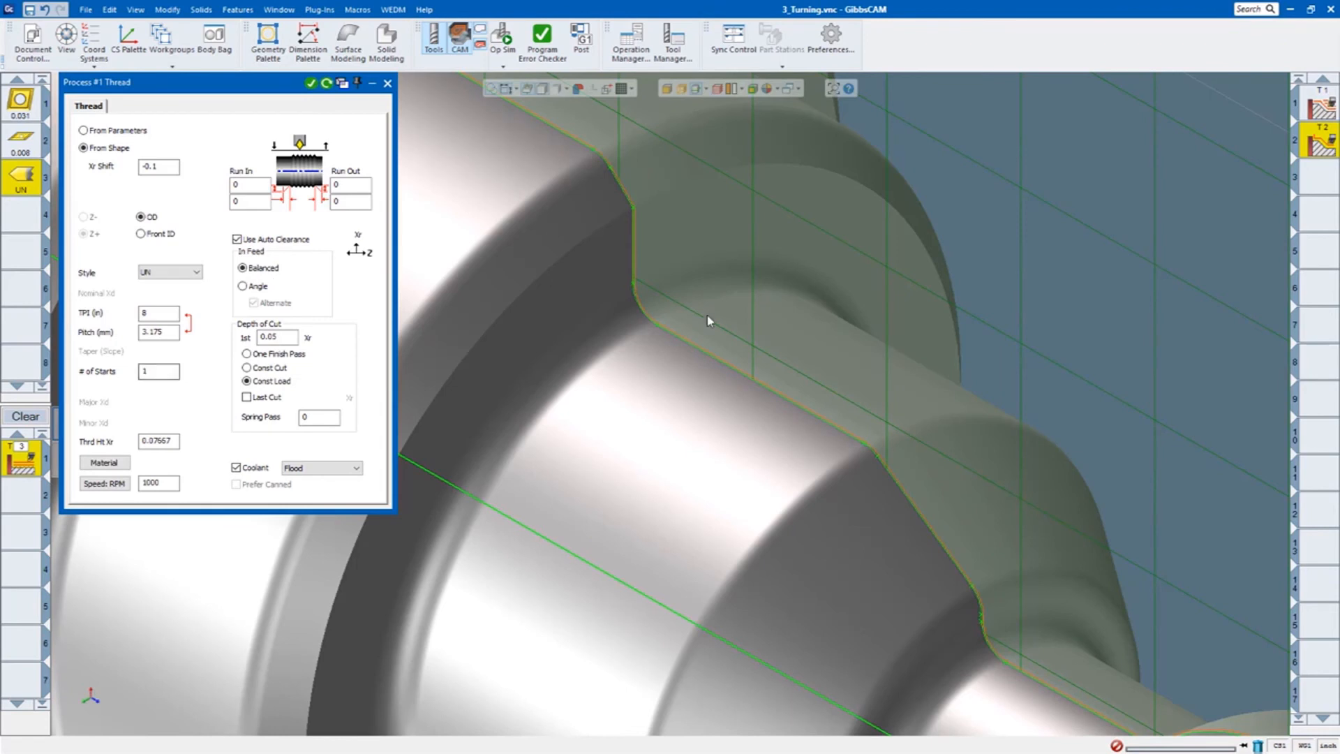
{"action": "mouse_move", "coordinate": [672, 340]}
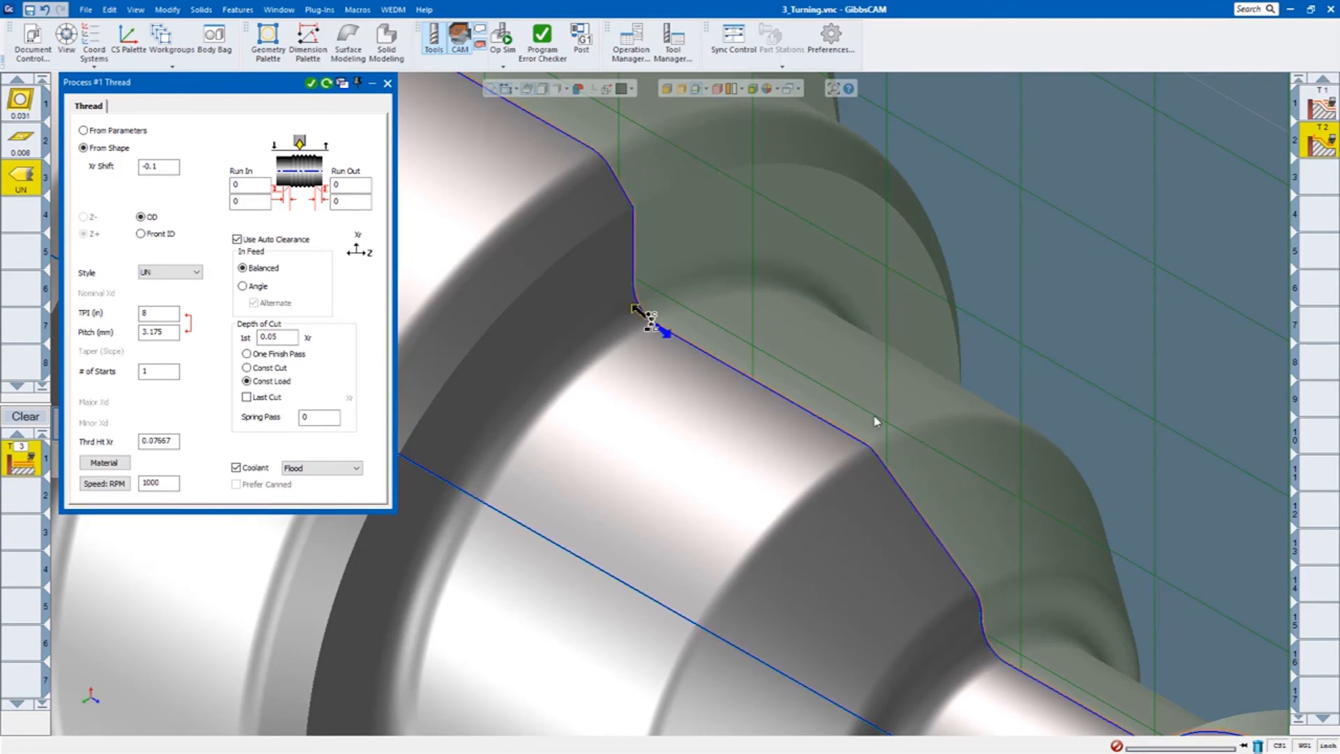
{"action": "mouse_move", "coordinate": [857, 442]}
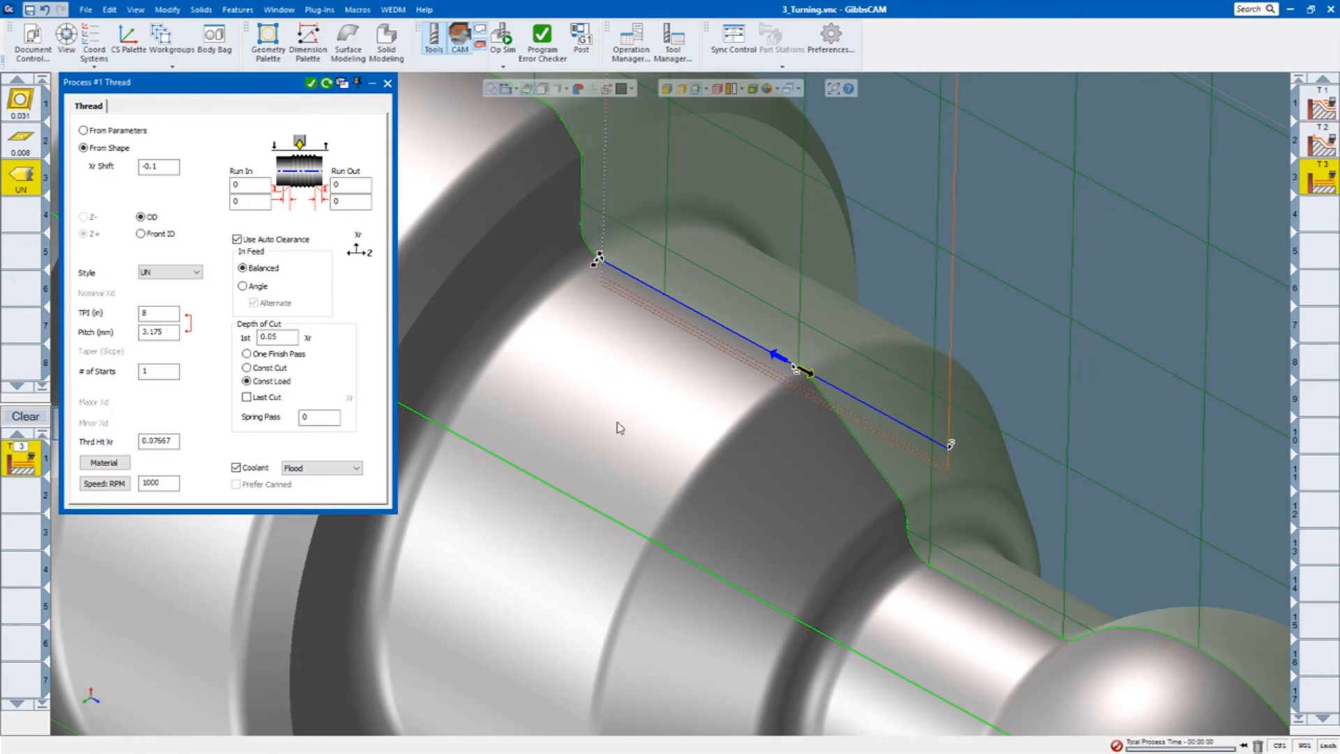
Generate the UN 8 TPI threading toolpath along the shaft diameter.
{"action": "left_click", "coordinate": [310, 83]}
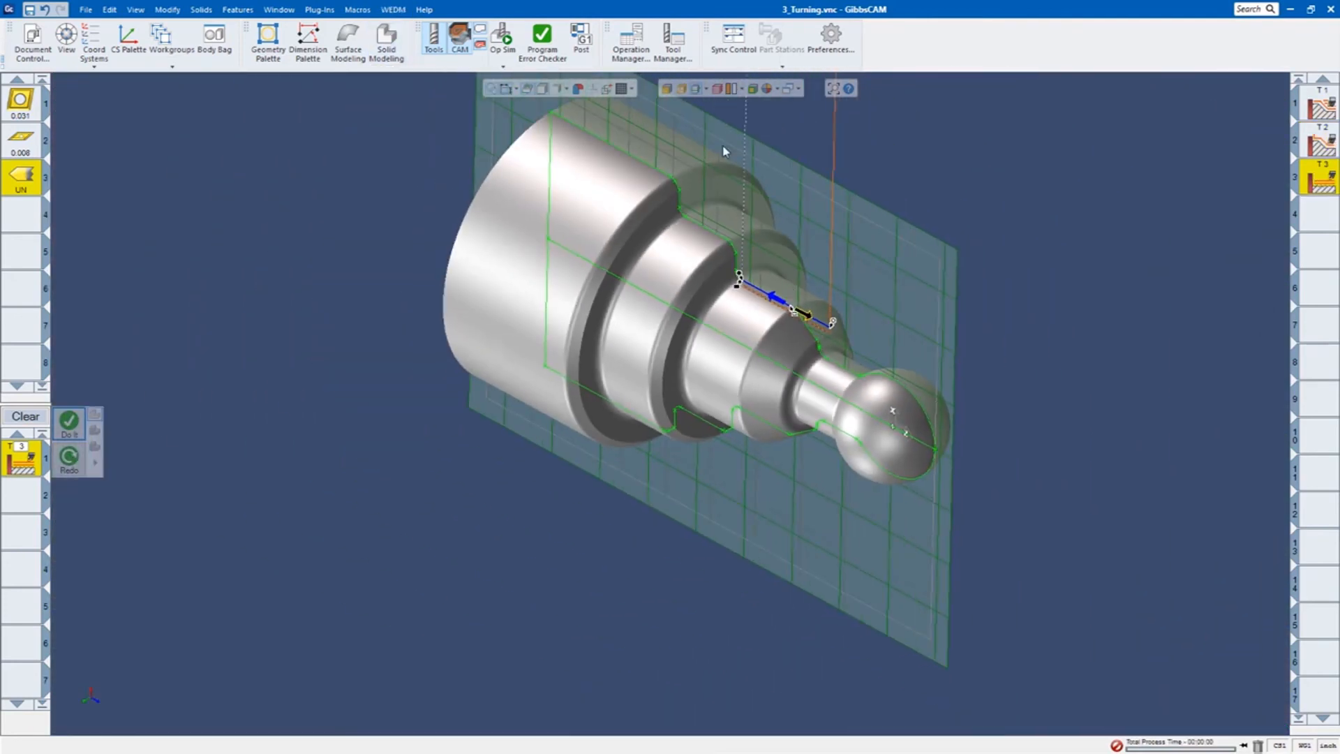
Replay roughing, contour and threading in Op Sim from raw stock to show the yellow threads.
{"action": "left_click", "coordinate": [503, 37]}
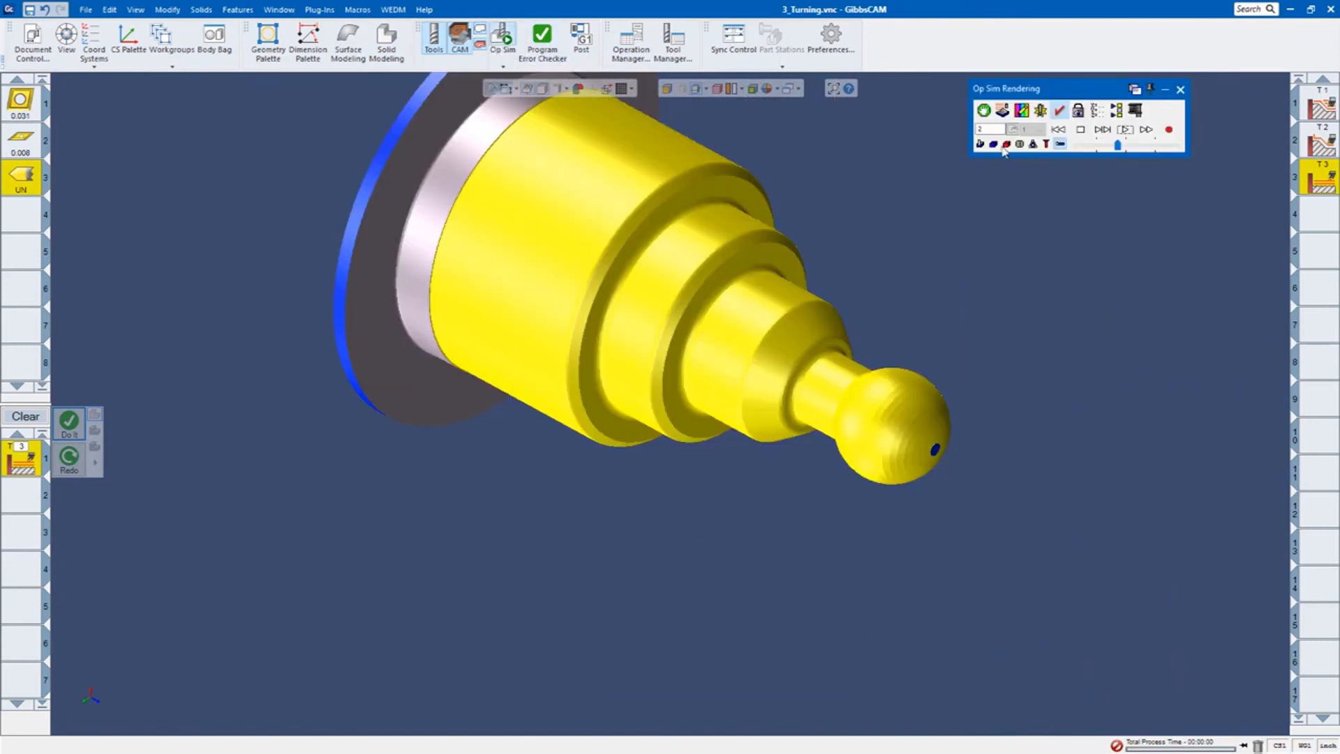
{"action": "left_click", "coordinate": [1126, 129]}
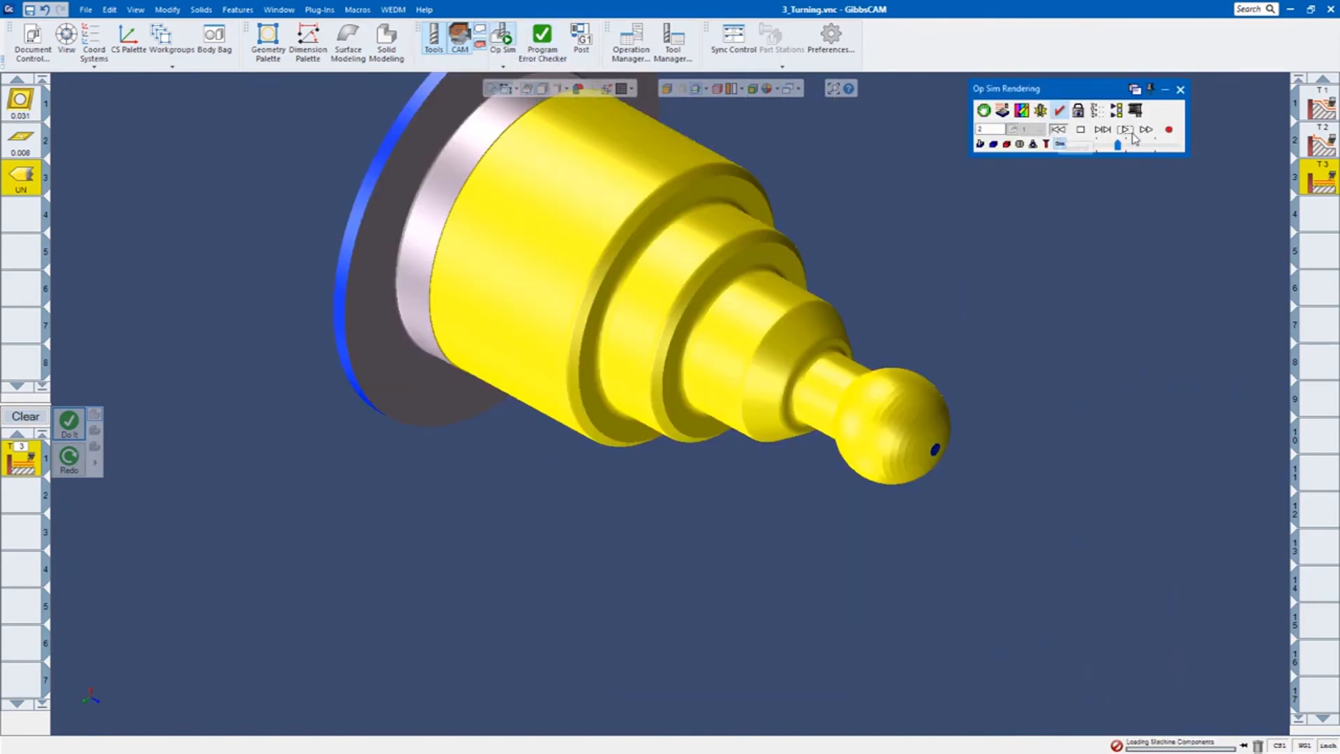
{"action": "left_click", "coordinate": [1126, 129]}
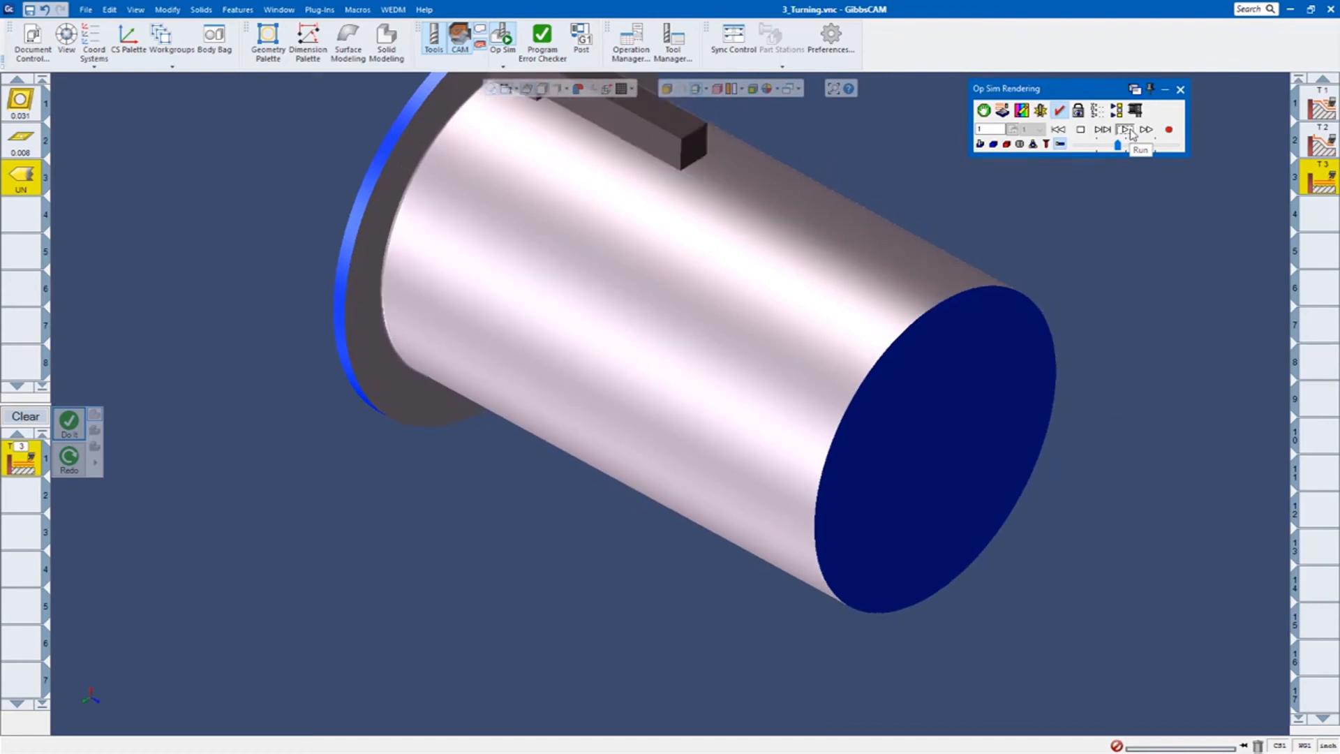
{"action": "left_click", "coordinate": [1125, 130]}
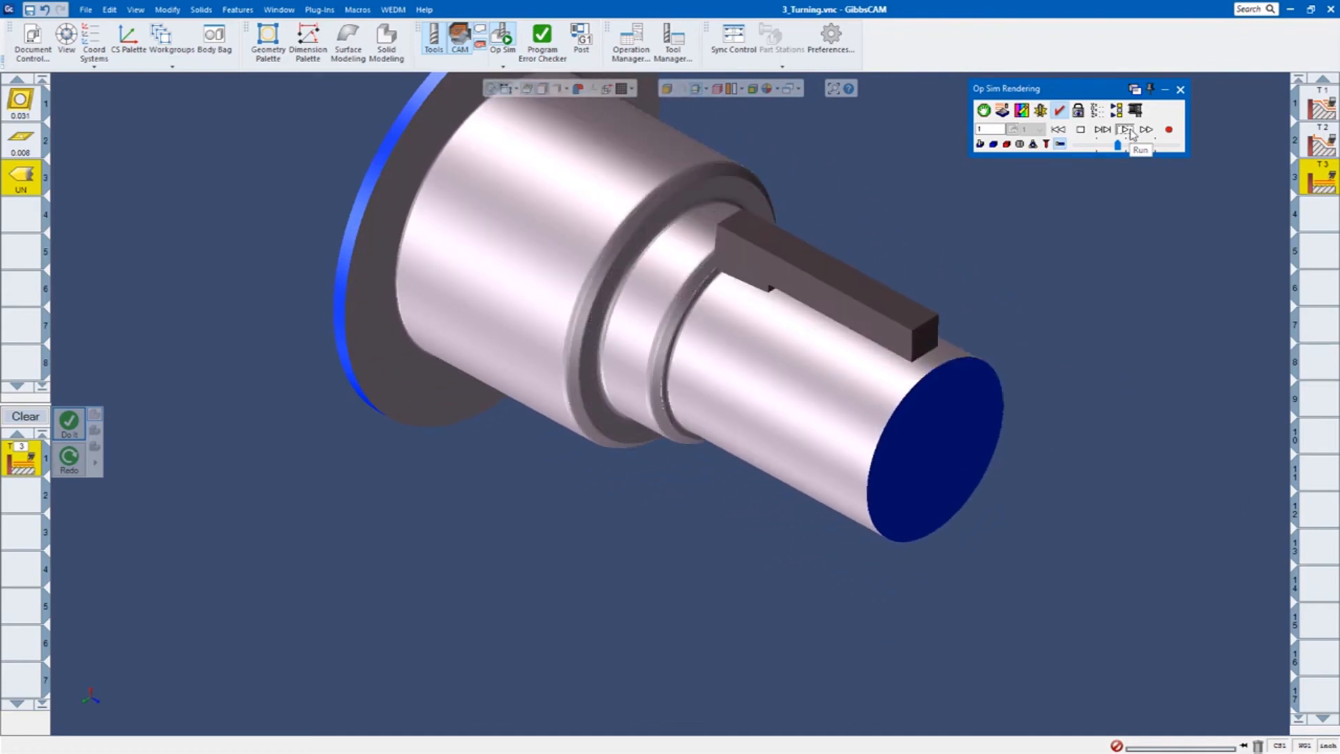
{"action": "left_click", "coordinate": [1128, 130]}
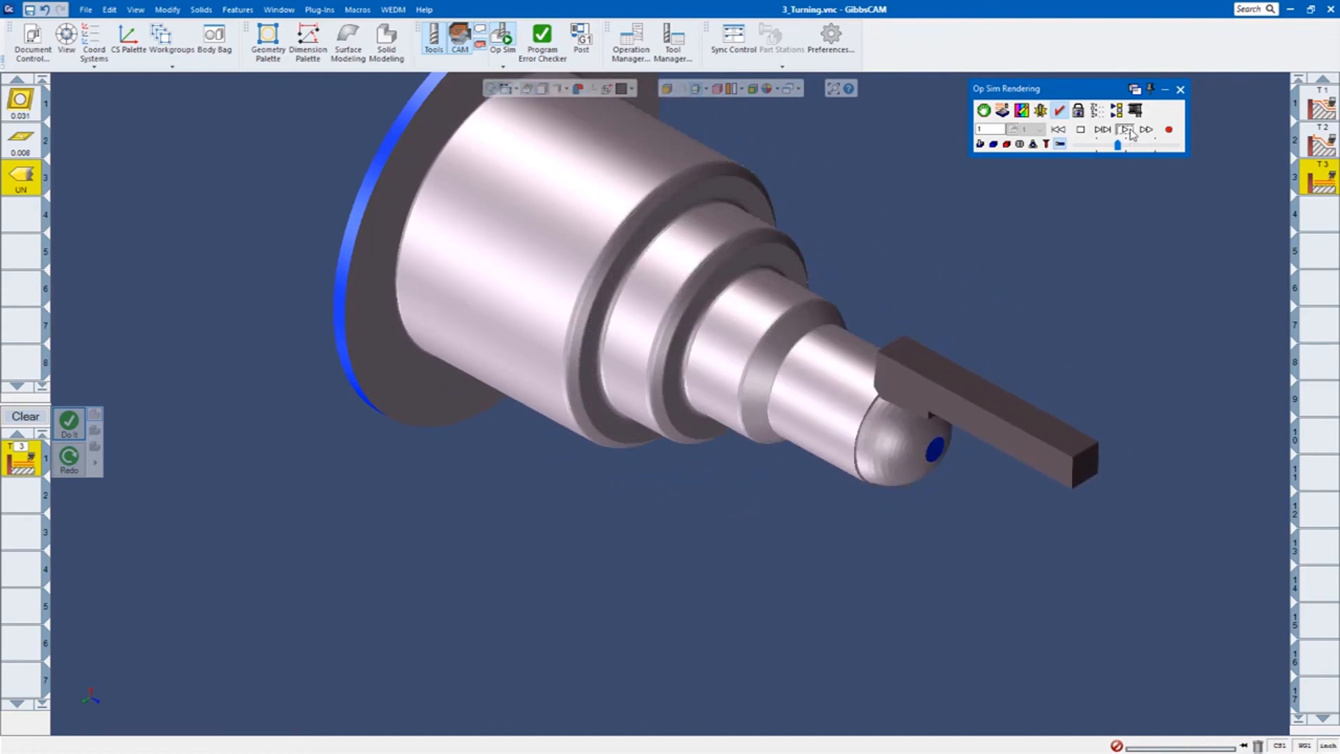
{"action": "left_click", "coordinate": [1127, 129]}
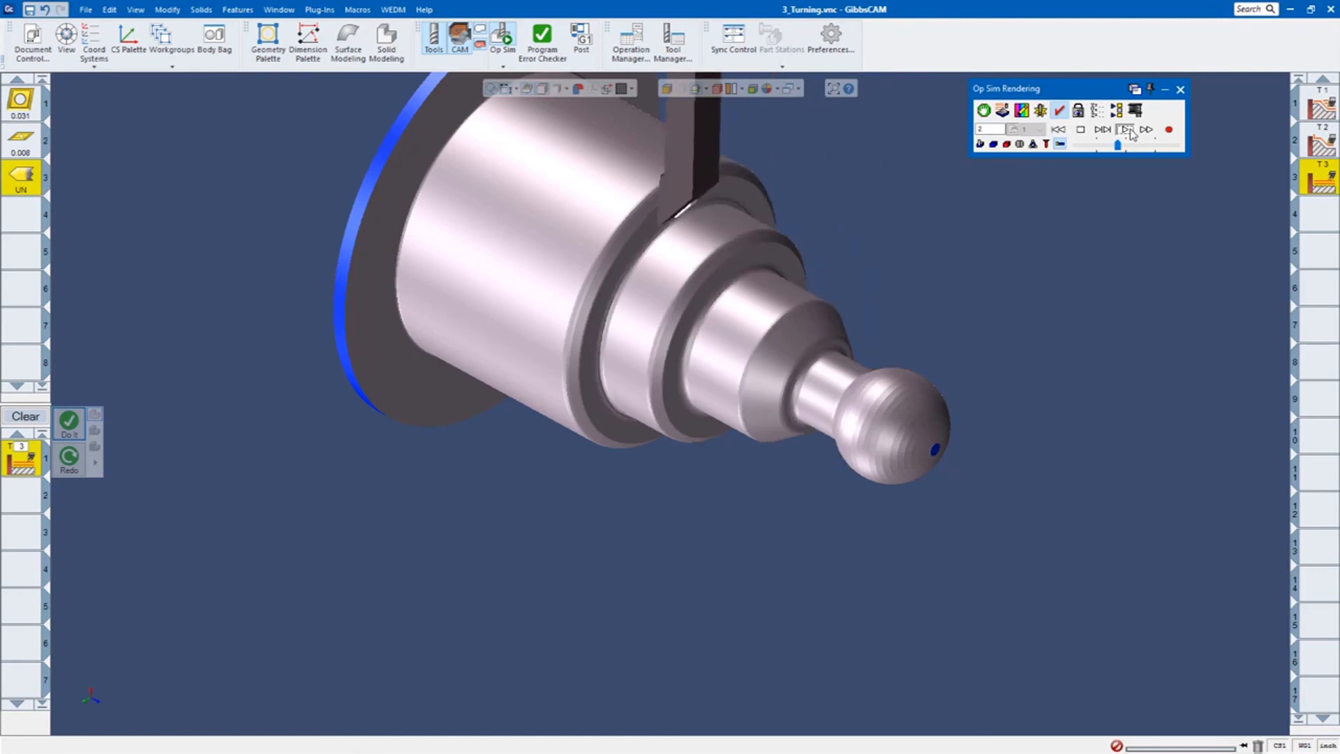
{"action": "left_click", "coordinate": [1125, 129]}
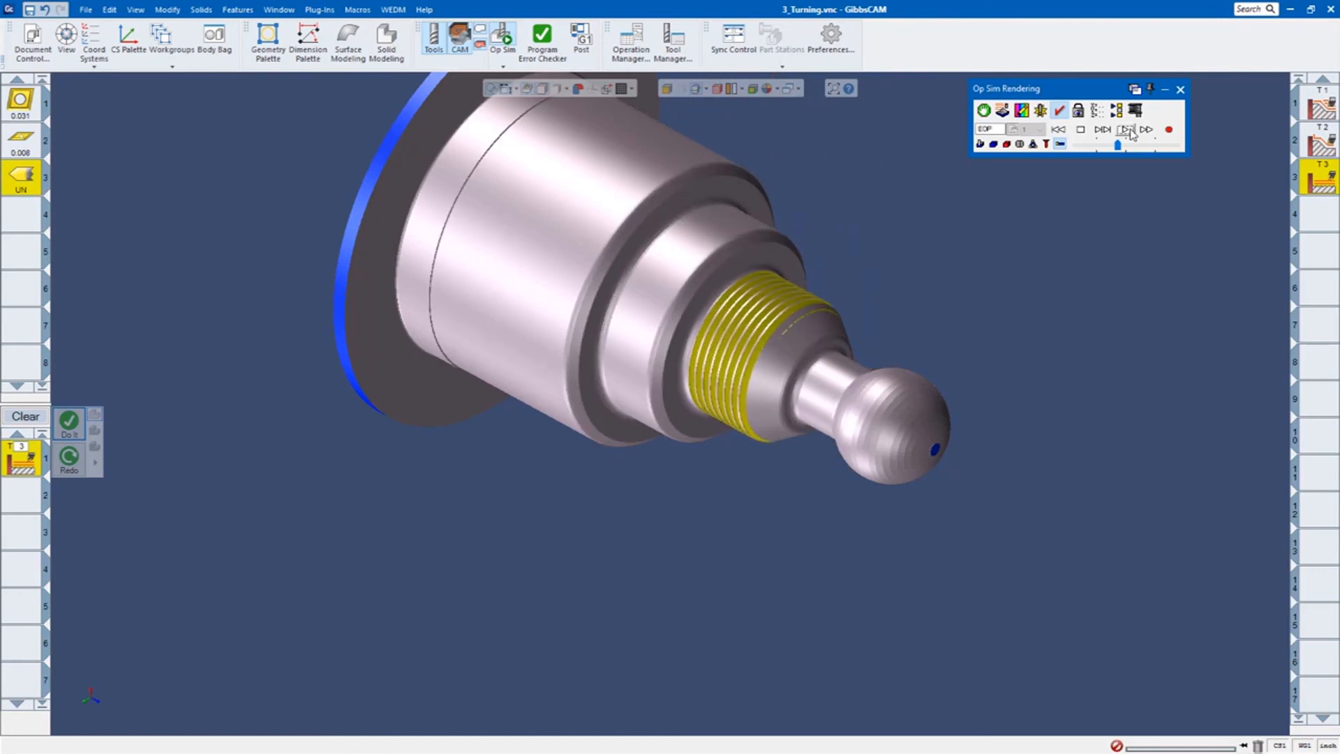
{"action": "mouse_move", "coordinate": [513, 608]}
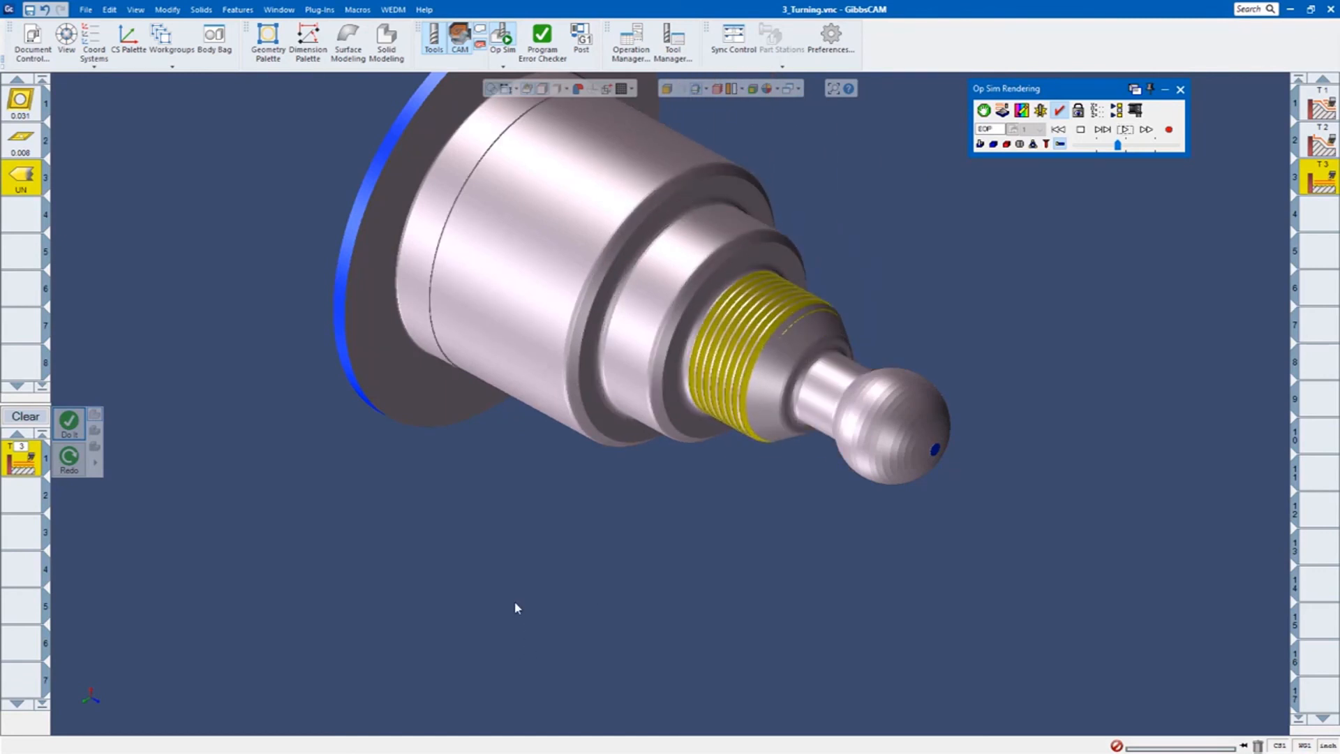